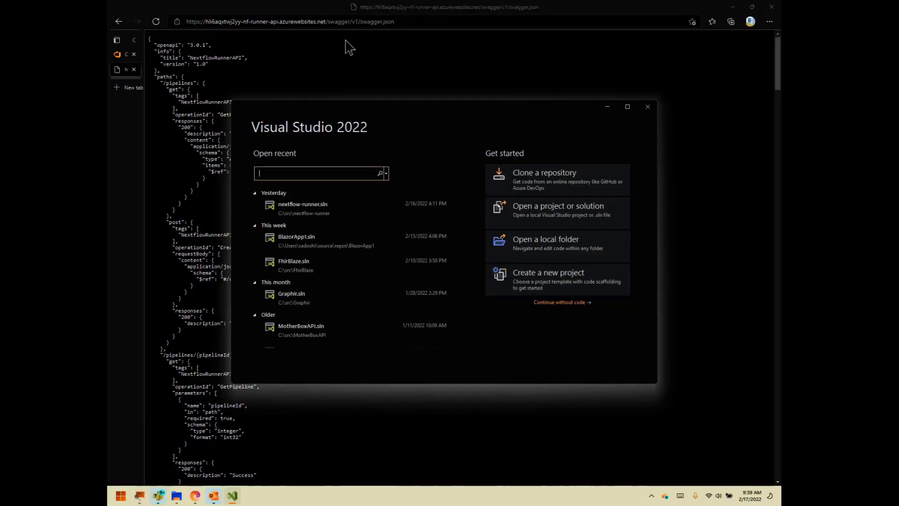
{"action": "mouse_move", "coordinate": [173, 63]}
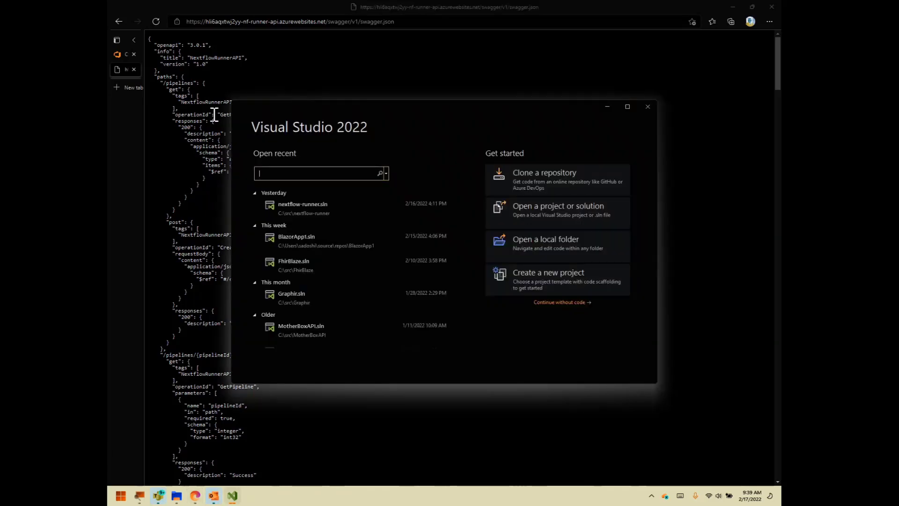
{"action": "mouse_move", "coordinate": [703, 418]}
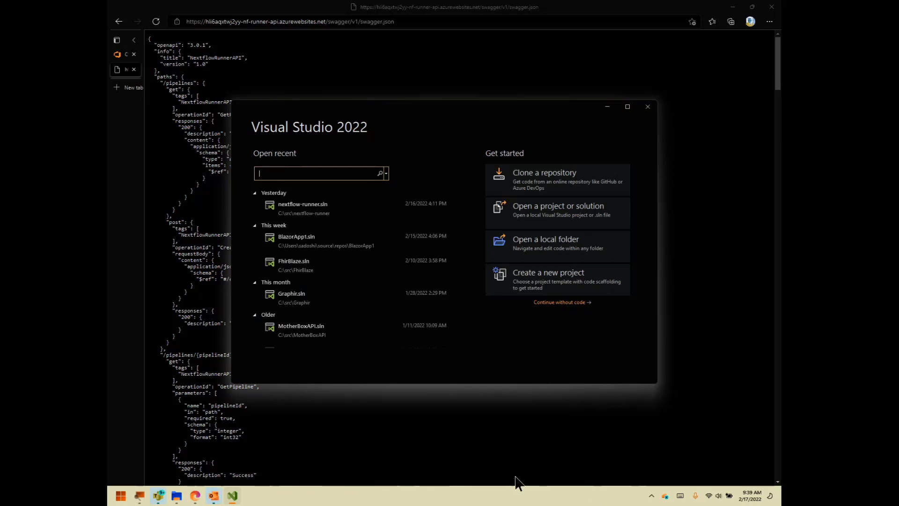
{"action": "mouse_move", "coordinate": [730, 449]}
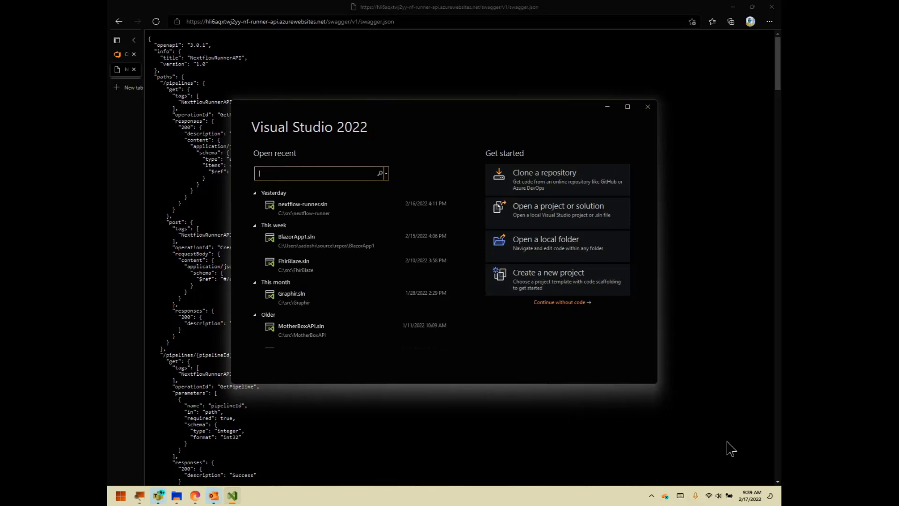
{"action": "mouse_move", "coordinate": [635, 378]}
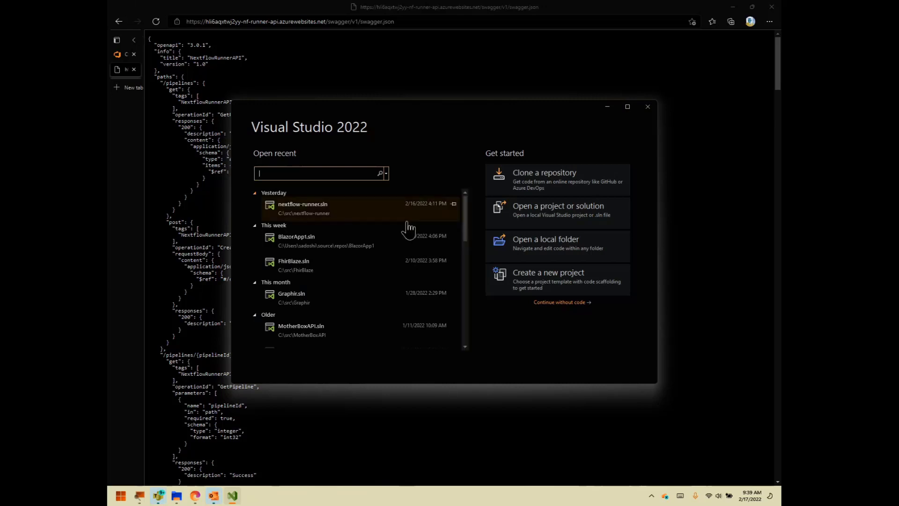
{"action": "mouse_move", "coordinate": [531, 286]}
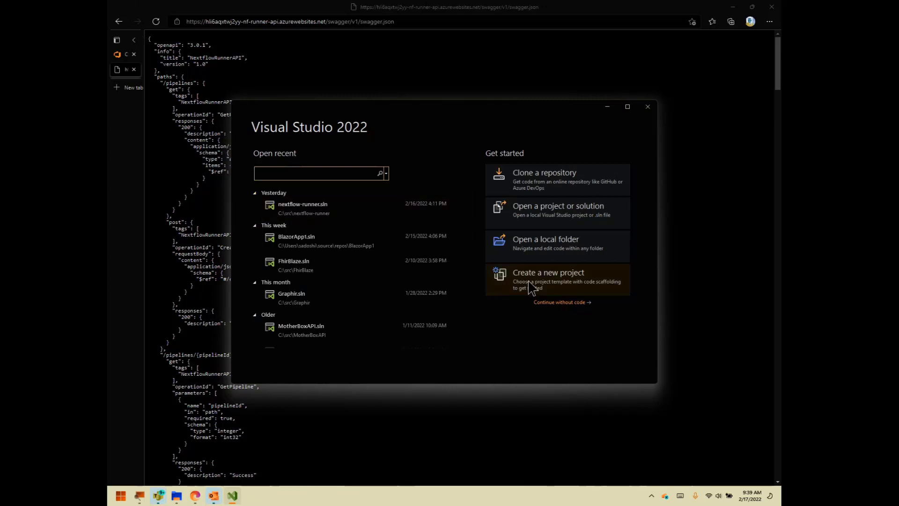
Start a new project, search templates for 'blaz' and choose Blazor WebAssembly App.
{"action": "left_click", "coordinate": [549, 273]}
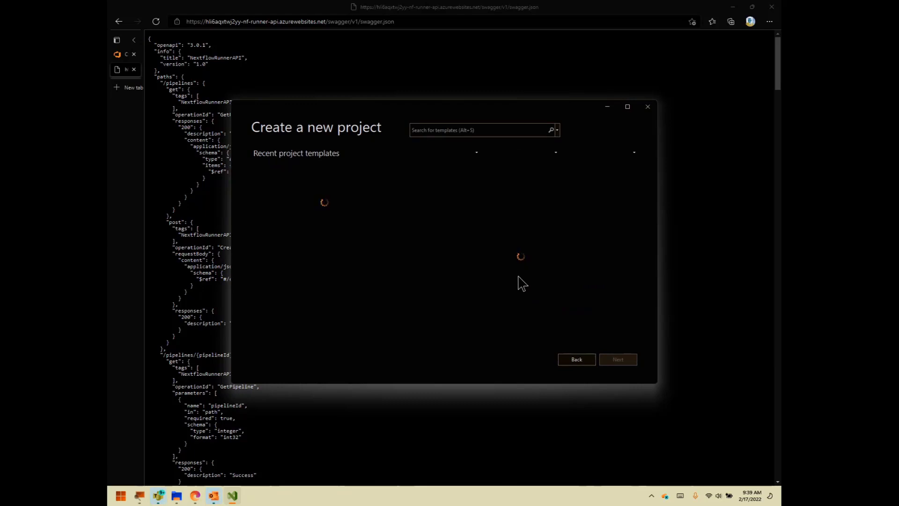
{"action": "mouse_move", "coordinate": [359, 213]}
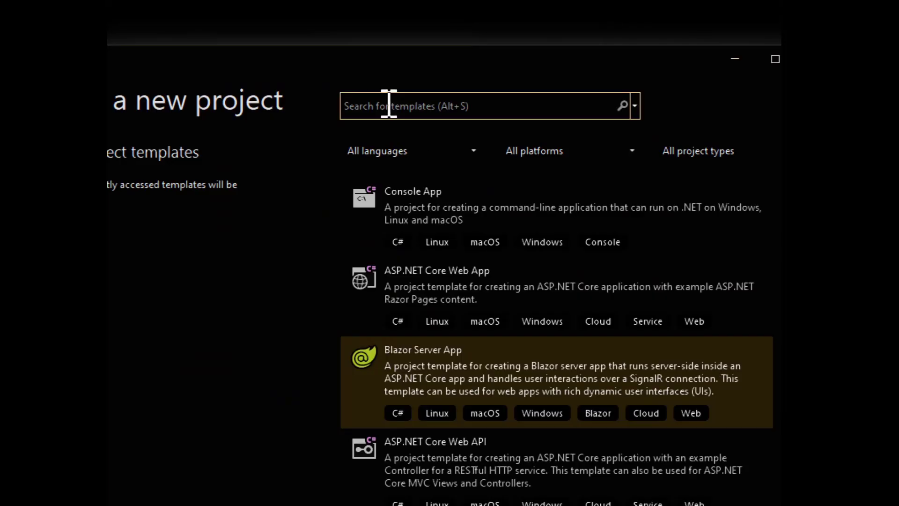
{"action": "left_click", "coordinate": [487, 106]}
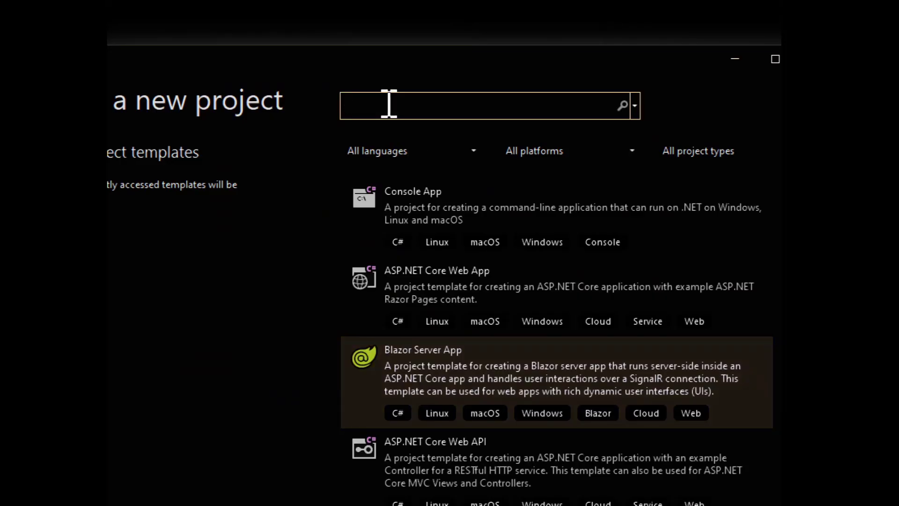
{"action": "type", "text": "blazor"}
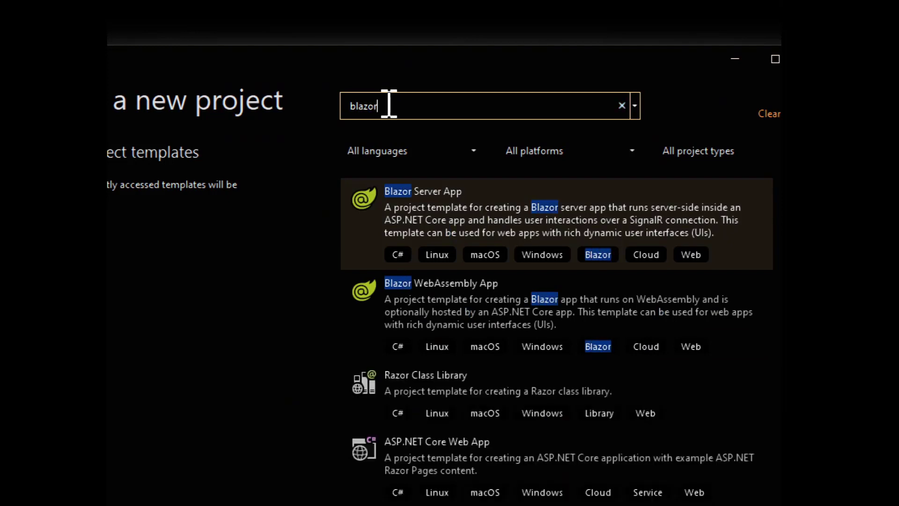
{"action": "mouse_move", "coordinate": [400, 349]}
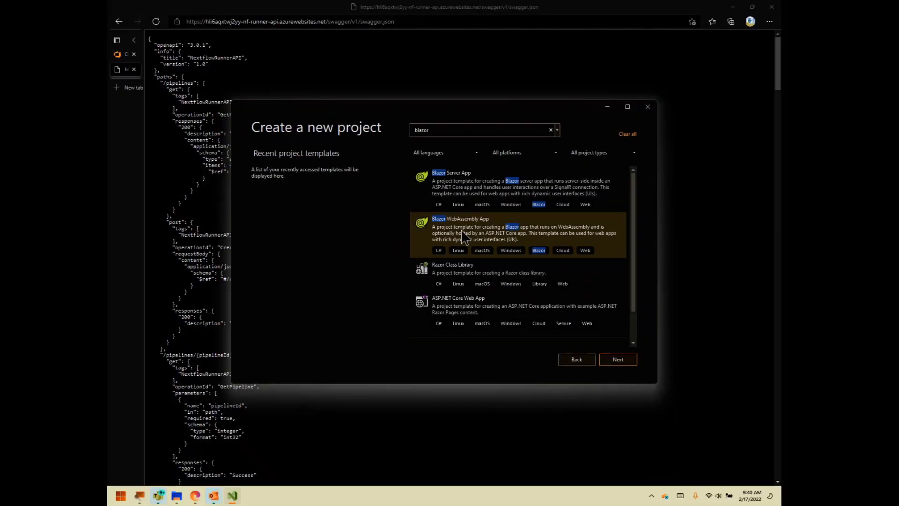
{"action": "left_click", "coordinate": [618, 358]}
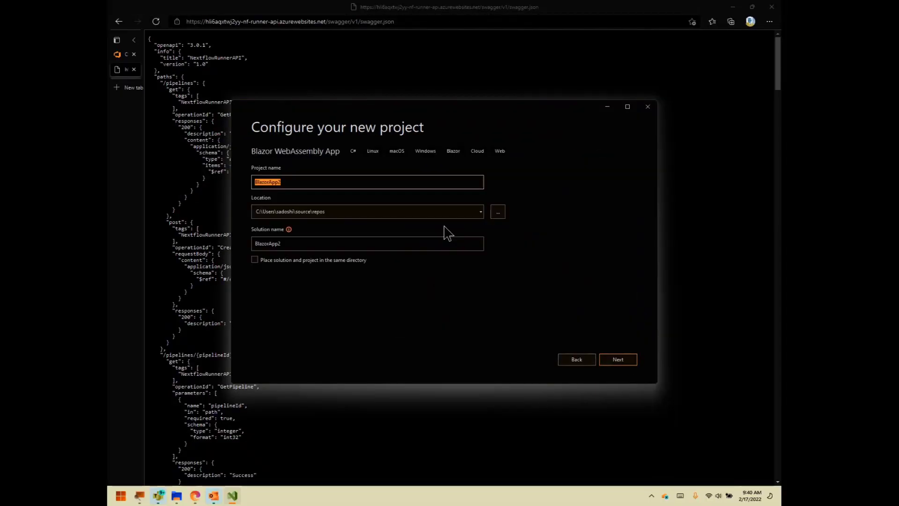
{"action": "mouse_move", "coordinate": [430, 226]}
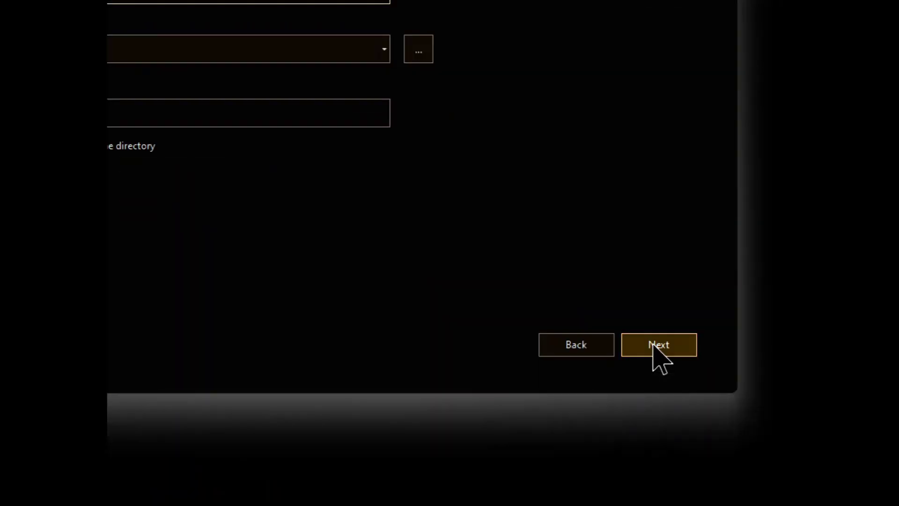
Continue from Configure your new project to the Additional information step.
{"action": "left_click", "coordinate": [659, 345]}
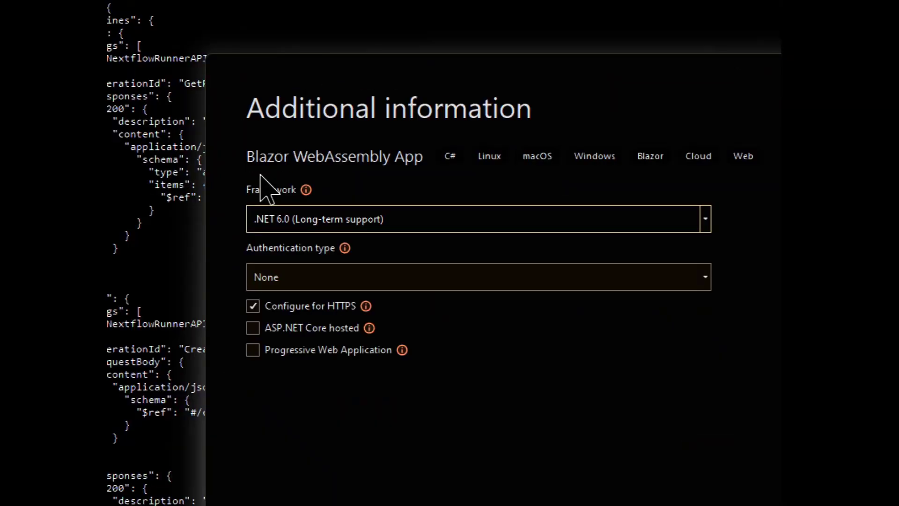
{"action": "mouse_move", "coordinate": [356, 335]}
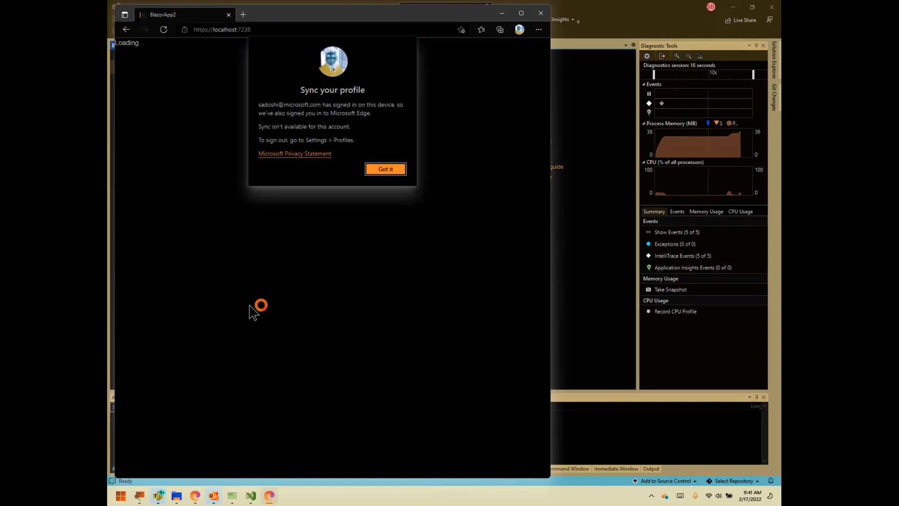
{"action": "mouse_move", "coordinate": [349, 240]}
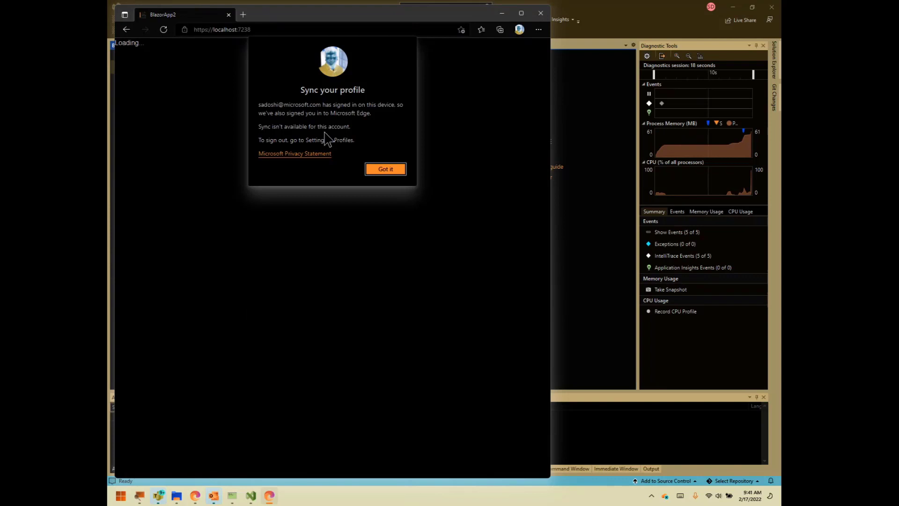
Dismiss the Sync your profile notice so the BlazorApp2 home page shows.
{"action": "left_click", "coordinate": [385, 169]}
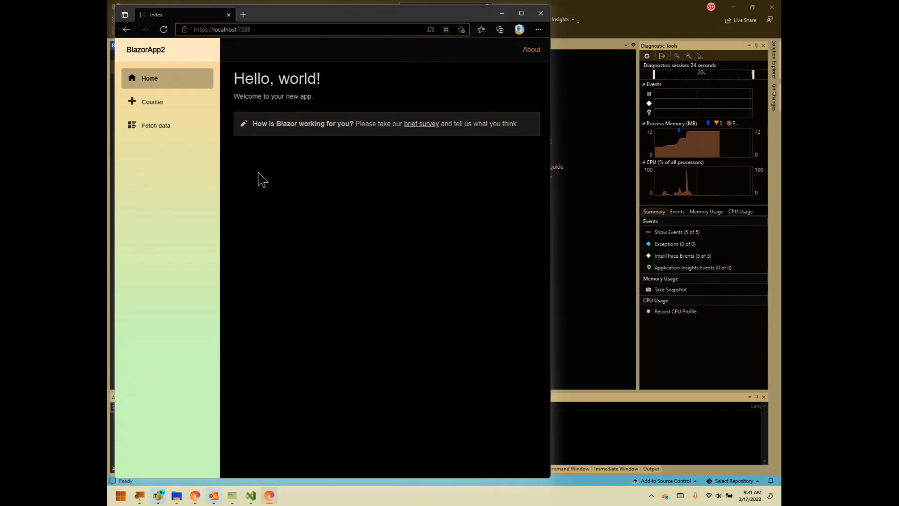
{"action": "mouse_move", "coordinate": [278, 154]}
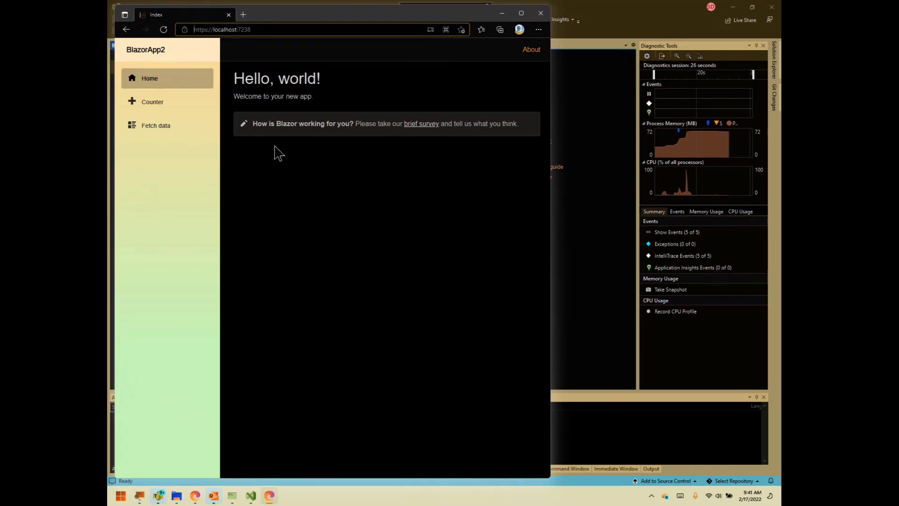
{"action": "mouse_move", "coordinate": [274, 170]}
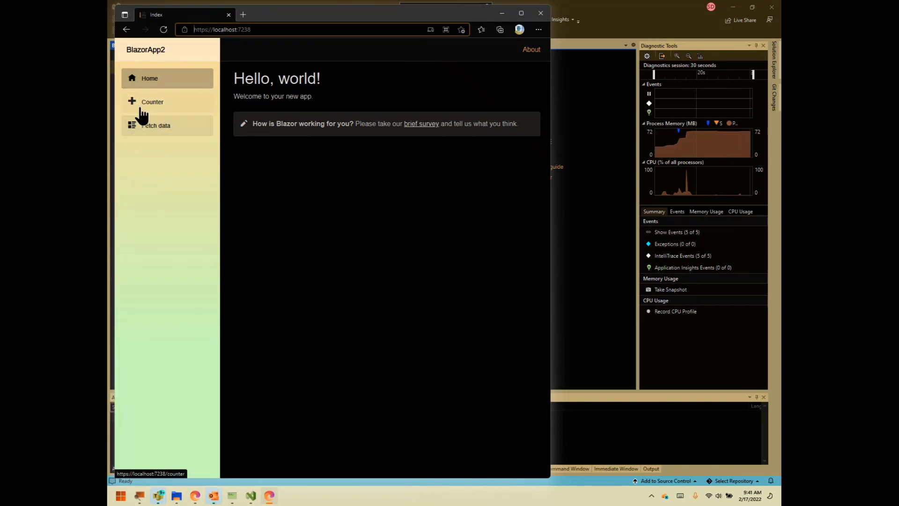
{"action": "mouse_move", "coordinate": [280, 193]}
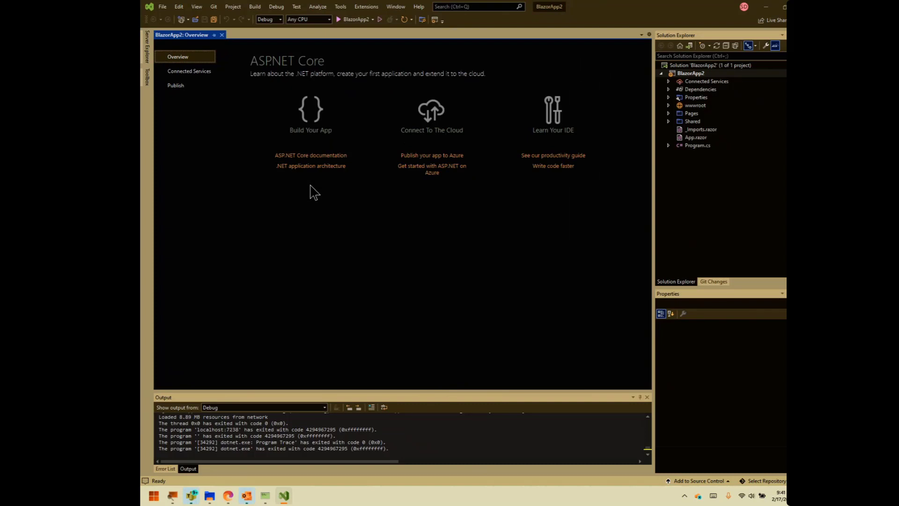
{"action": "mouse_move", "coordinate": [557, 185]}
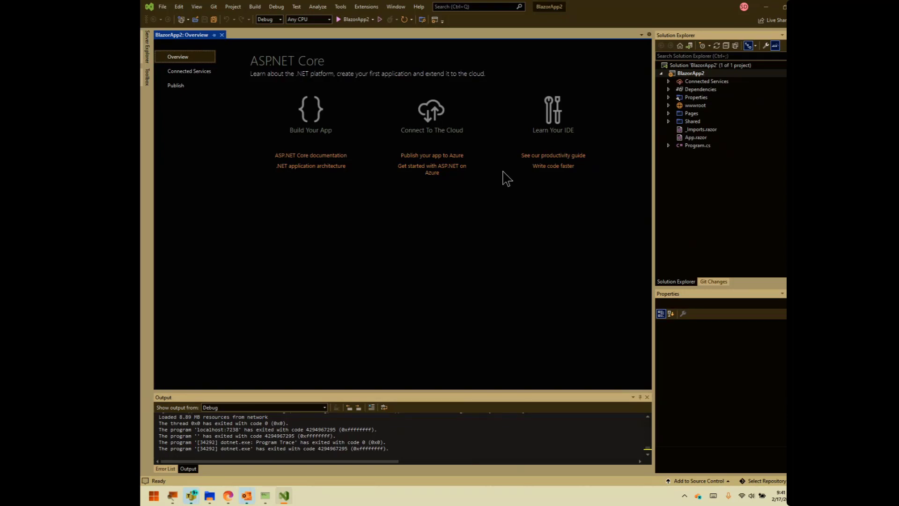
{"action": "mouse_move", "coordinate": [504, 175]}
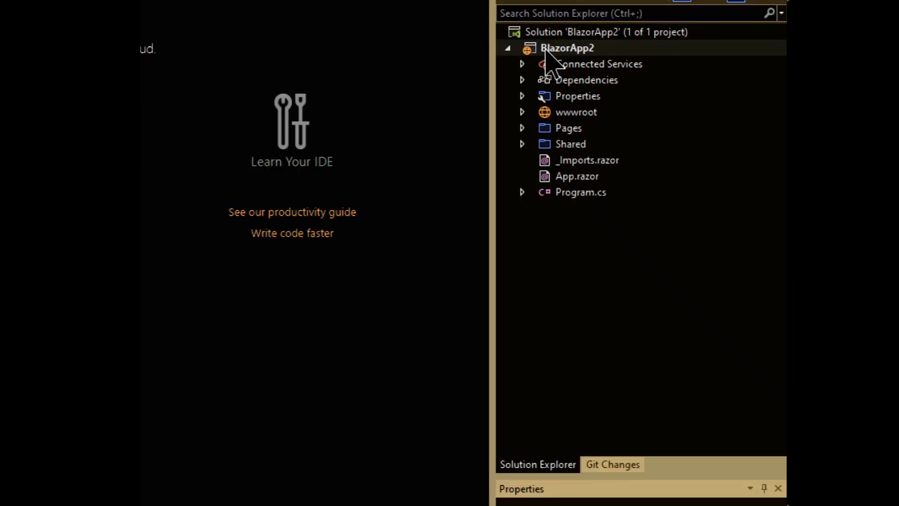
From the BlazorApp2 project's context menu, start adding a service reference.
{"action": "right_click", "coordinate": [568, 48]}
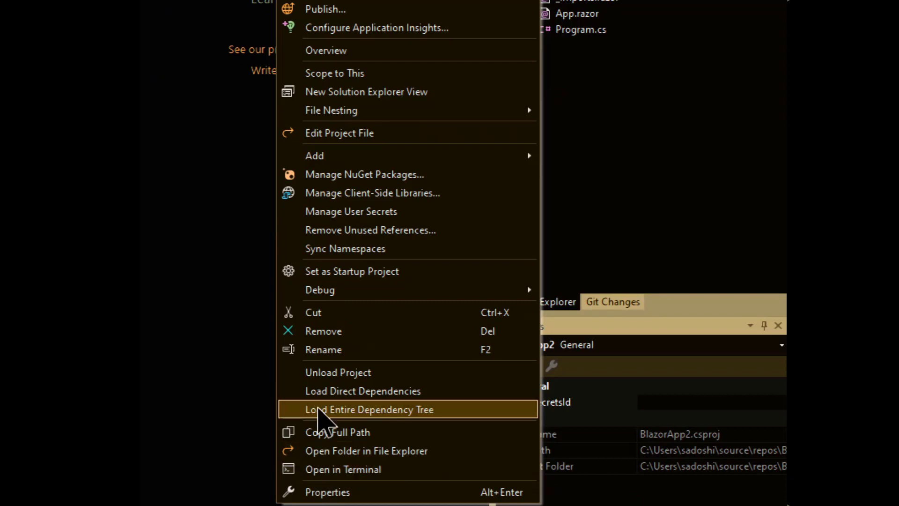
{"action": "mouse_move", "coordinate": [314, 155]}
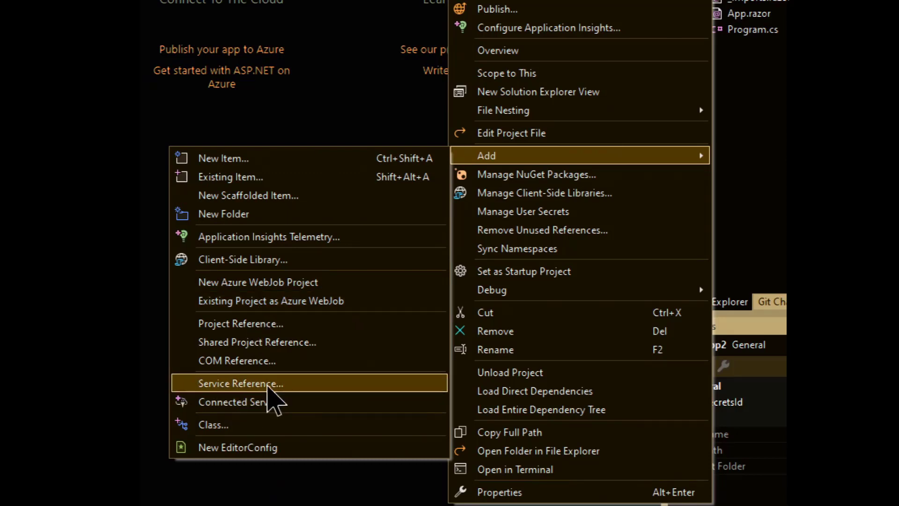
{"action": "mouse_move", "coordinate": [252, 402]}
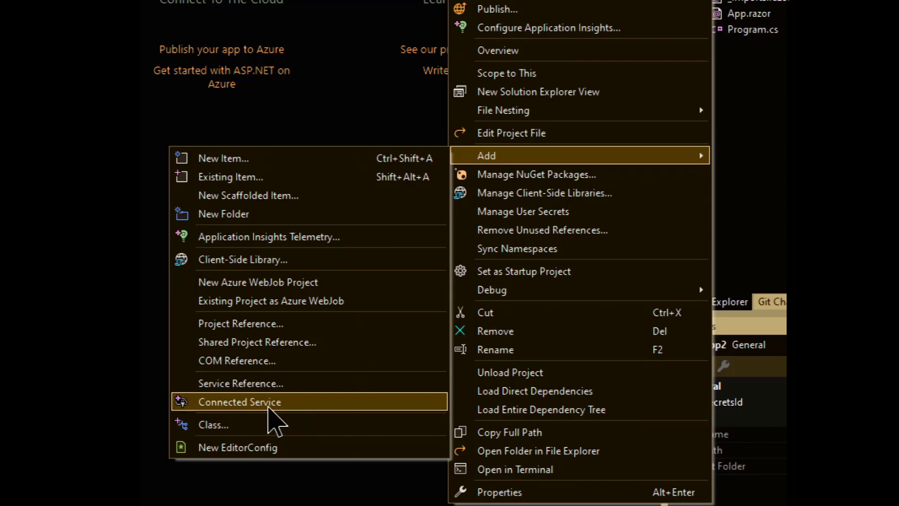
{"action": "mouse_move", "coordinate": [235, 408]}
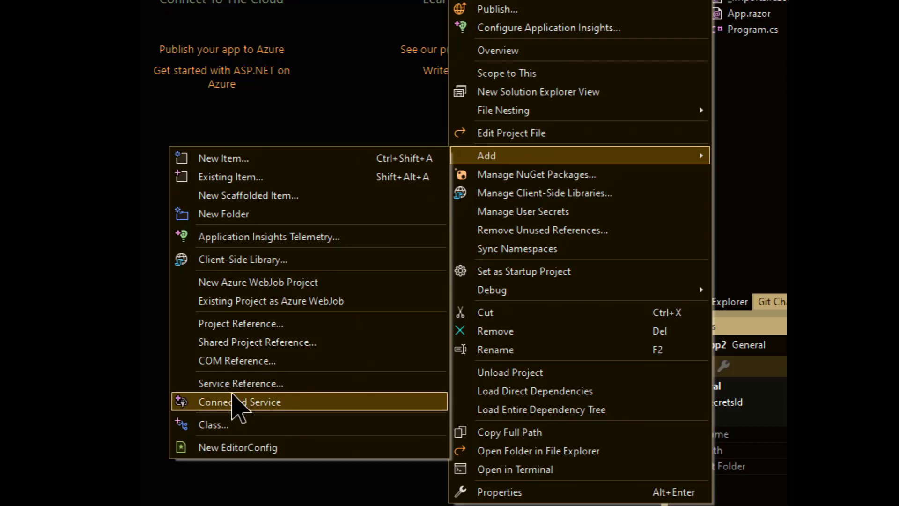
{"action": "mouse_move", "coordinate": [241, 383]}
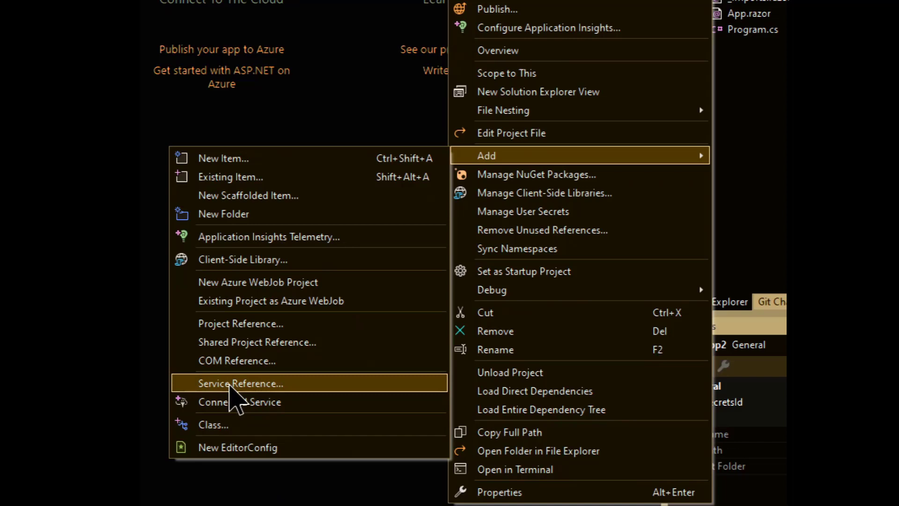
{"action": "left_click", "coordinate": [241, 384]}
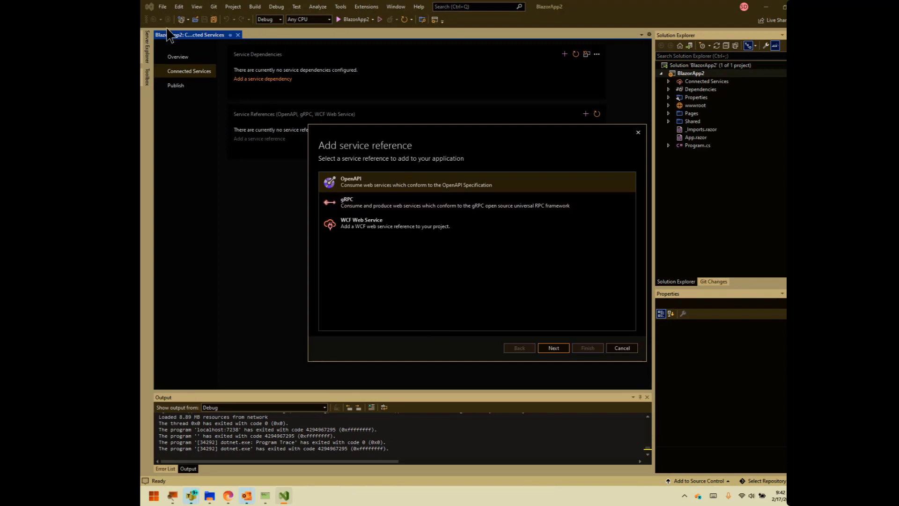
{"action": "mouse_move", "coordinate": [349, 187]}
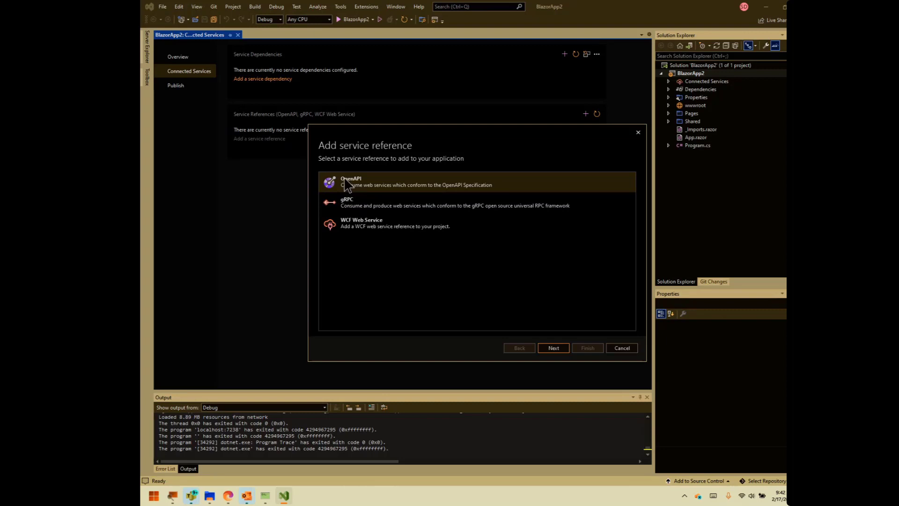
Choose an OpenAPI reference supplied by URL and enter the nf-runner-api swagger.json address.
{"action": "left_click", "coordinate": [553, 347]}
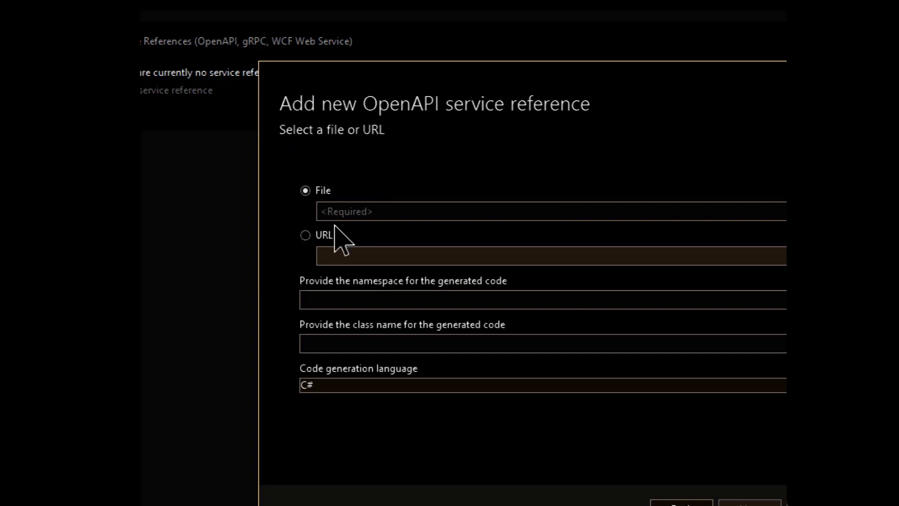
{"action": "left_click", "coordinate": [305, 235]}
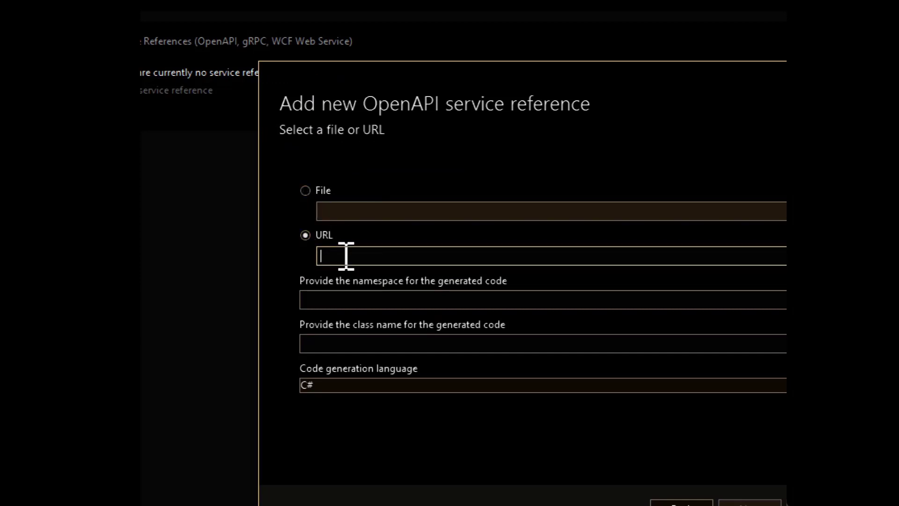
{"action": "type", "text": "https://hli6aqxtwj2yy-nf-runner-api.azurewebsites.net/swagger/v1/swagger.json"}
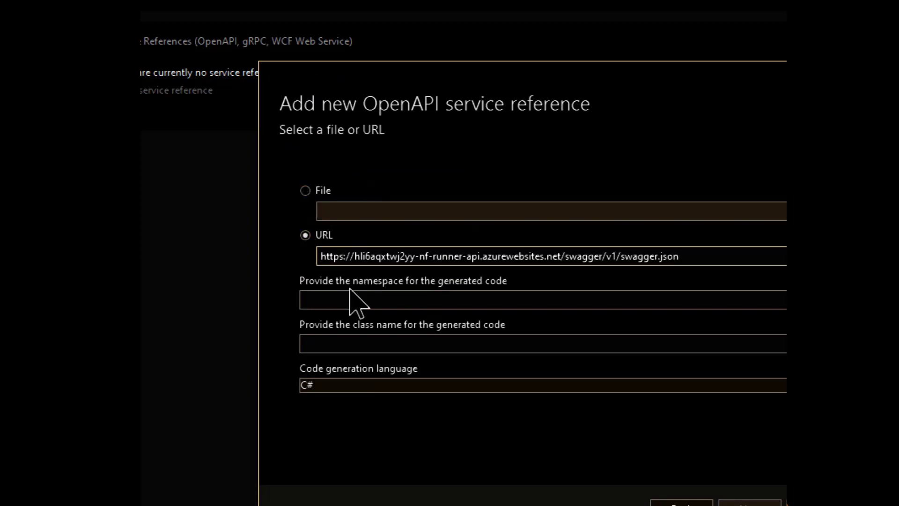
{"action": "left_click", "coordinate": [505, 256]}
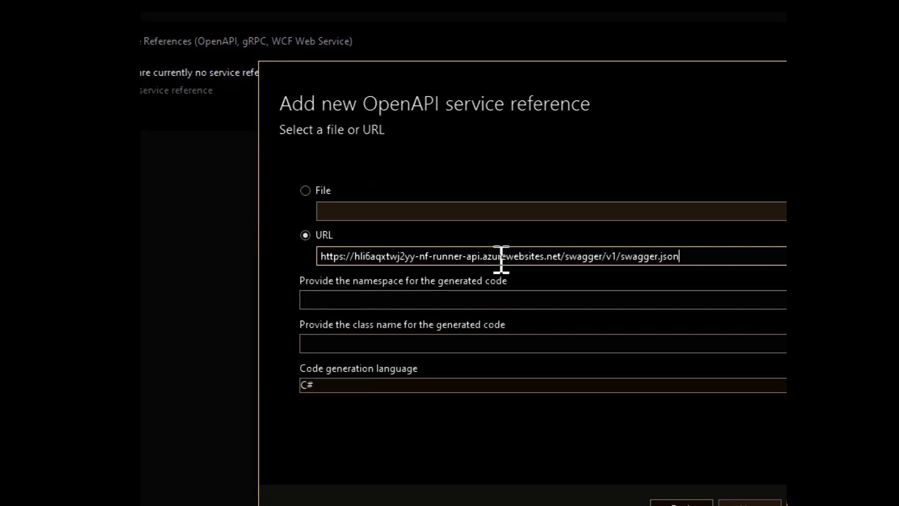
{"action": "mouse_move", "coordinate": [775, 287]}
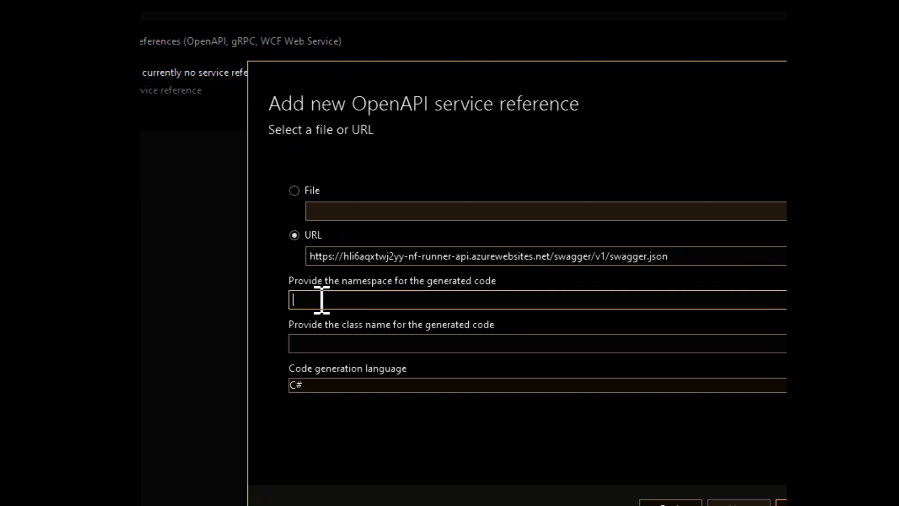
Set the namespace to APIClient and the class name to BlazorSample.
{"action": "type", "text": "S"}
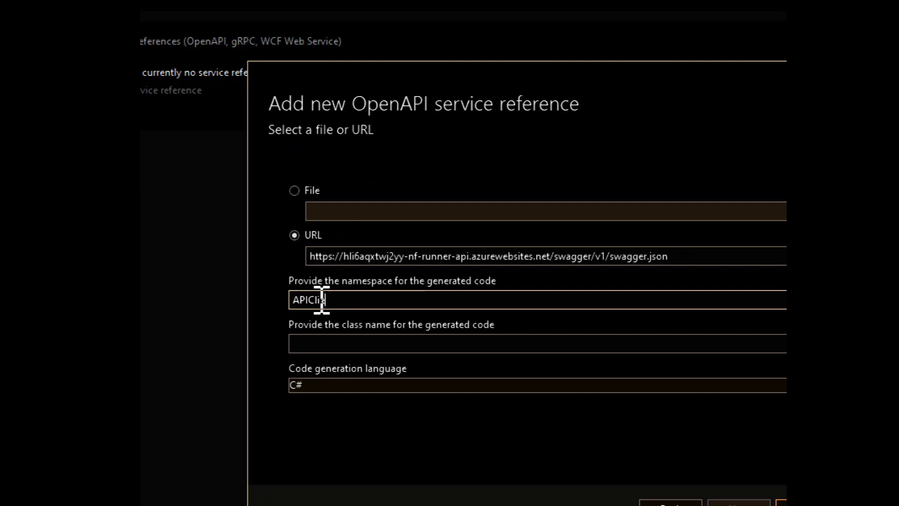
{"action": "type", "text": "ent"}
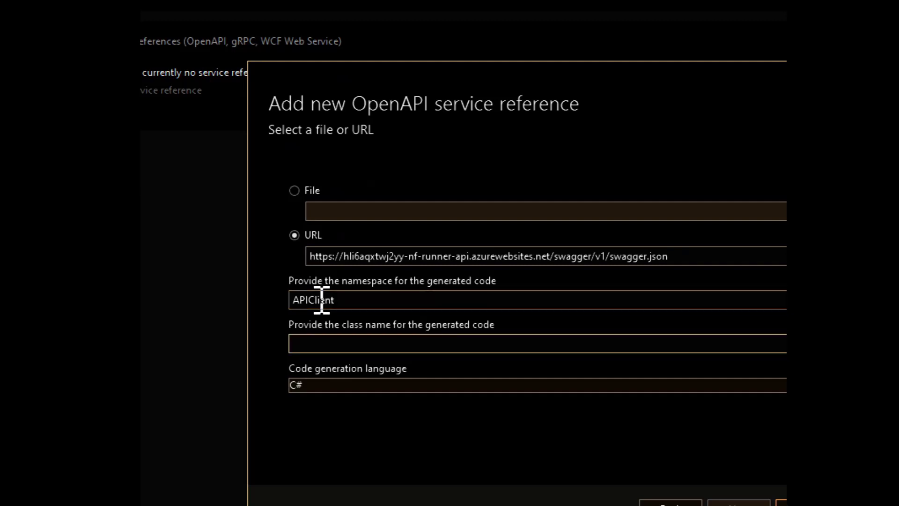
{"action": "type", "text": "Blaz"}
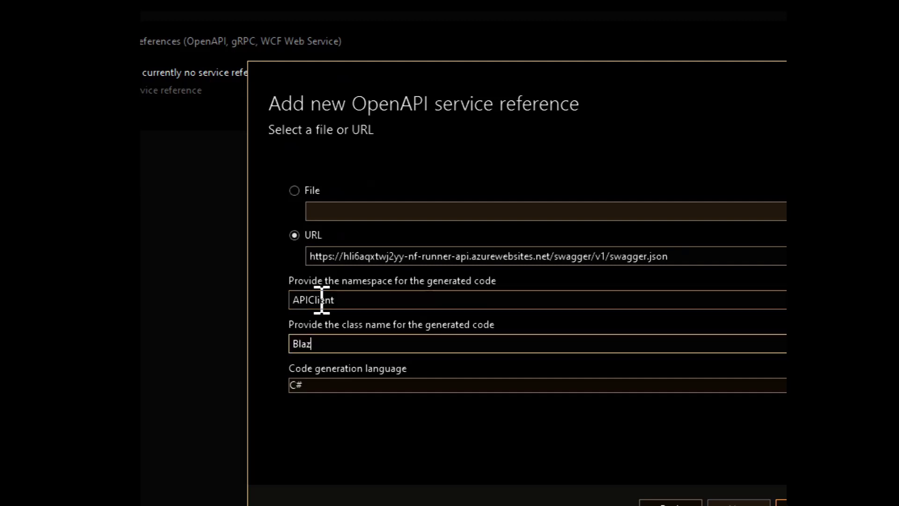
{"action": "type", "text": "or"}
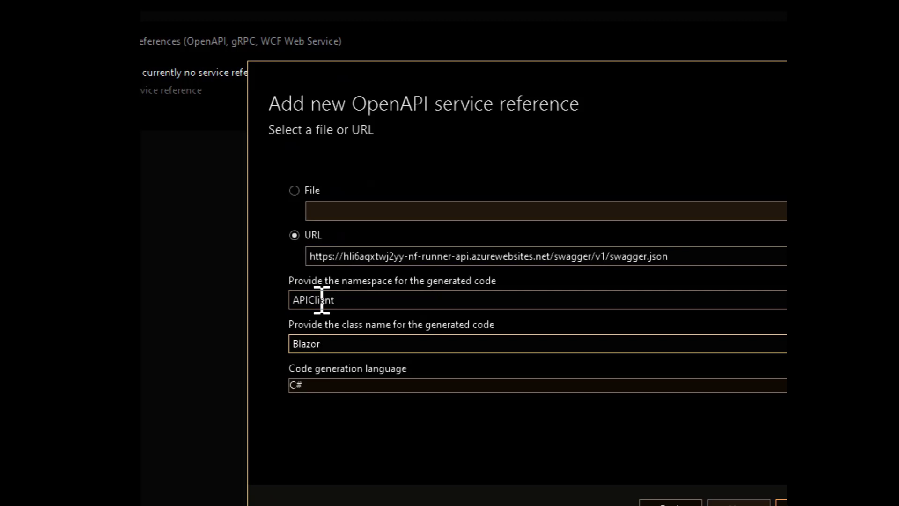
{"action": "type", "text": "Sample"}
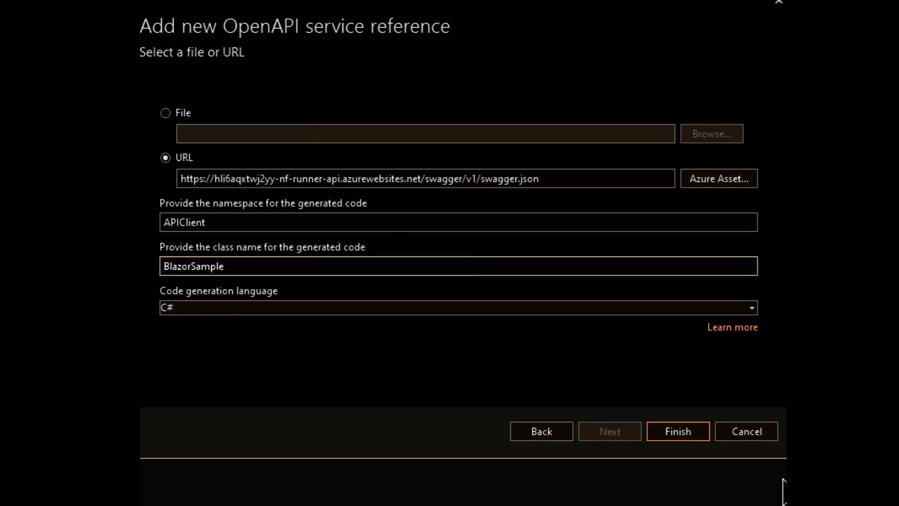
{"action": "mouse_move", "coordinate": [677, 428]}
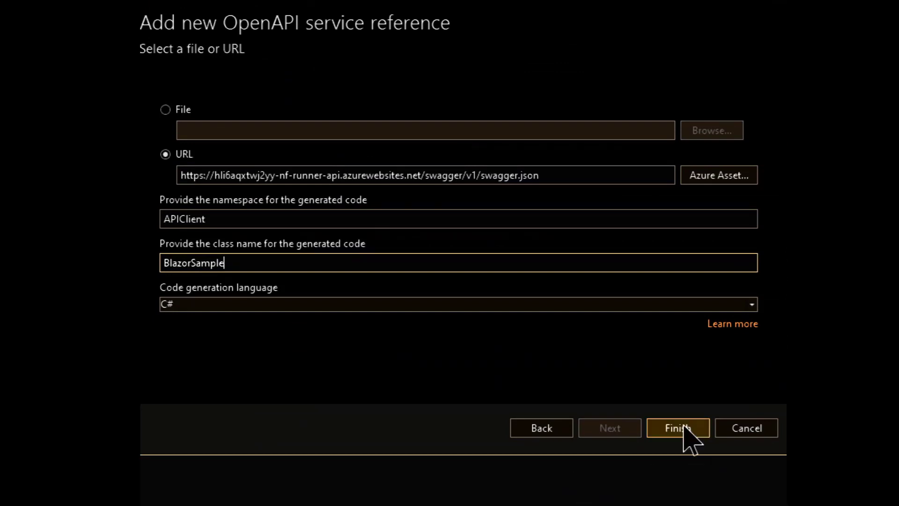
Finish adding the service reference and close the progress window once it succeeds.
{"action": "left_click", "coordinate": [678, 428]}
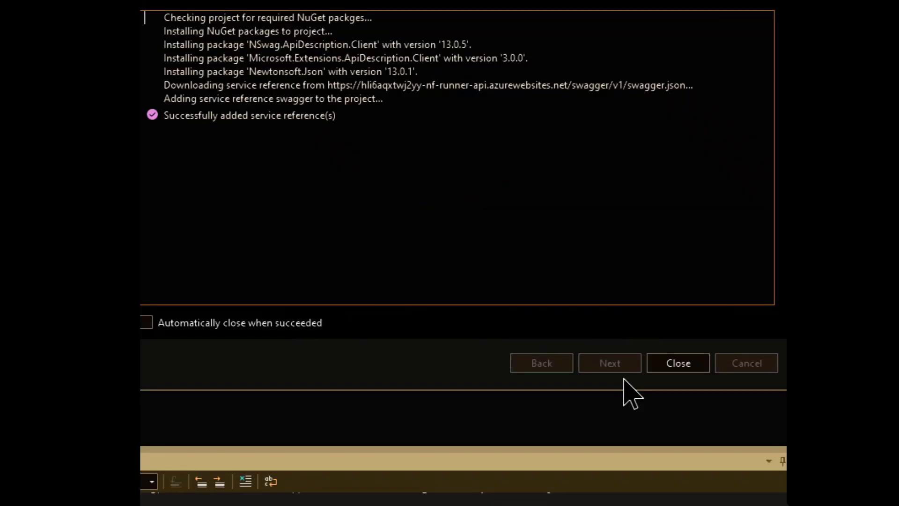
{"action": "left_click", "coordinate": [677, 363]}
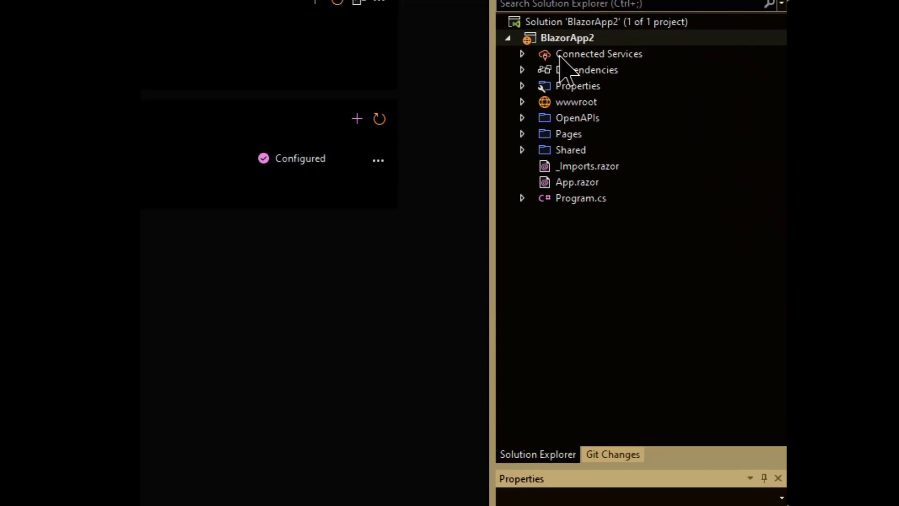
{"action": "mouse_move", "coordinate": [558, 160]}
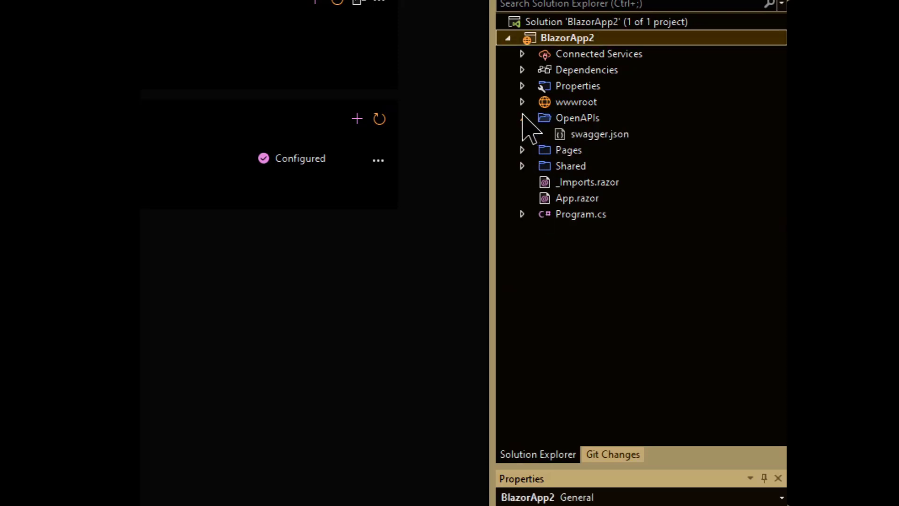
Expand the OpenAPIs folder to reveal the downloaded swagger.json.
{"action": "left_click", "coordinate": [522, 118]}
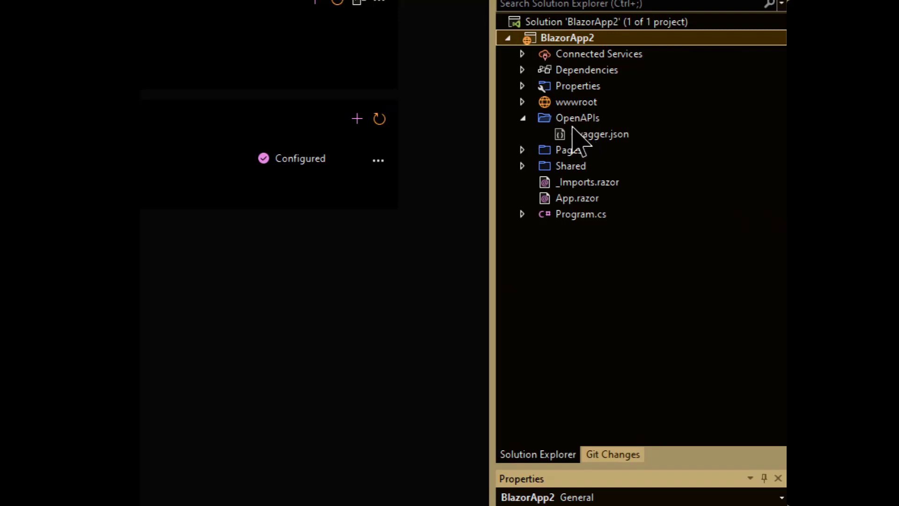
{"action": "mouse_move", "coordinate": [554, 46]}
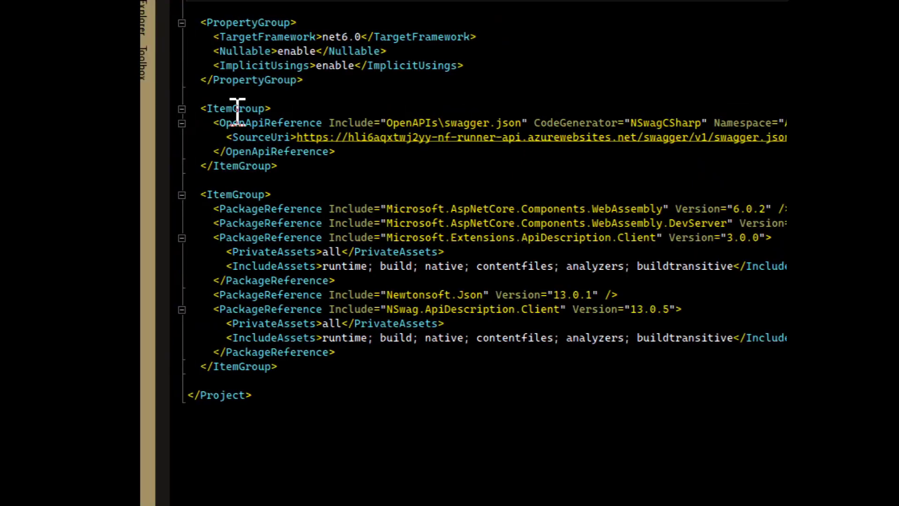
{"action": "mouse_move", "coordinate": [402, 181]}
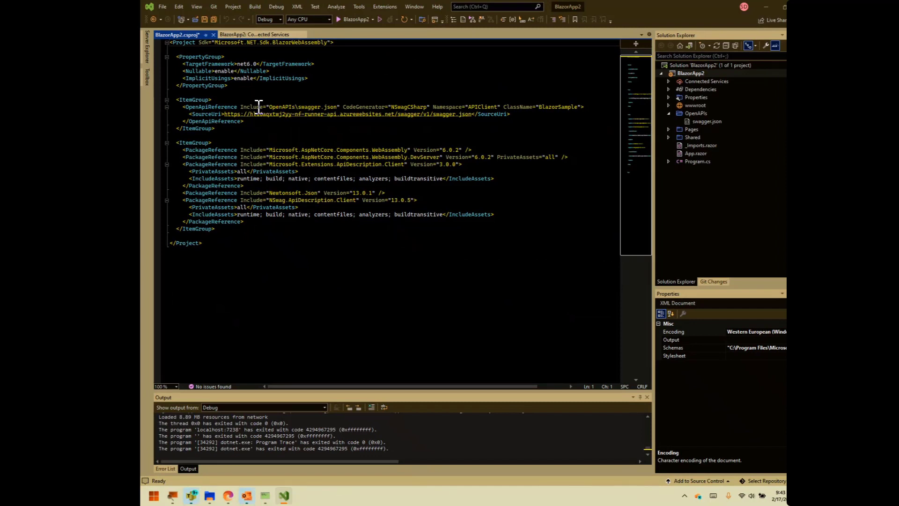
{"action": "mouse_move", "coordinate": [330, 106]}
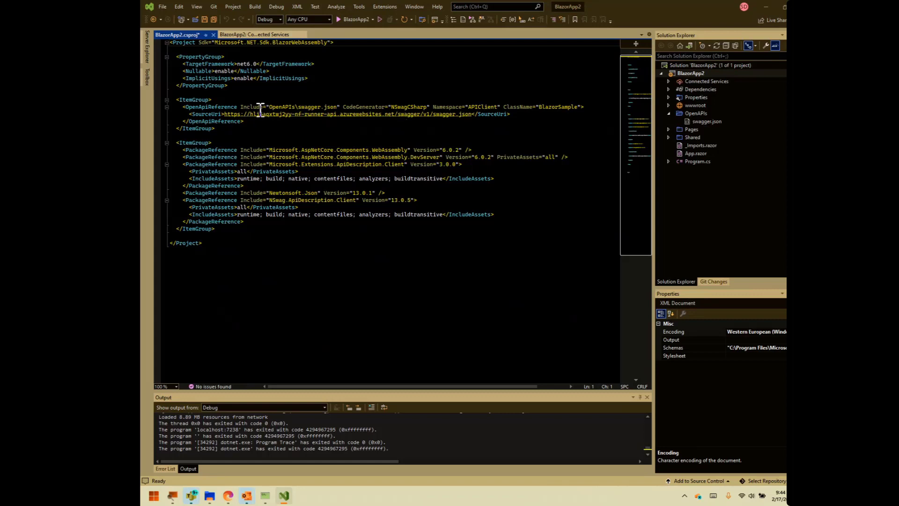
{"action": "mouse_move", "coordinate": [281, 113]}
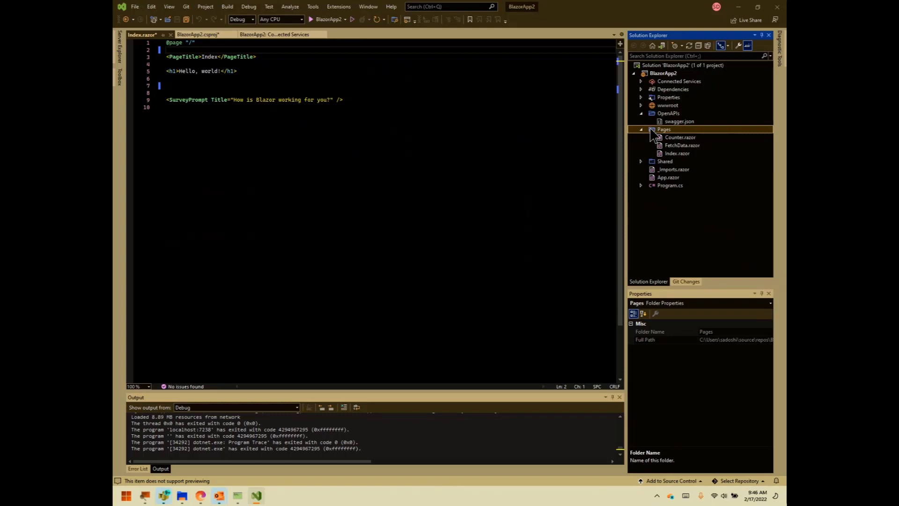
Add a new Razor component named APIList.razor to the Pages folder.
{"action": "right_click", "coordinate": [663, 129]}
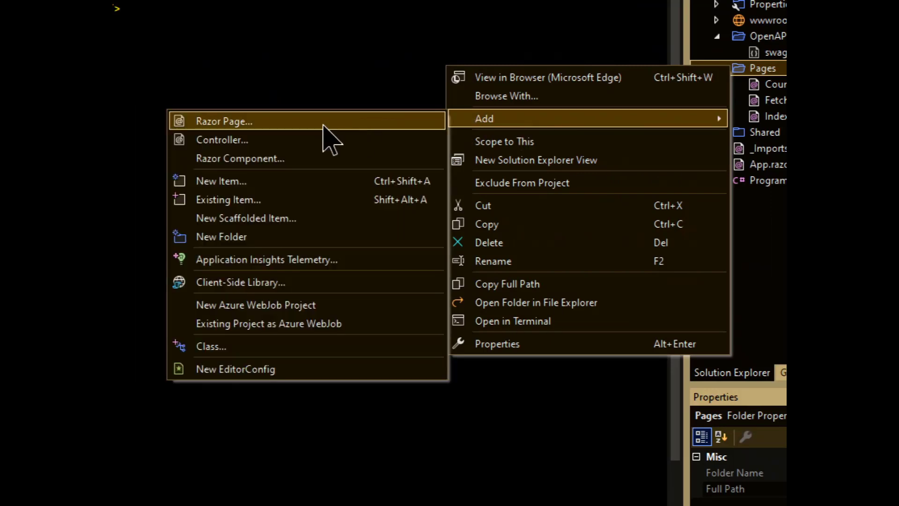
{"action": "mouse_move", "coordinate": [281, 169]}
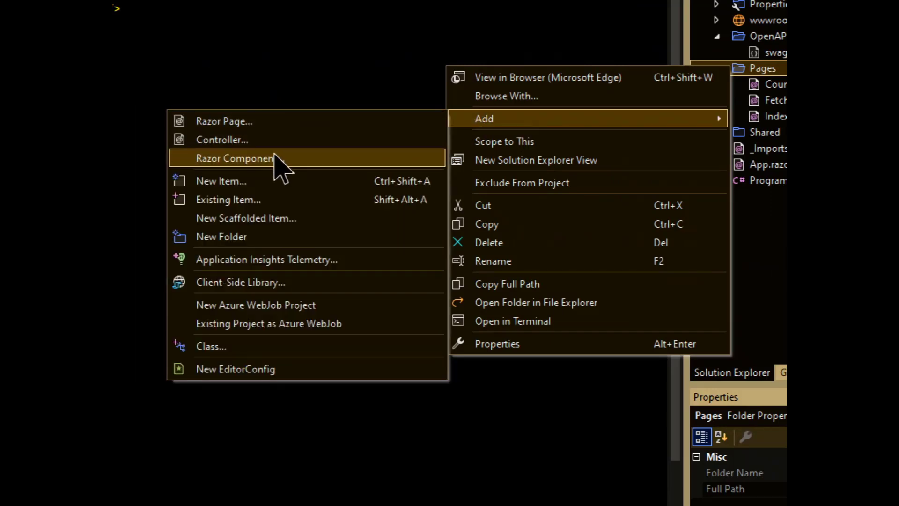
{"action": "left_click", "coordinate": [234, 158]}
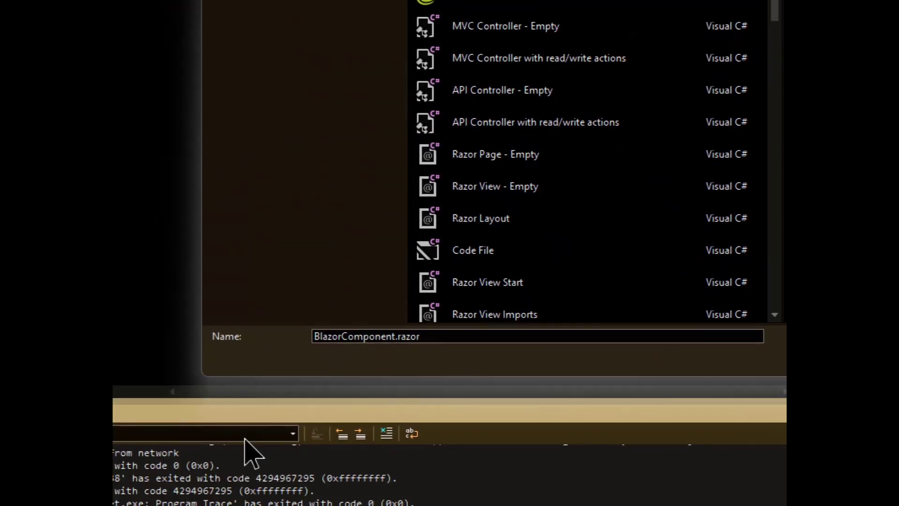
{"action": "type", "text": "APIList.razor"}
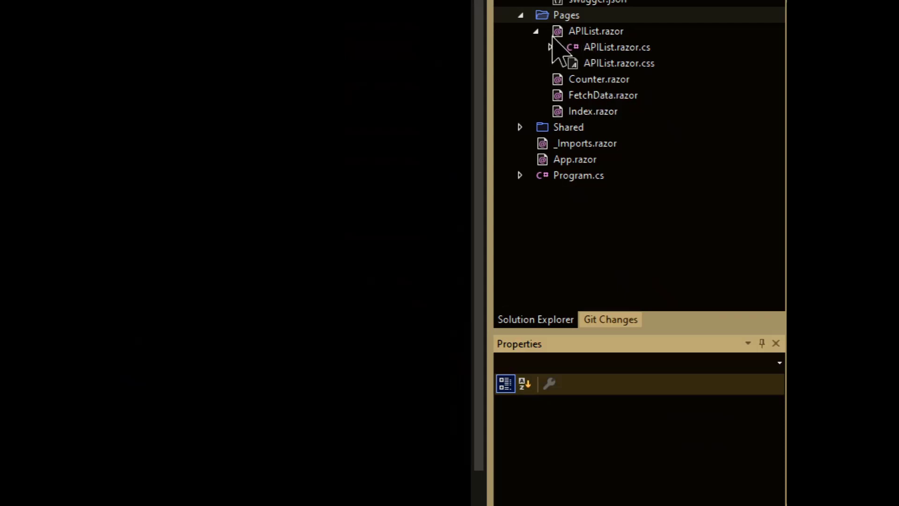
Open the APIList.razor.cs code-behind file from Solution Explorer.
{"action": "left_click", "coordinate": [596, 31]}
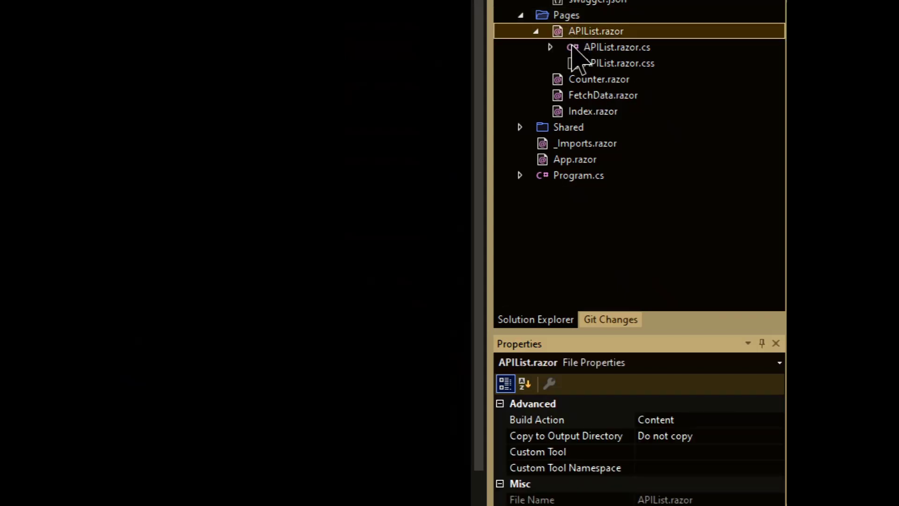
{"action": "mouse_move", "coordinate": [603, 81]}
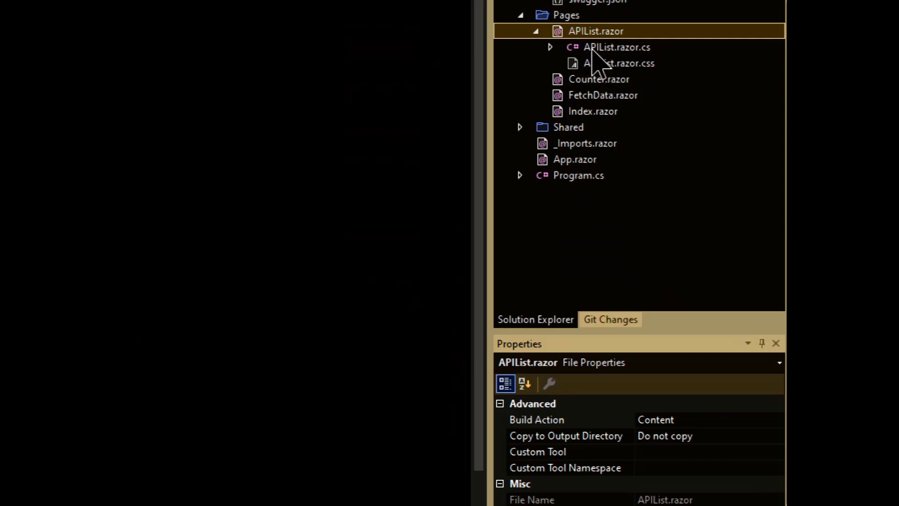
{"action": "double_click", "coordinate": [616, 47]}
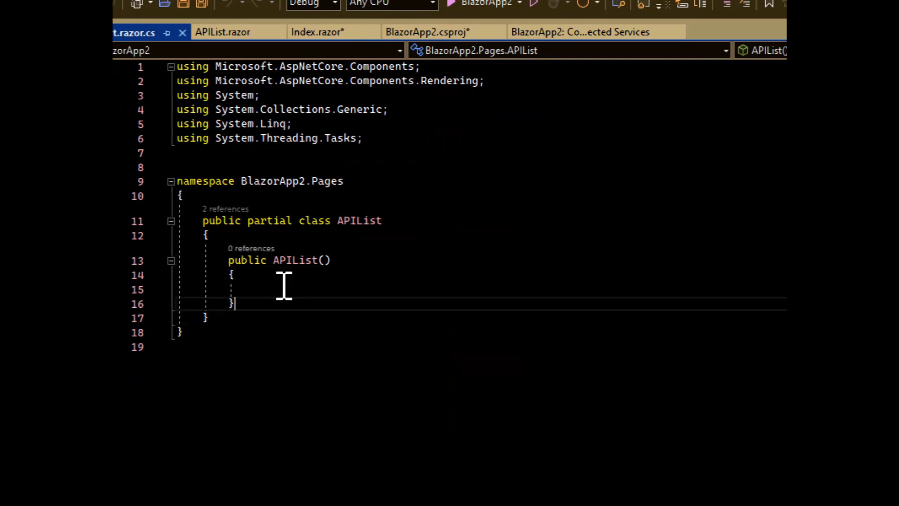
Add an async OnInitializedAsync override below the APIList constructor.
{"action": "key", "text": "enter"}
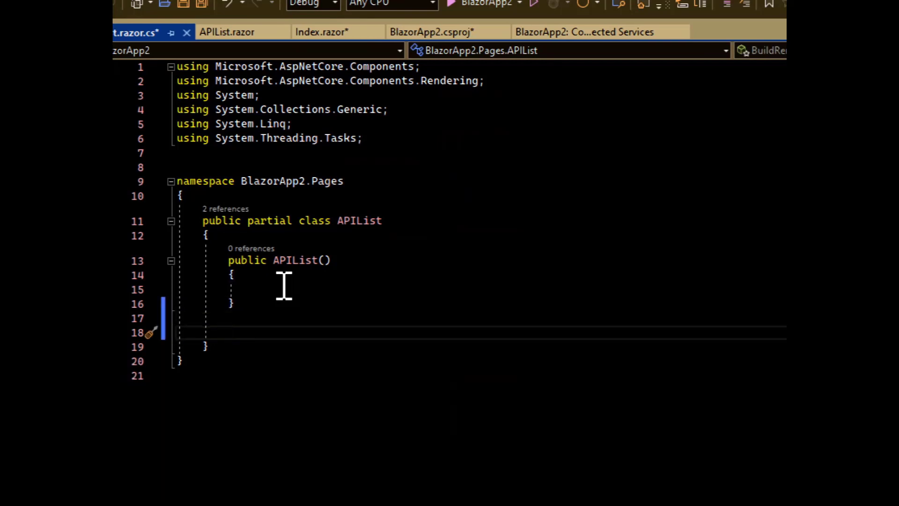
{"action": "type", "text": "override"}
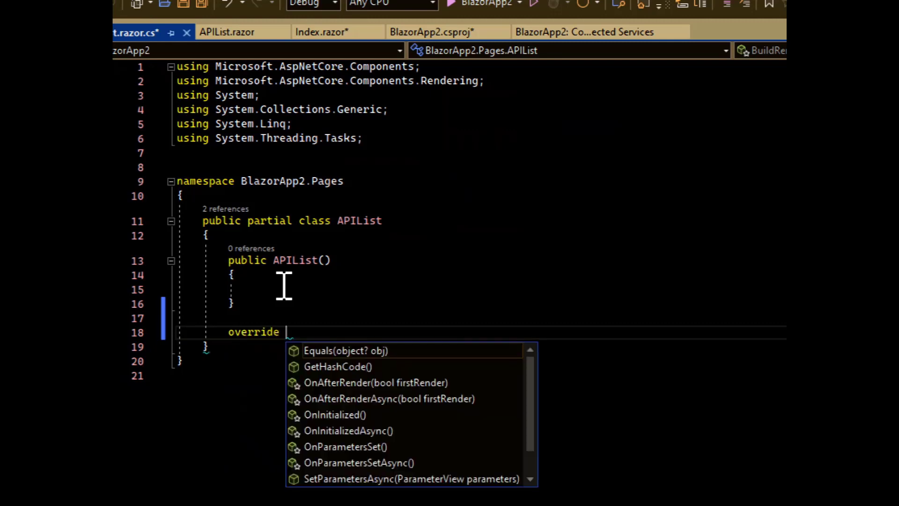
{"action": "type", "text": "onin"}
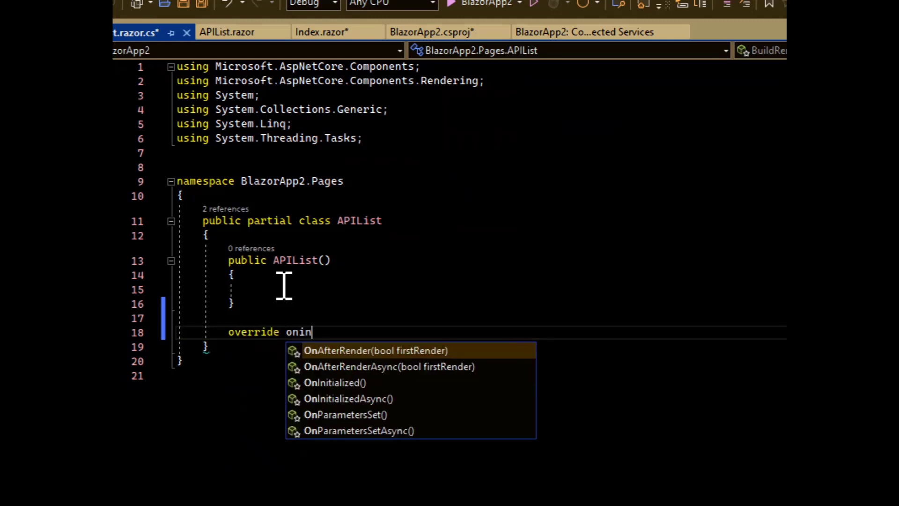
{"action": "type", "text": "itializedAsync("}
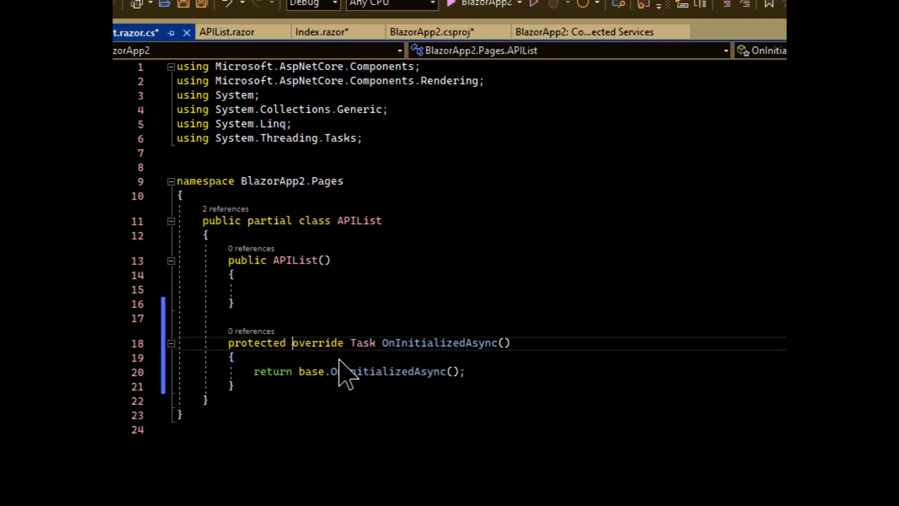
{"action": "type", "text": "async"}
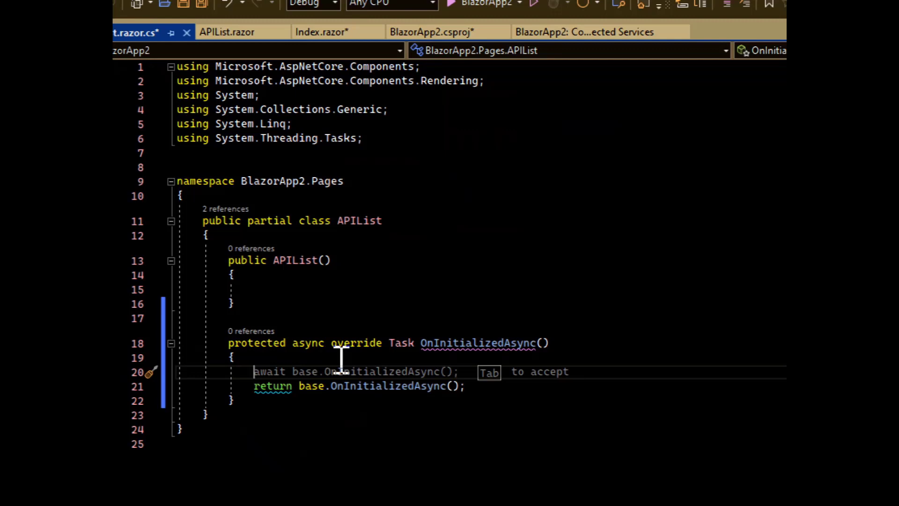
Begin declaring 'var _client=' inside OnInitializedAsync.
{"action": "type", "text": "var"}
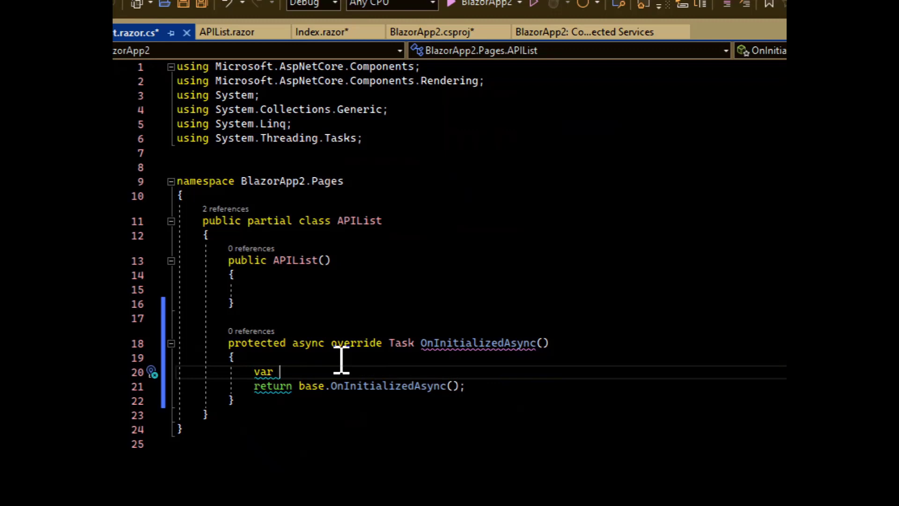
{"action": "type", "text": "_clie"}
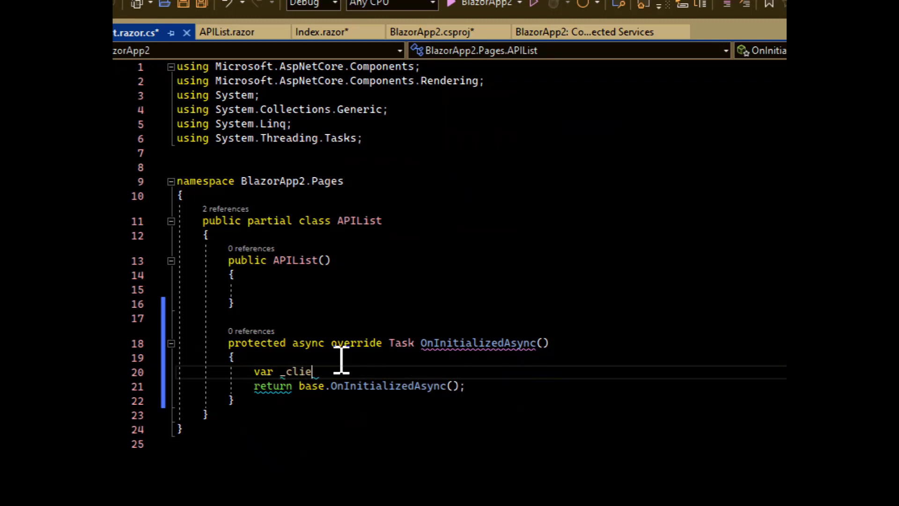
{"action": "type", "text": "nt="}
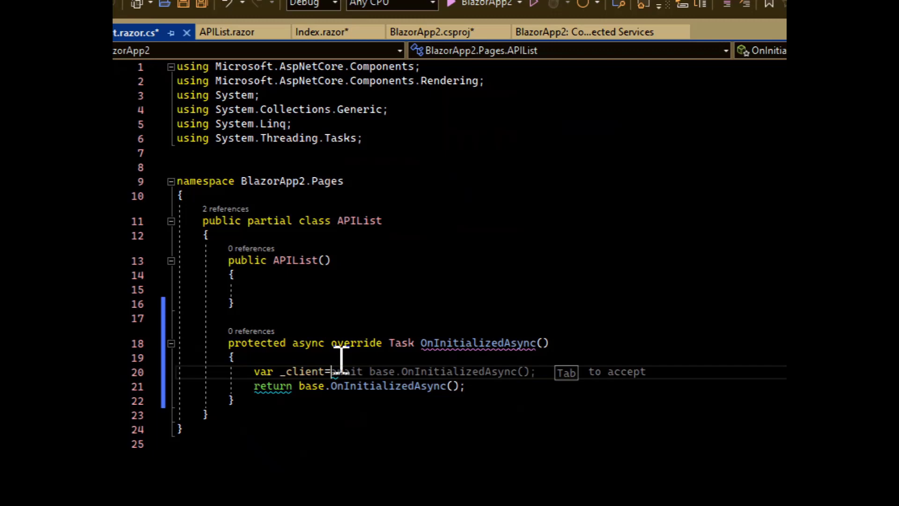
{"action": "type", "text": "n"}
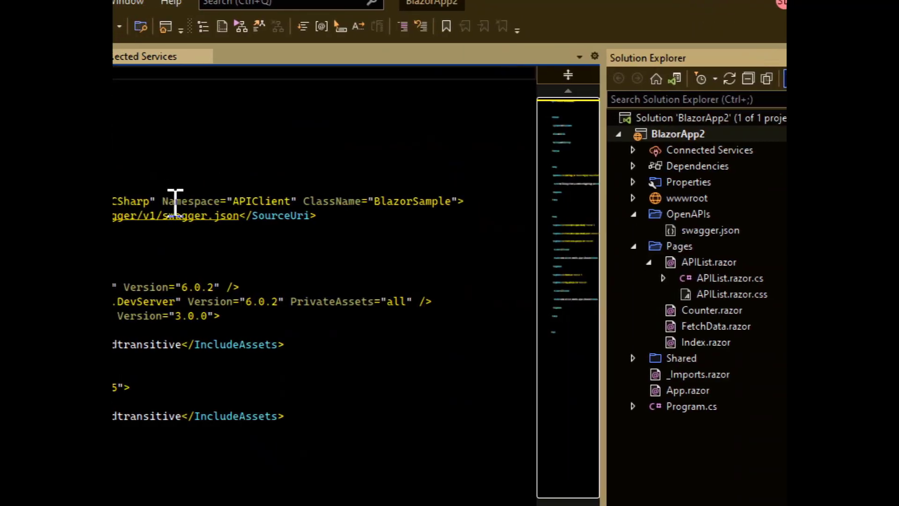
{"action": "mouse_move", "coordinate": [250, 204]}
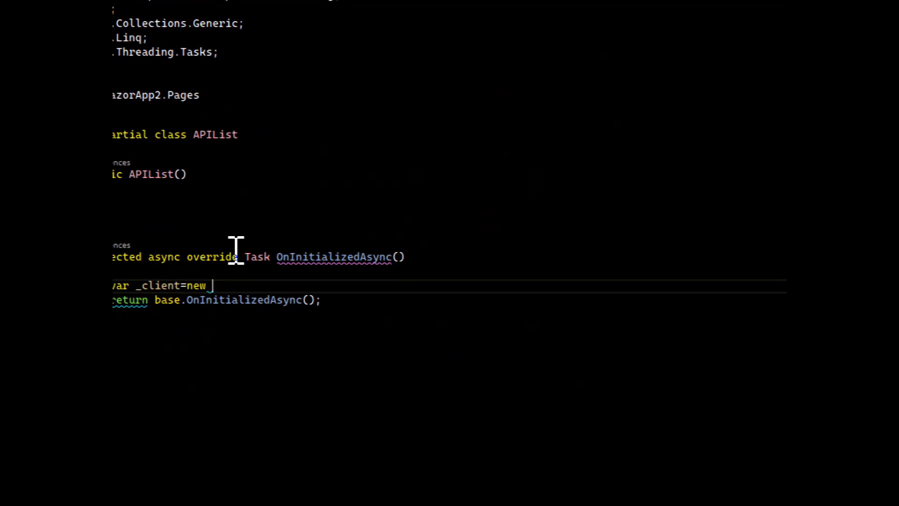
Reference the BlazorSample client class via IntelliSense completion.
{"action": "type", "text": "API"}
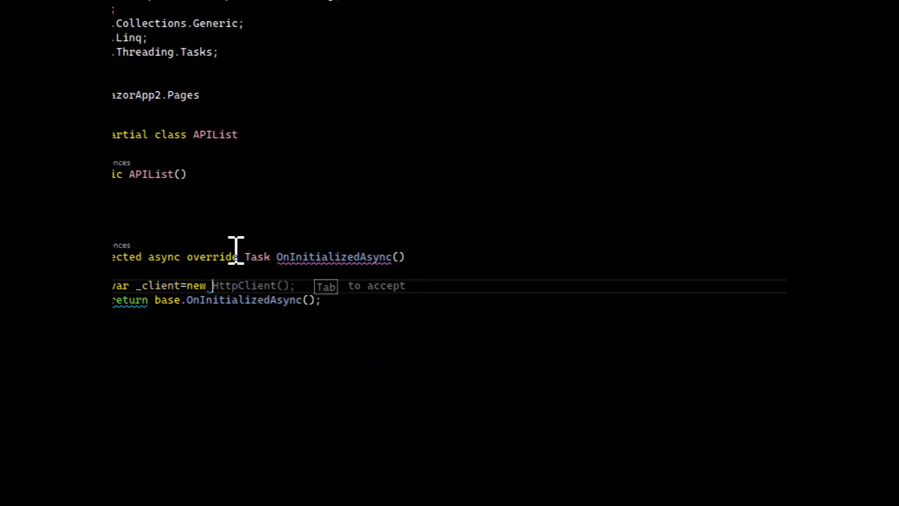
{"action": "type", "text": "BlazorSa"}
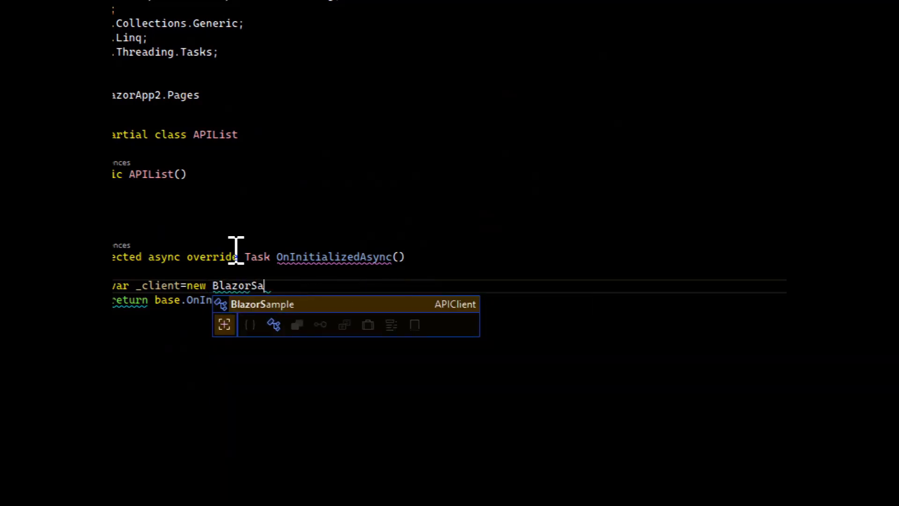
{"action": "key", "text": "Tab"}
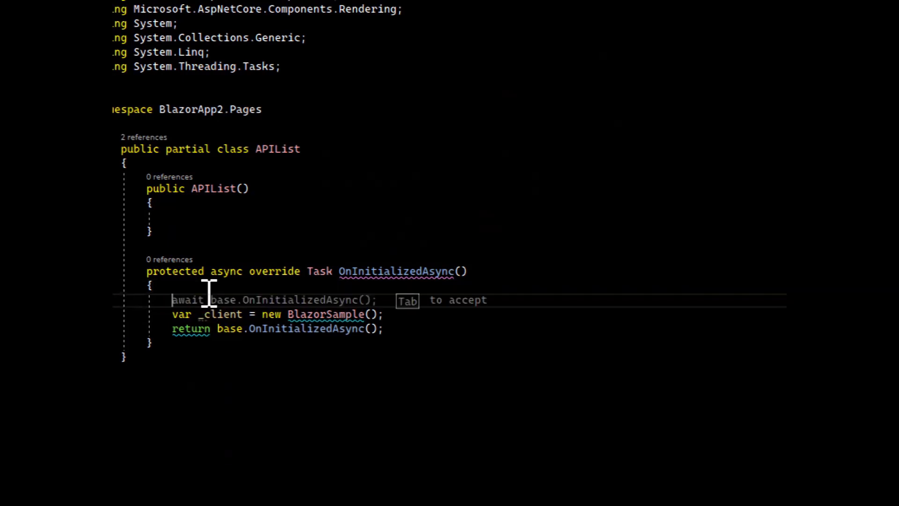
Declare 'string baseurl = "";' inside OnInitializedAsync.
{"action": "type", "text": "string"}
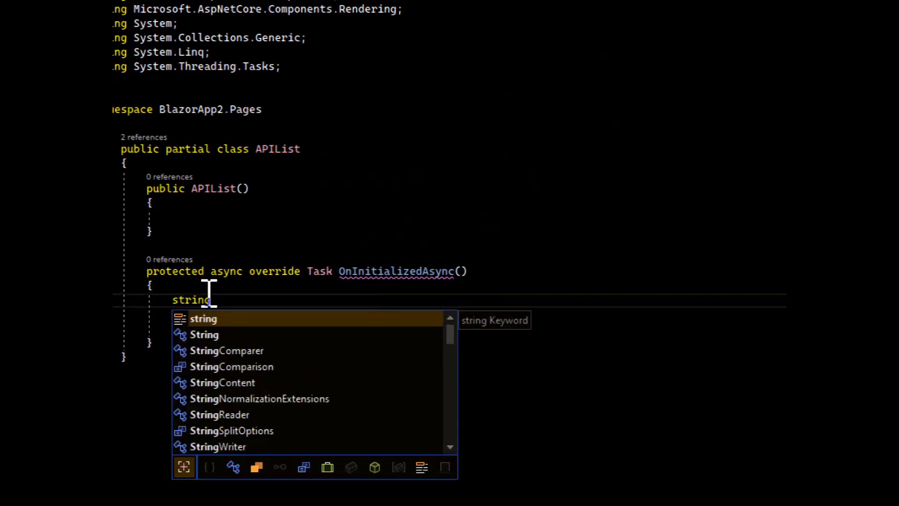
{"action": "type", "text": "baseur"}
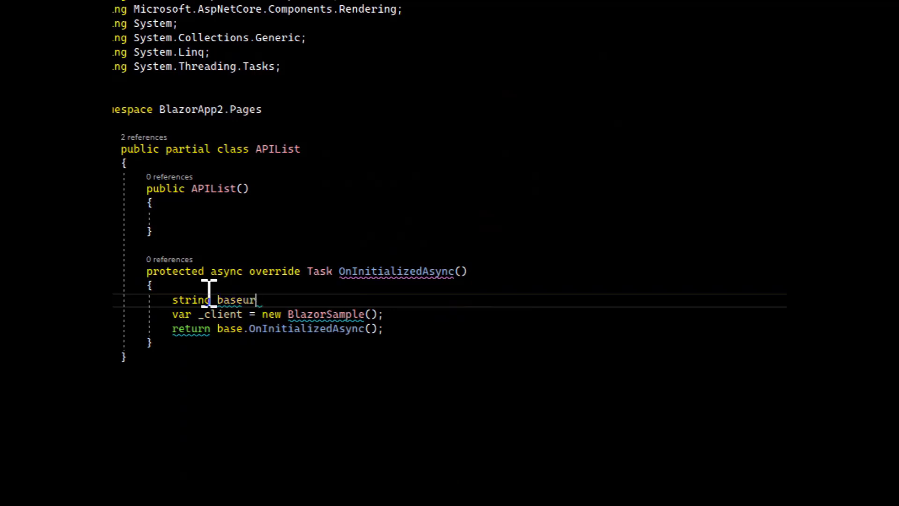
{"action": "type", "text": "l= \"Index.razor\""}
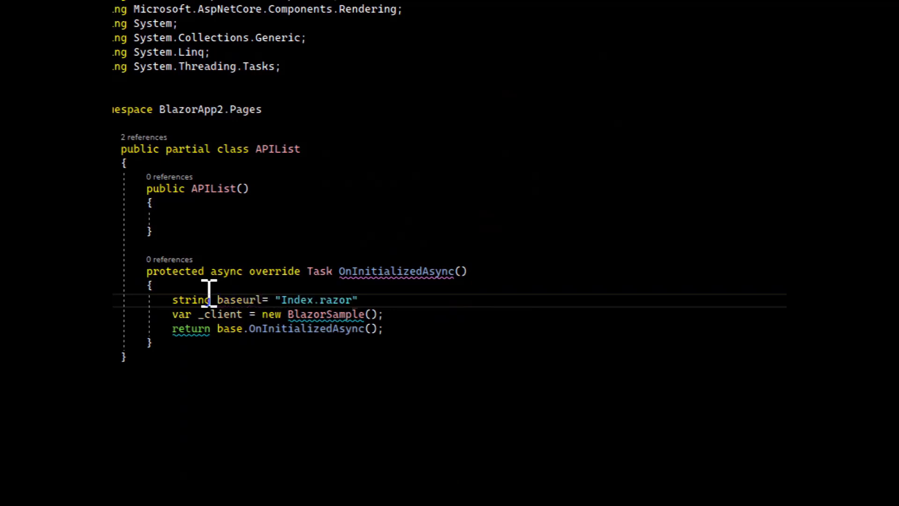
{"action": "key", "text": "Backspace"}
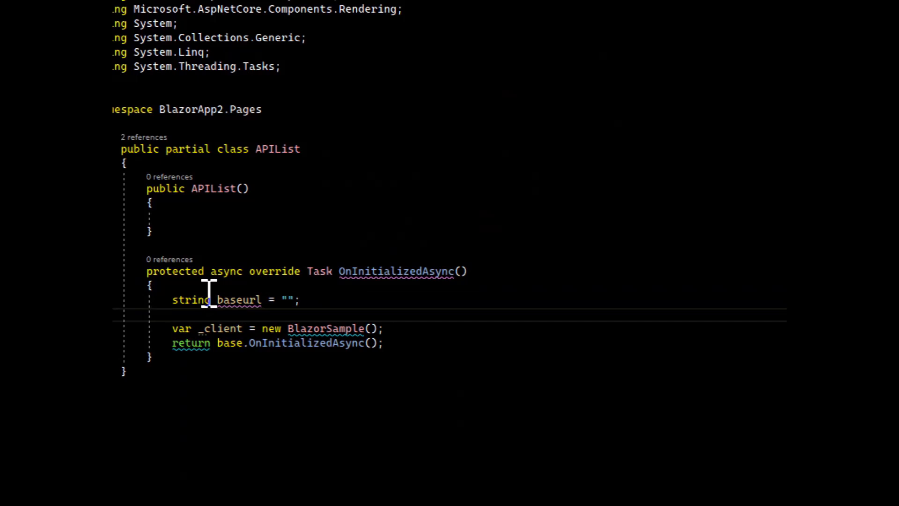
Create 'var httpclient = new HttpClient();' and 'var _client = new BlazorSample(baseurl, httpclient);'.
{"action": "type", "text": "var"}
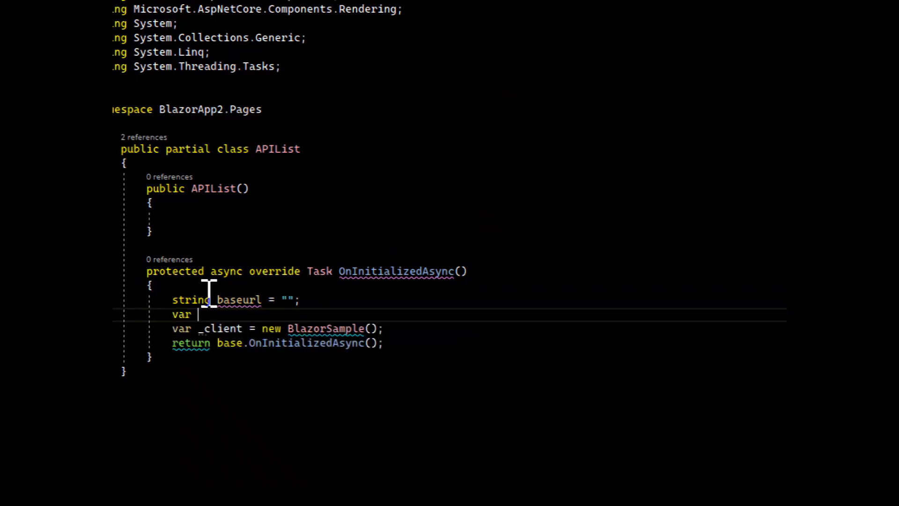
{"action": "type", "text": "cl"}
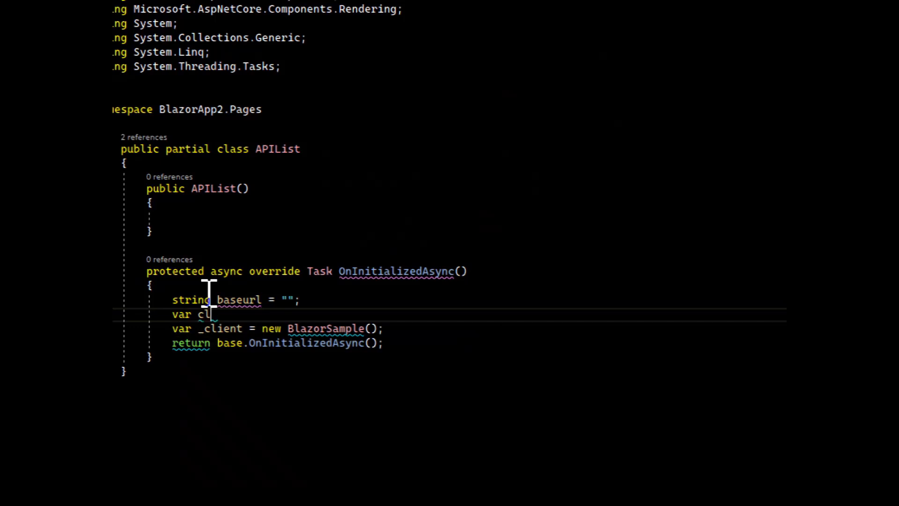
{"action": "type", "text": "httpclien"}
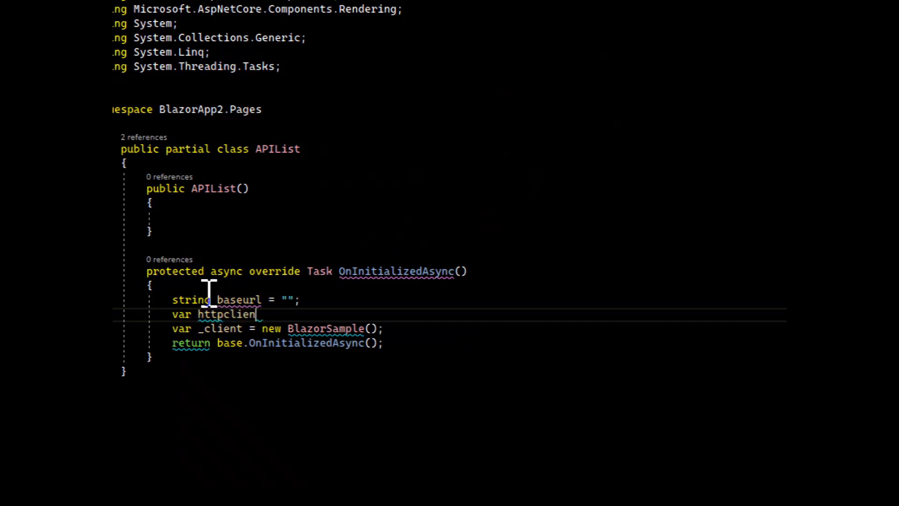
{"action": "type", "text": "t=new HttpClient();"}
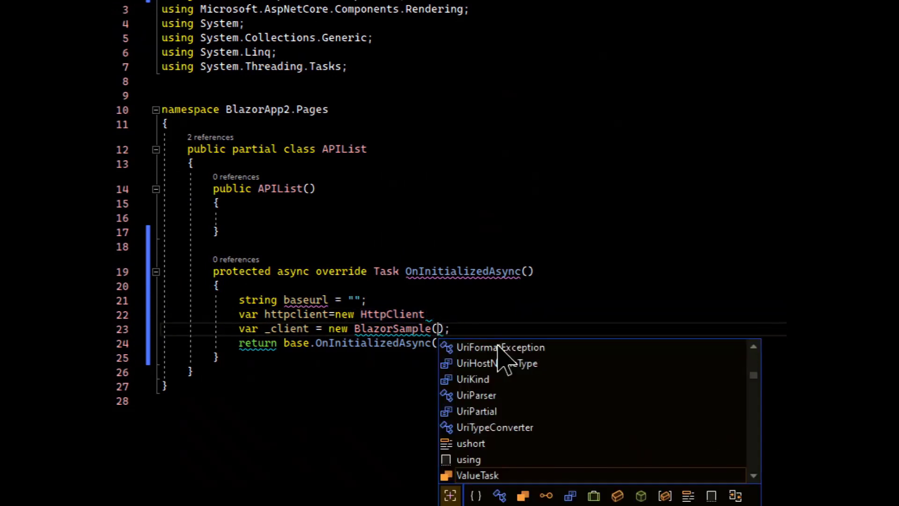
{"action": "type", "text": "baseurl, httpclient"}
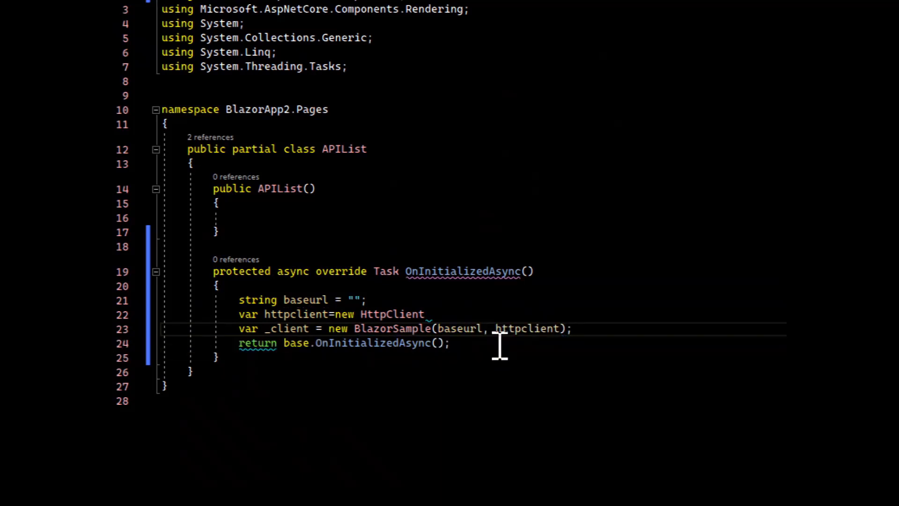
{"action": "key", "text": "Enter"}
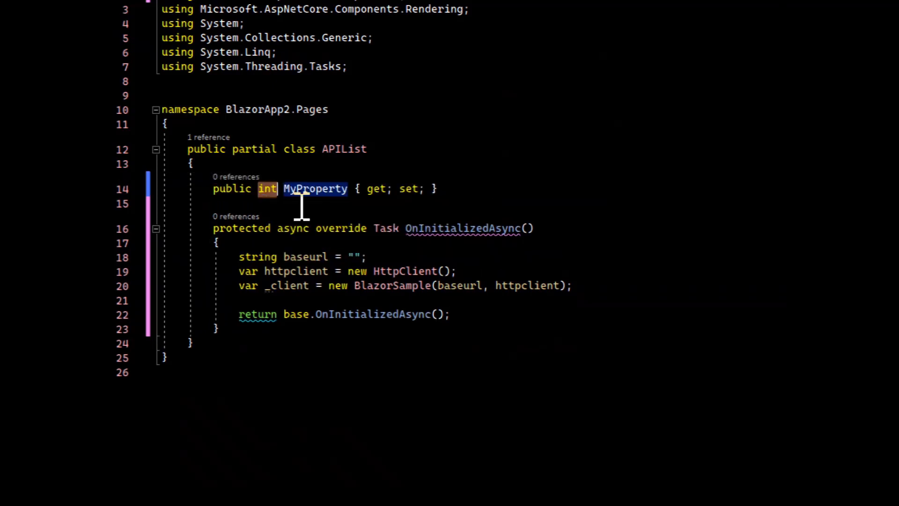
Declare 'public ICollection<Pipeline> AvailablePipelines { get; set; }' and begin assigning it in OnInitializedAsync.
{"action": "type", "text": "i"}
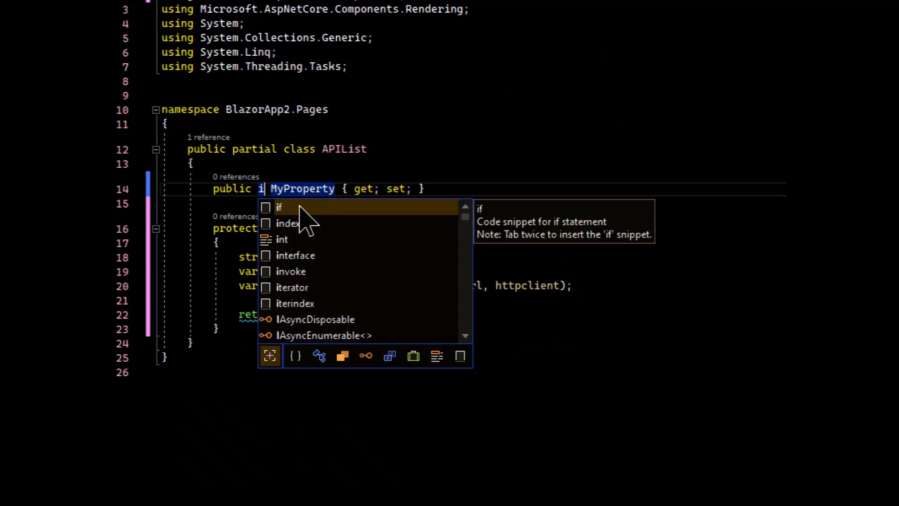
{"action": "type", "text": "ICollection<"}
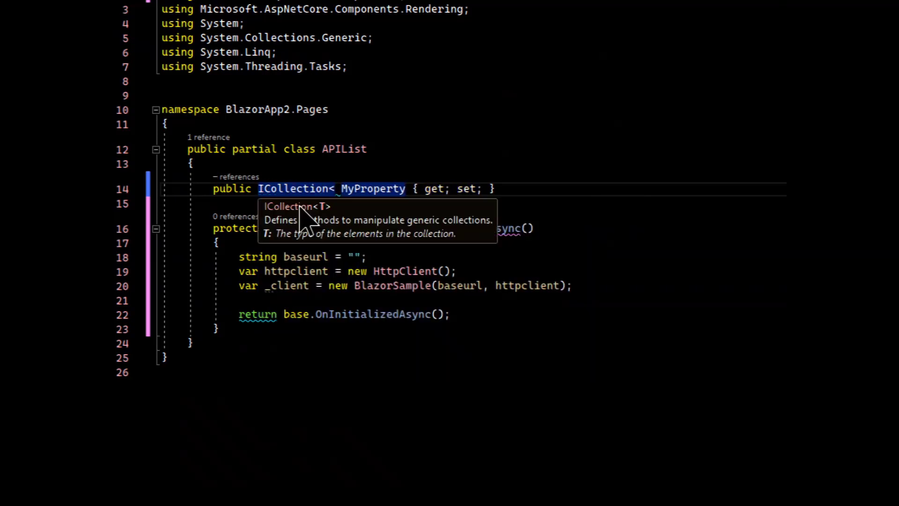
{"action": "type", "text": "Pipeline>"}
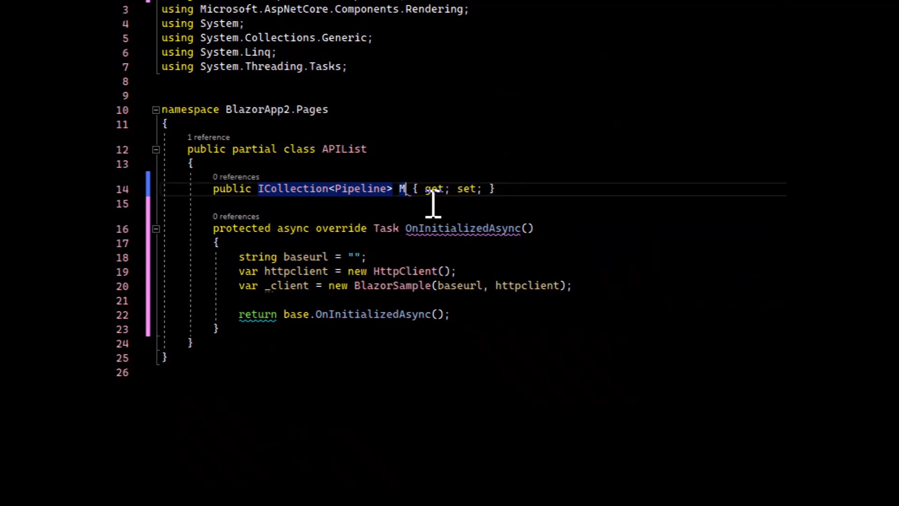
{"action": "type", "text": "vailablePipelines"}
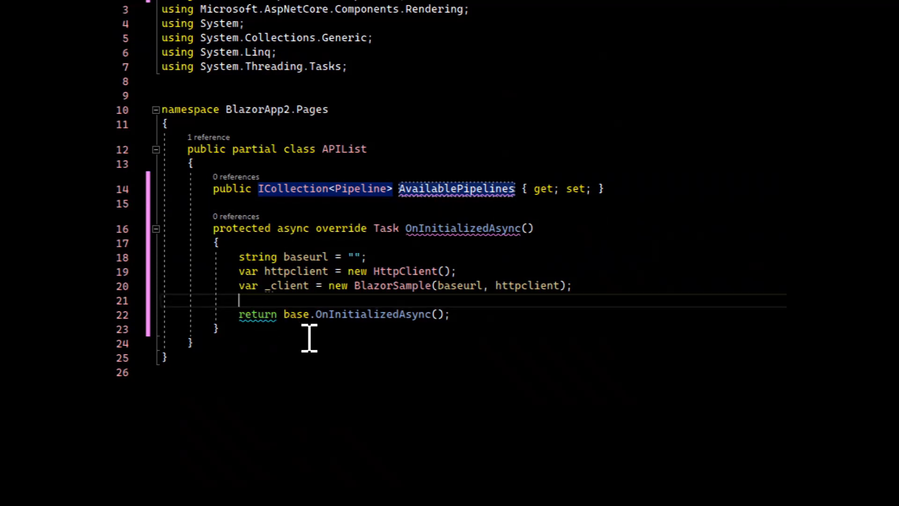
{"action": "type", "text": "AvailablePipelines ="}
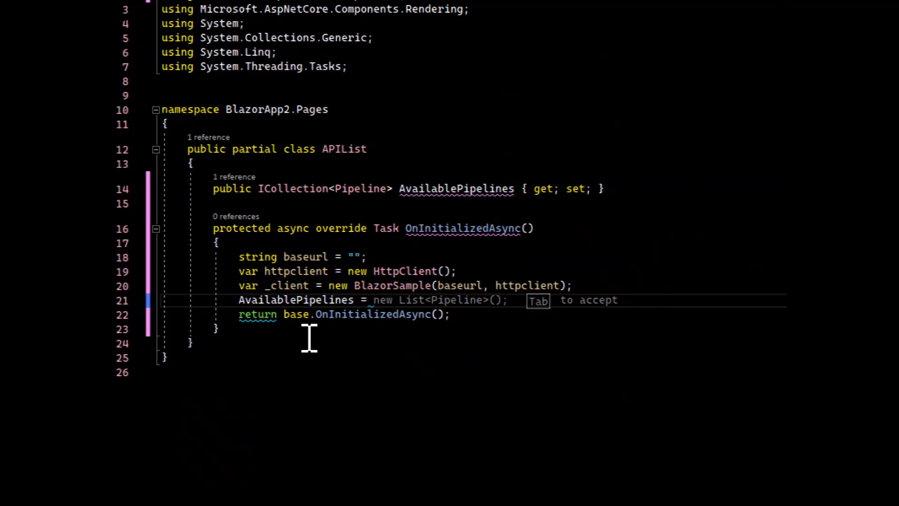
Assign AvailablePipelines = await _client.GetPipelinesAsync(); accepting the IntelliSense suggestion.
{"action": "type", "text": "await"}
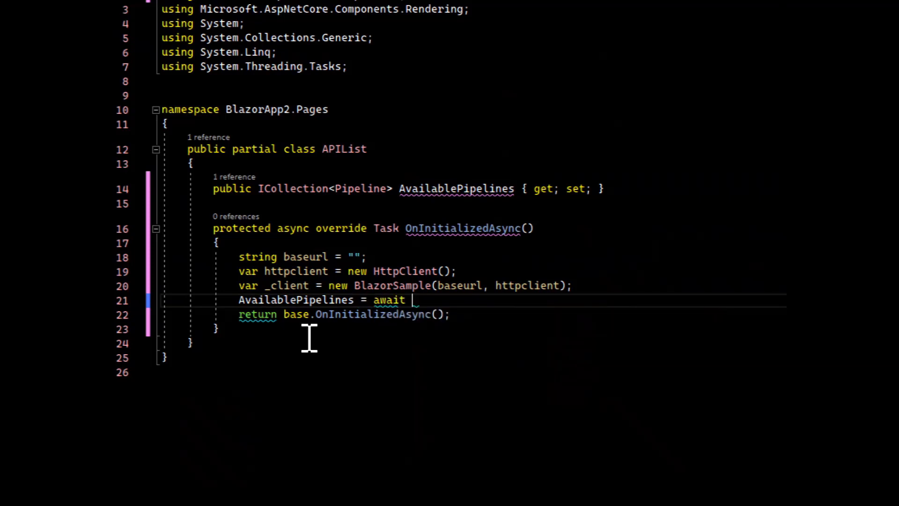
{"action": "type", "text": "_client."}
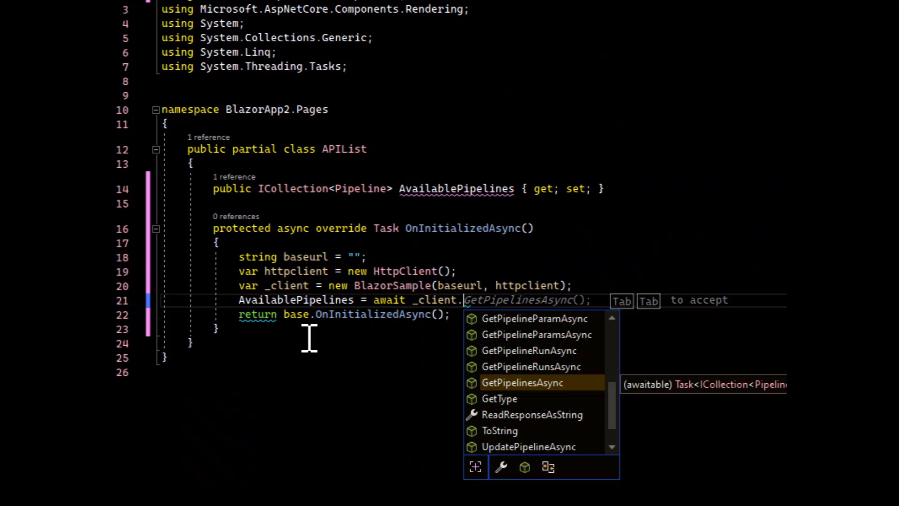
{"action": "type", "text": "G"}
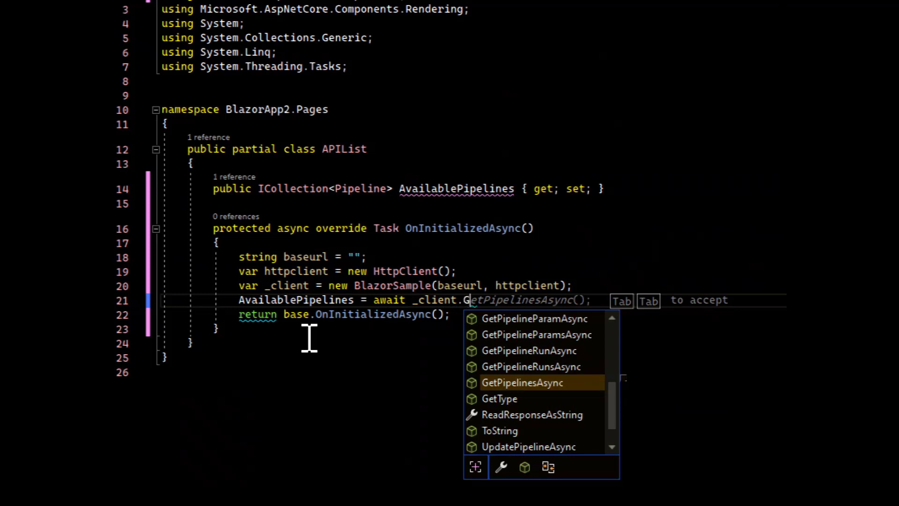
{"action": "type", "text": "etPipelines"}
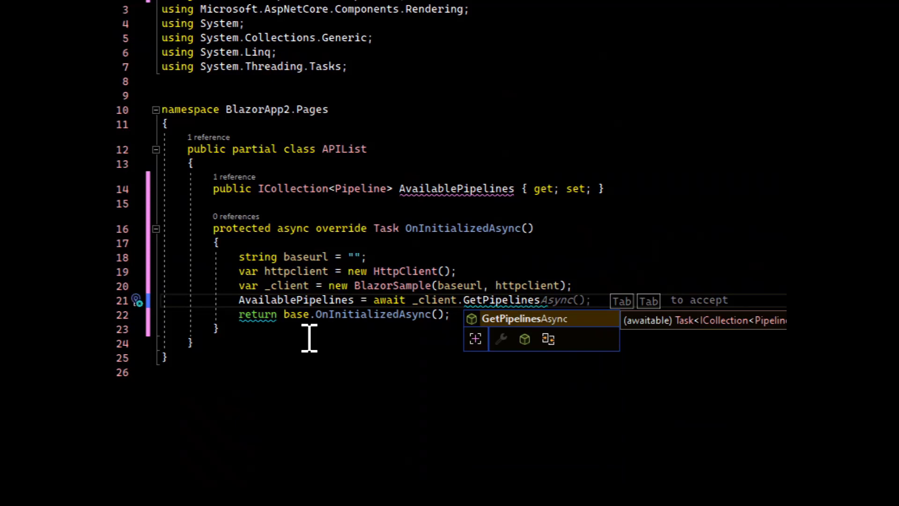
{"action": "key", "text": "Tab"}
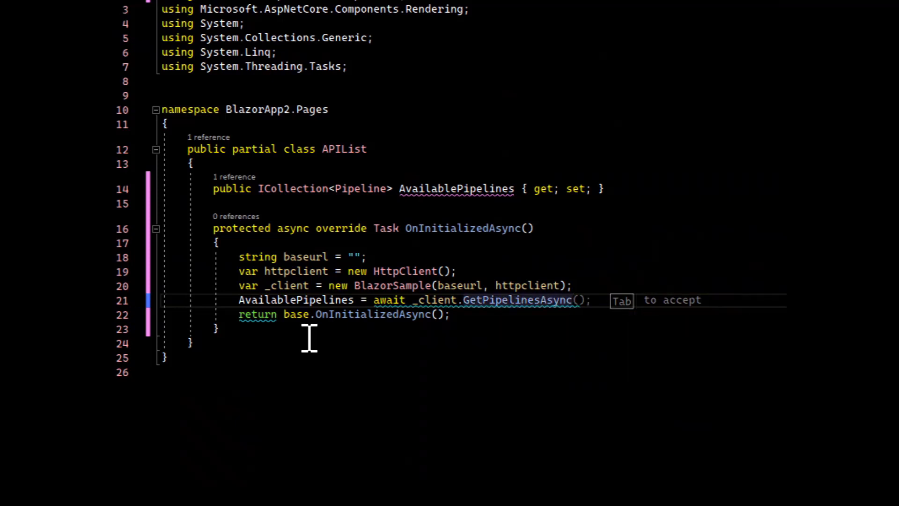
{"action": "key", "text": "Tab"}
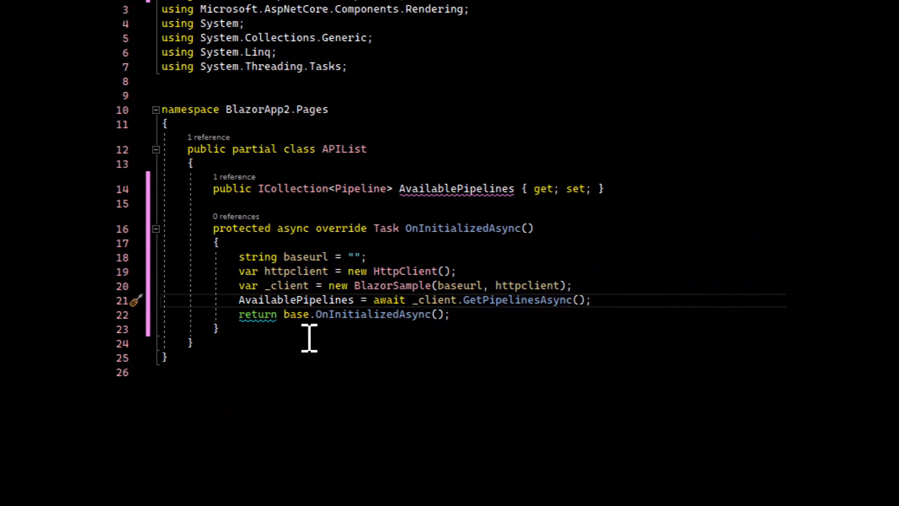
{"action": "mouse_move", "coordinate": [349, 257]}
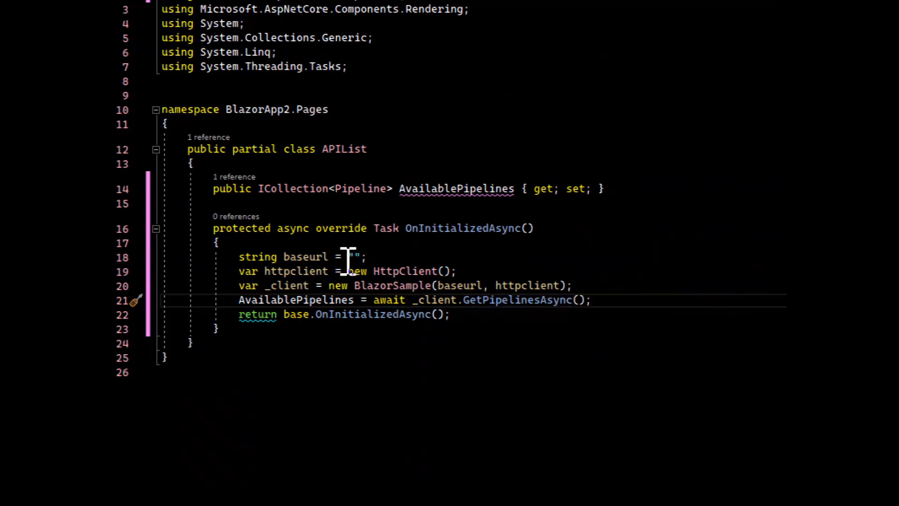
{"action": "mouse_move", "coordinate": [305, 257]}
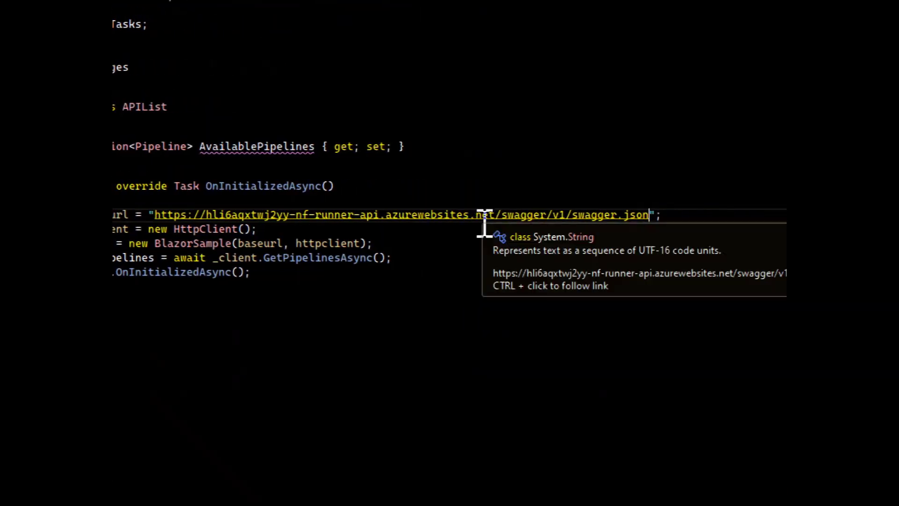
{"action": "mouse_move", "coordinate": [545, 235]}
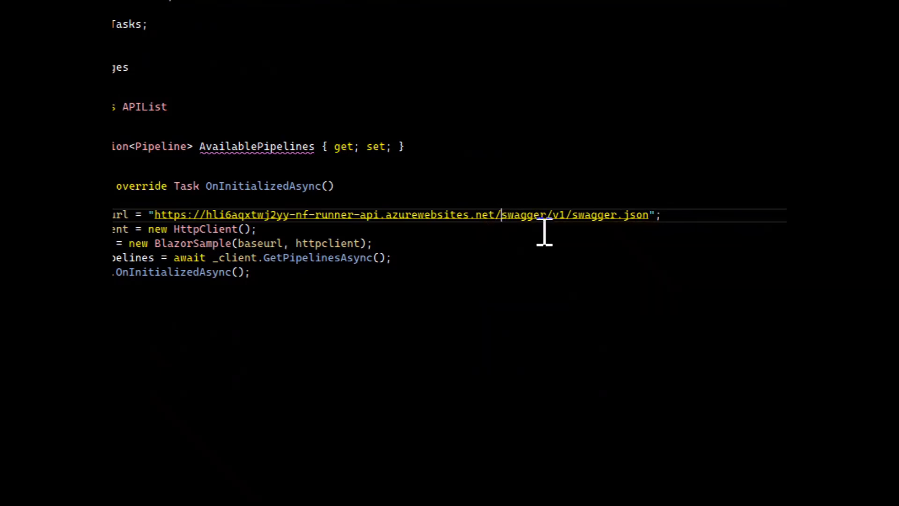
Trim 'swagger/v1/swagger.json' so baseurl holds only the azurewebsites root address.
{"action": "key", "text": "Delete"}
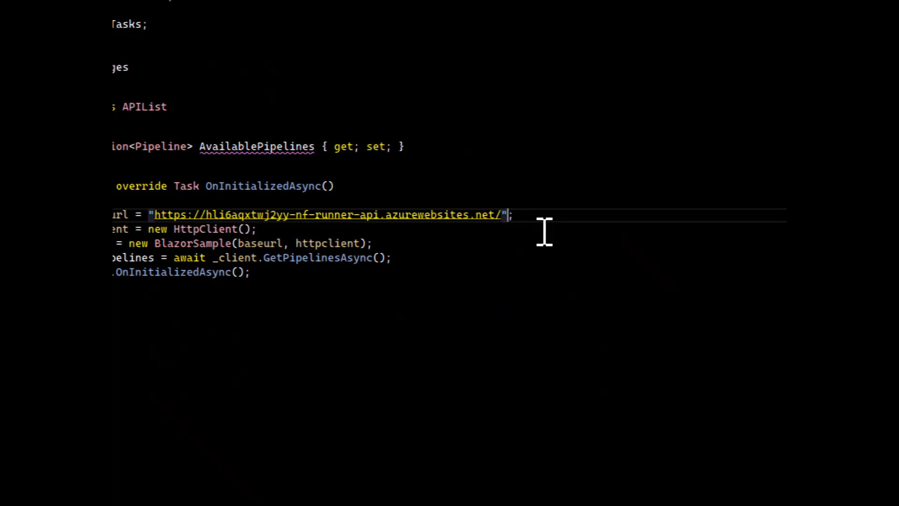
{"action": "scroll", "scroll_direction": "left", "scroll_amount": 3}
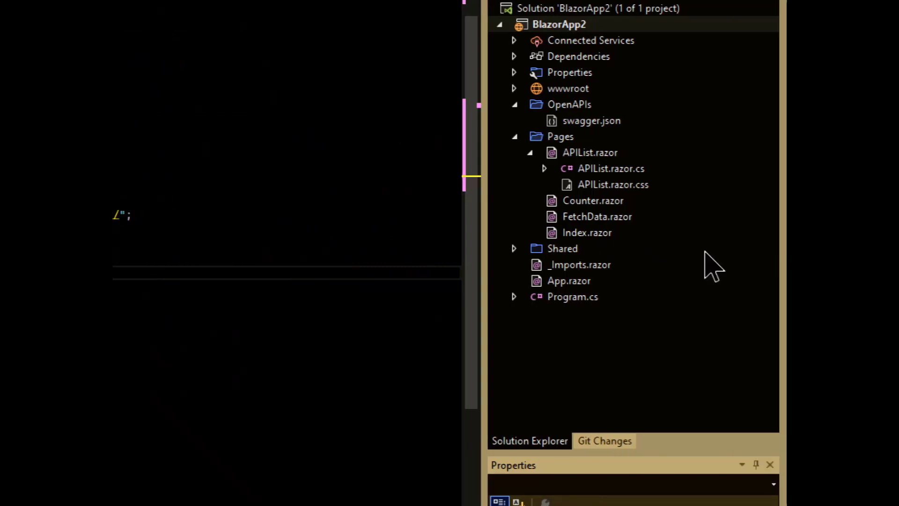
{"action": "mouse_move", "coordinate": [574, 178]}
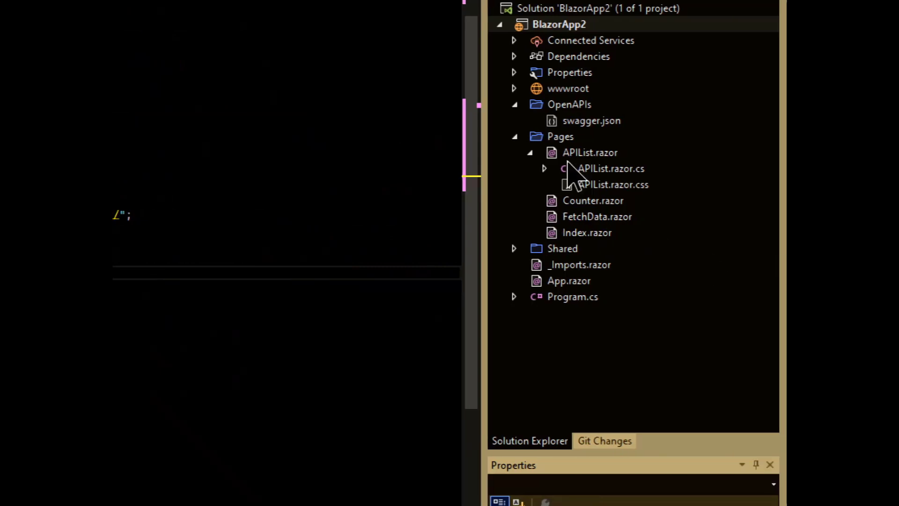
{"action": "left_click", "coordinate": [590, 152]}
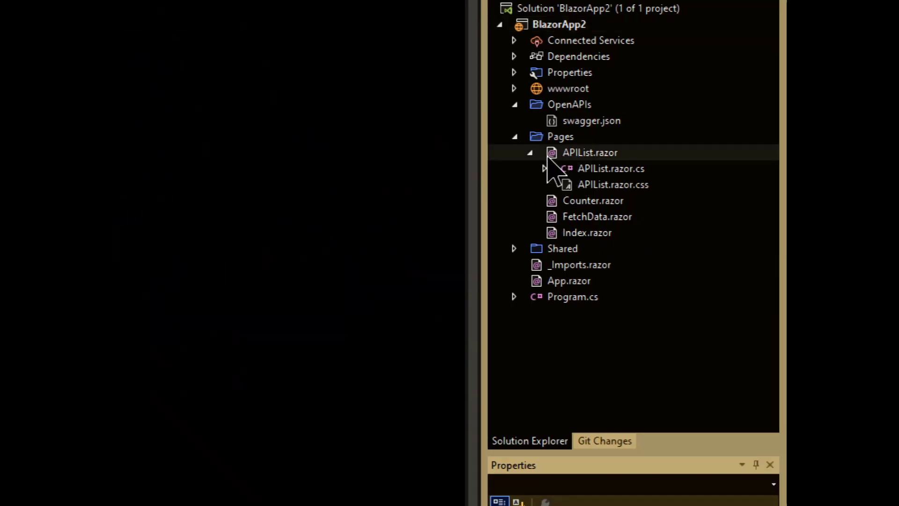
{"action": "double_click", "coordinate": [589, 152]}
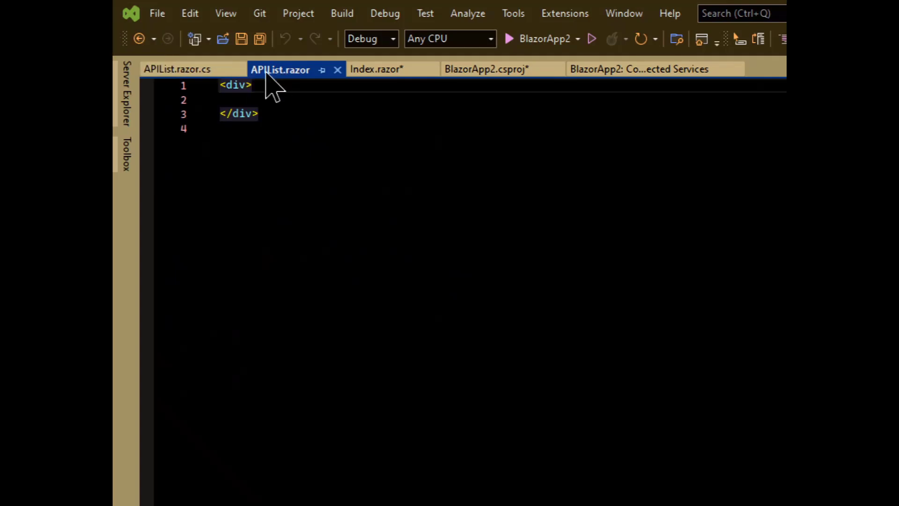
{"action": "key", "text": "Enter"}
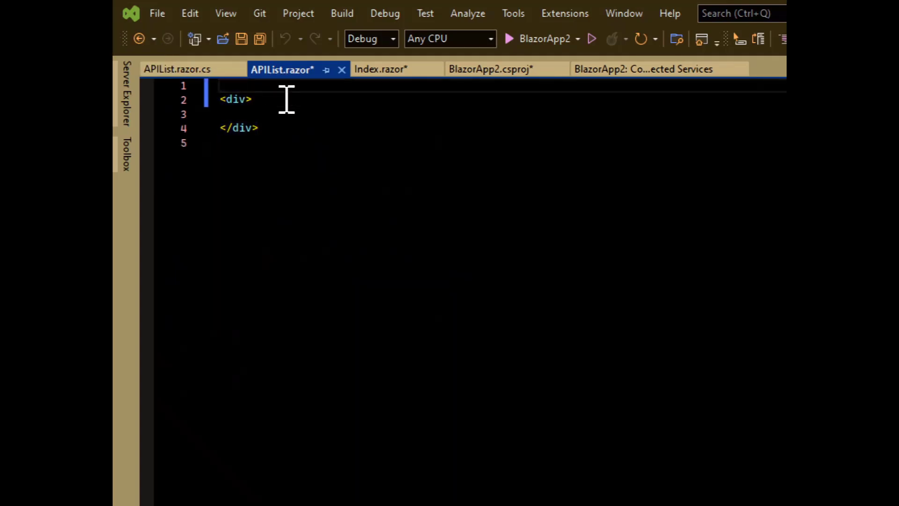
{"action": "type", "text": "@page \""}
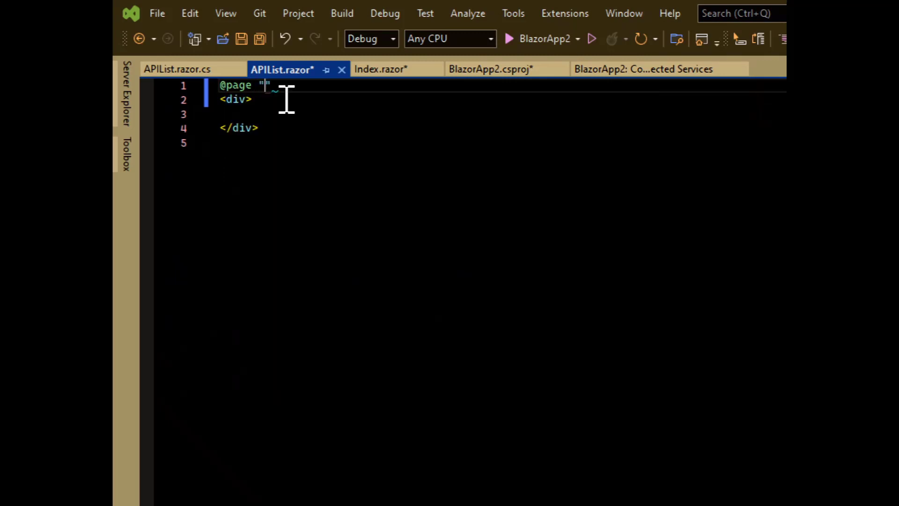
{"action": "type", "text": "/api"}
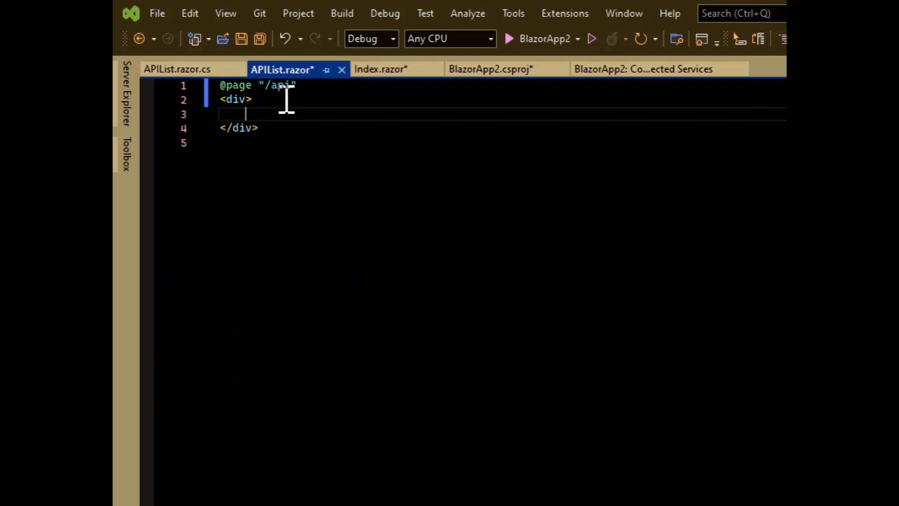
{"action": "type", "text": "@foreach"}
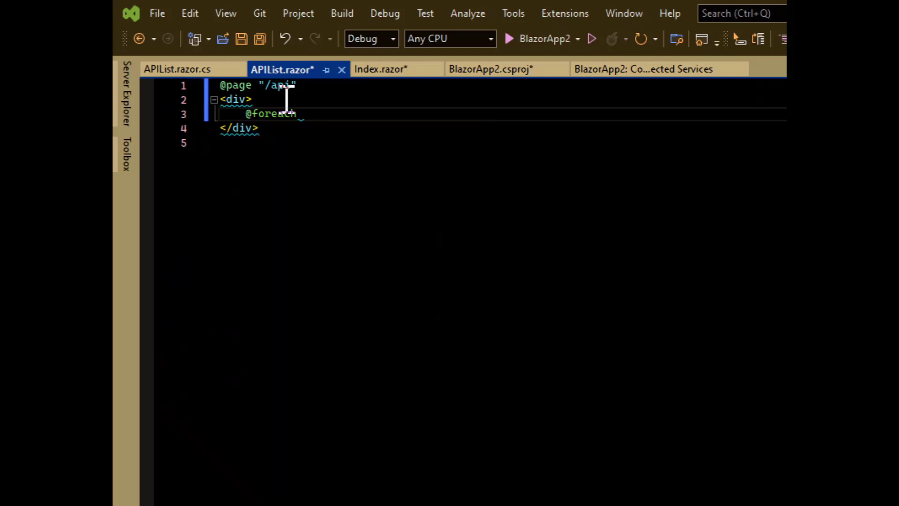
{"action": "type", "text": "(var p in A"}
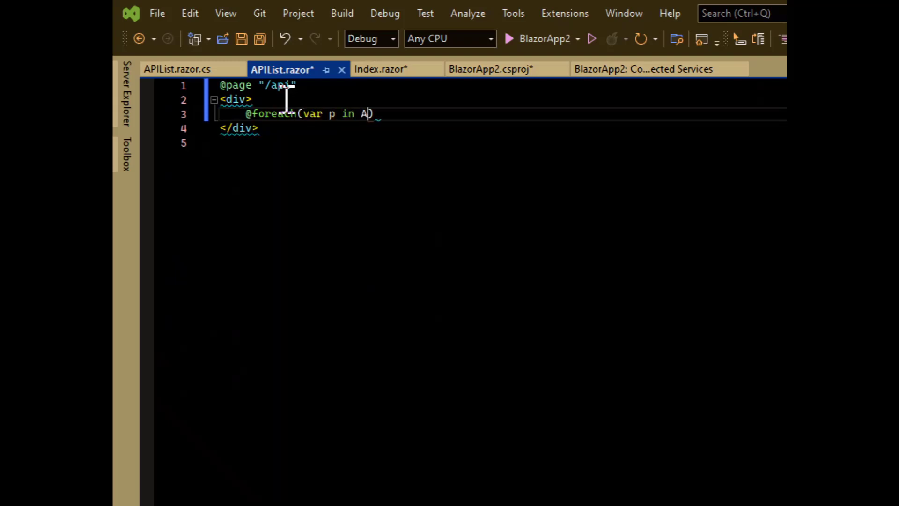
{"action": "type", "text": "vailablePipelines"}
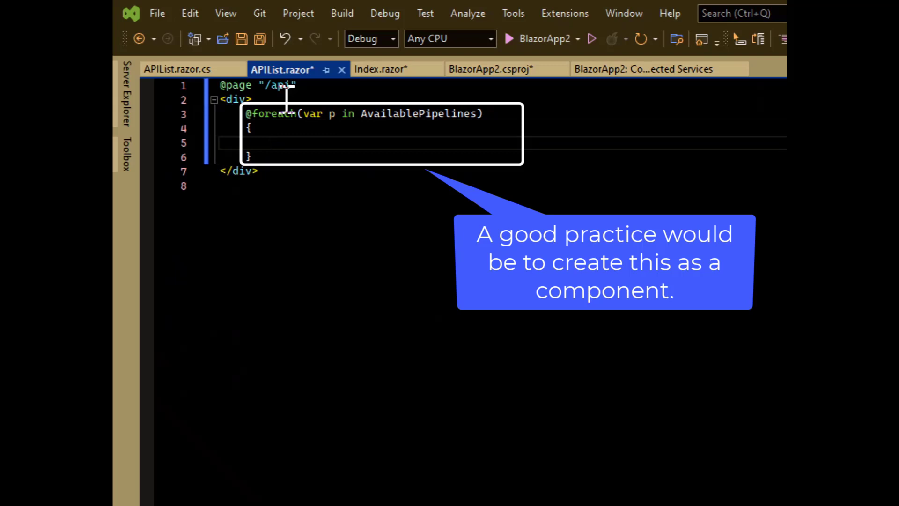
{"action": "type", "text": "<h"}
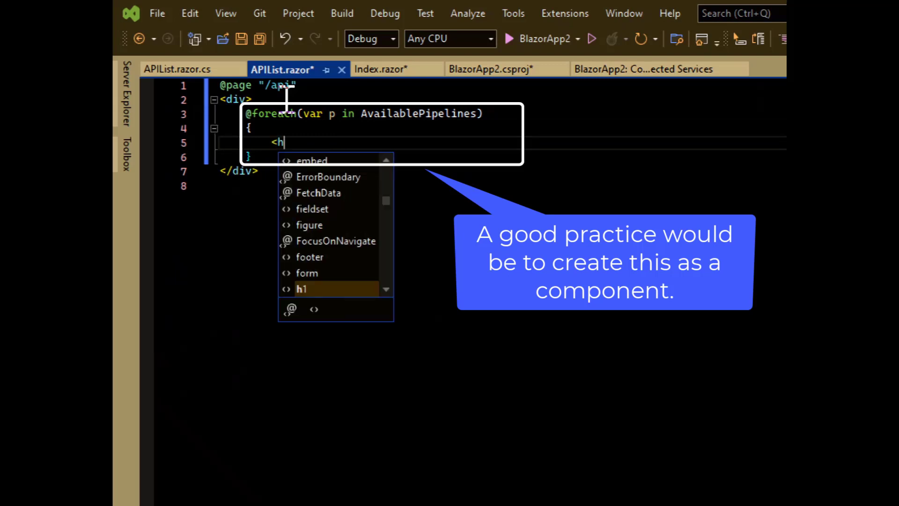
{"action": "type", "text": "2>Name: </h2>"}
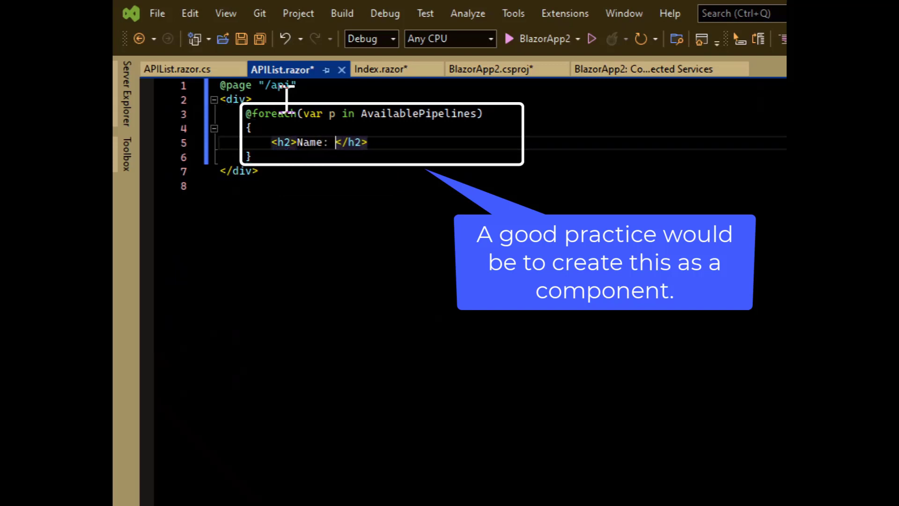
{"action": "type", "text": "@p"}
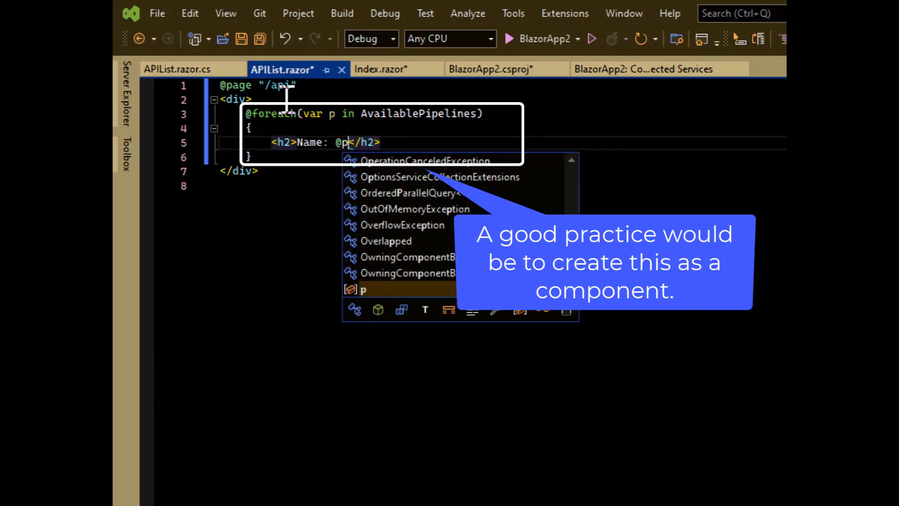
{"action": "type", "text": ".pipel"}
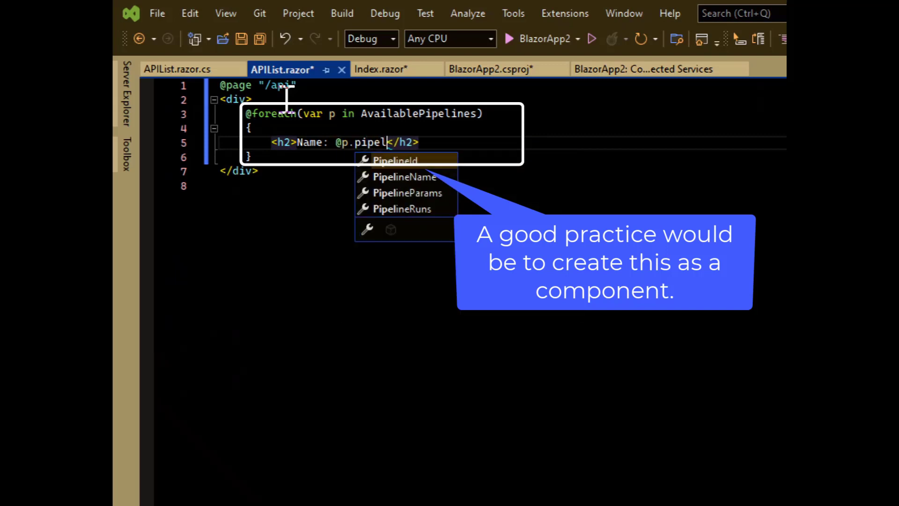
{"action": "type", "text": "neName"}
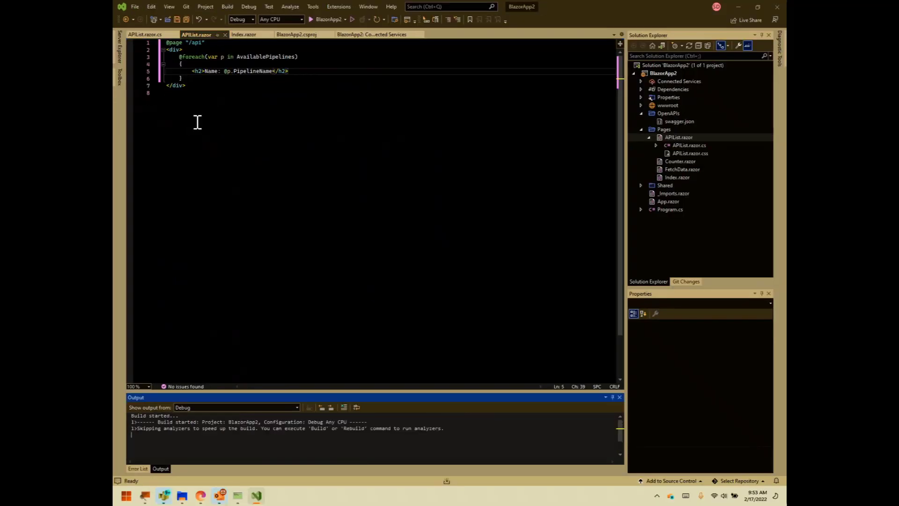
Run the app and browse to /api in Edge to see the two pipeline names listed.
{"action": "left_click", "coordinate": [235, 407]}
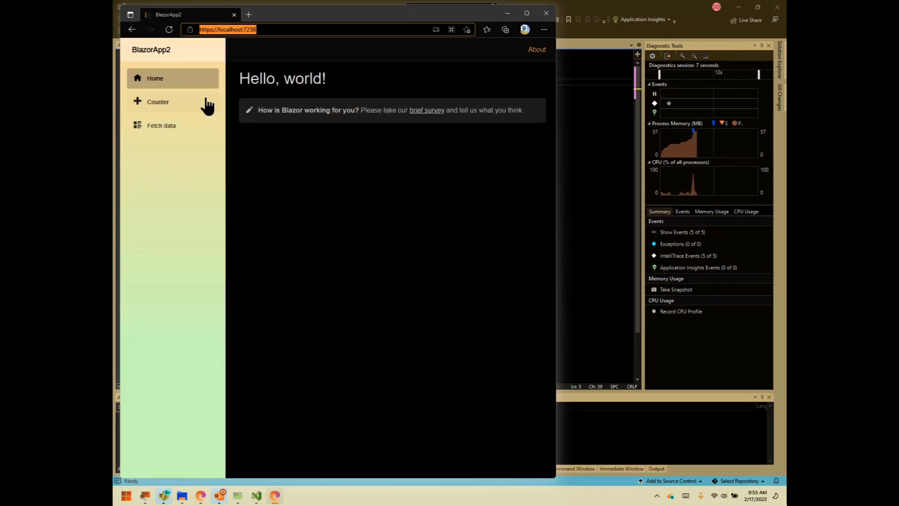
{"action": "left_click", "coordinate": [274, 29]}
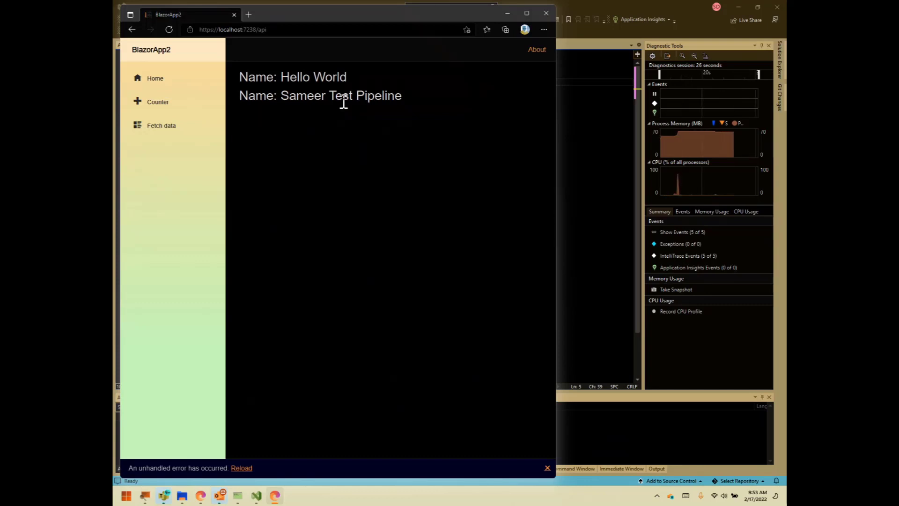
{"action": "mouse_move", "coordinate": [332, 119]}
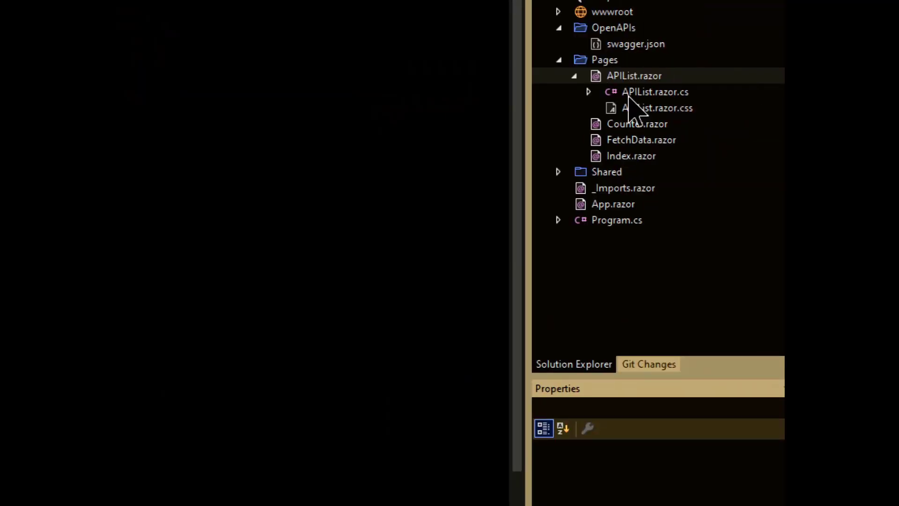
Return to APIList.razor.cs and select the three client setup lines in OnInitializedAsync.
{"action": "double_click", "coordinate": [655, 91]}
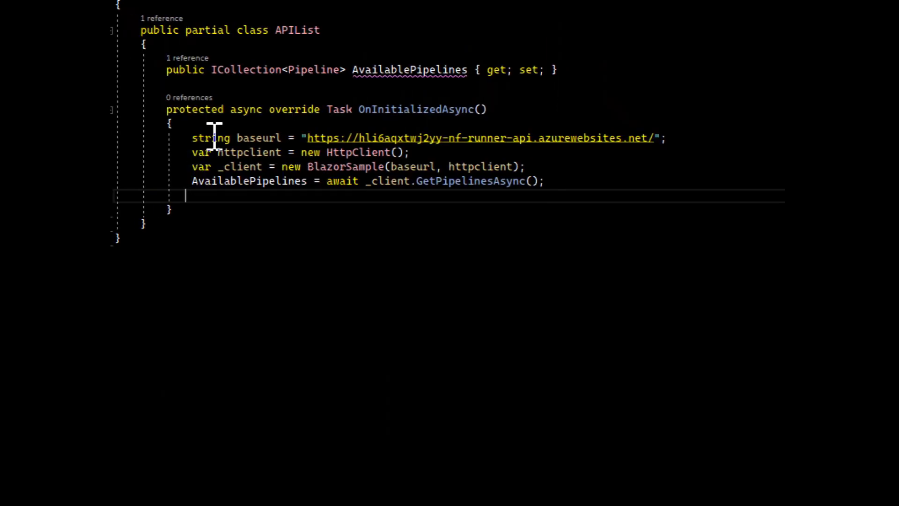
{"action": "mouse_move", "coordinate": [247, 152]}
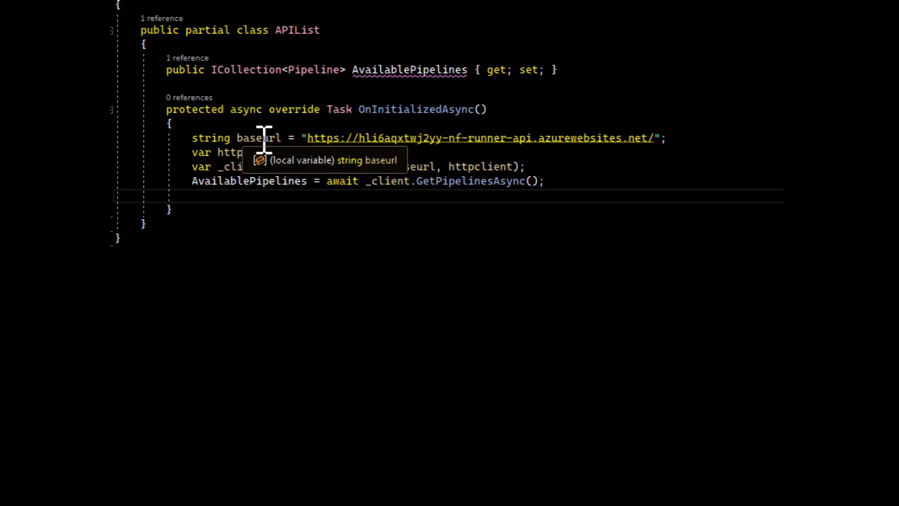
{"action": "mouse_move", "coordinate": [262, 138]}
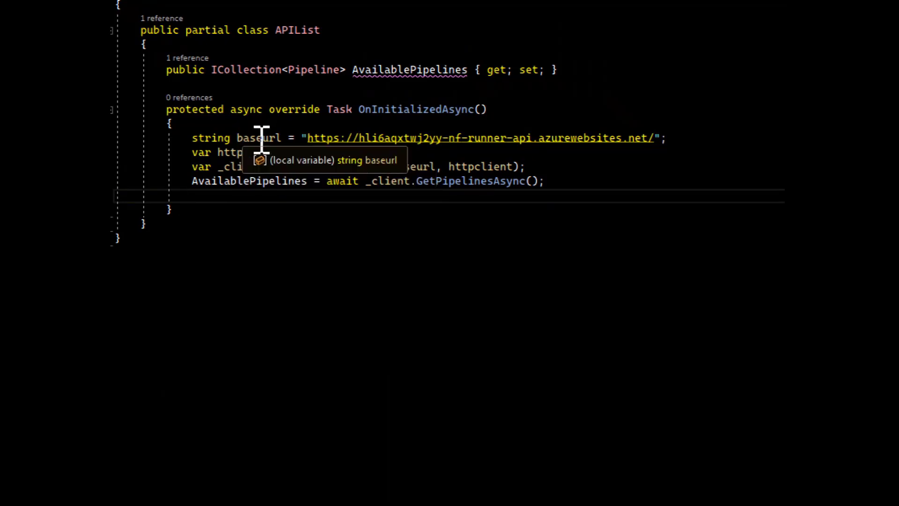
{"action": "mouse_move", "coordinate": [238, 124]}
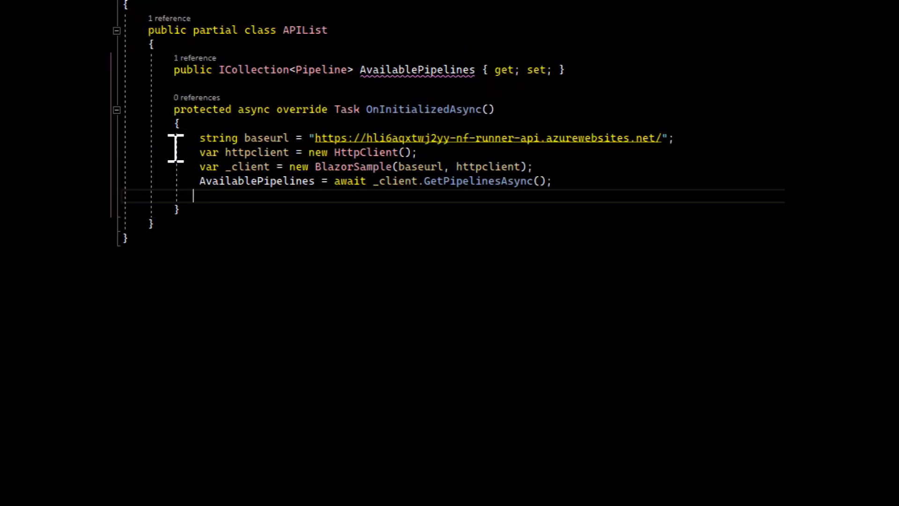
{"action": "left_click_drag", "start_coordinate": [200, 138], "coordinate": [276, 167]}
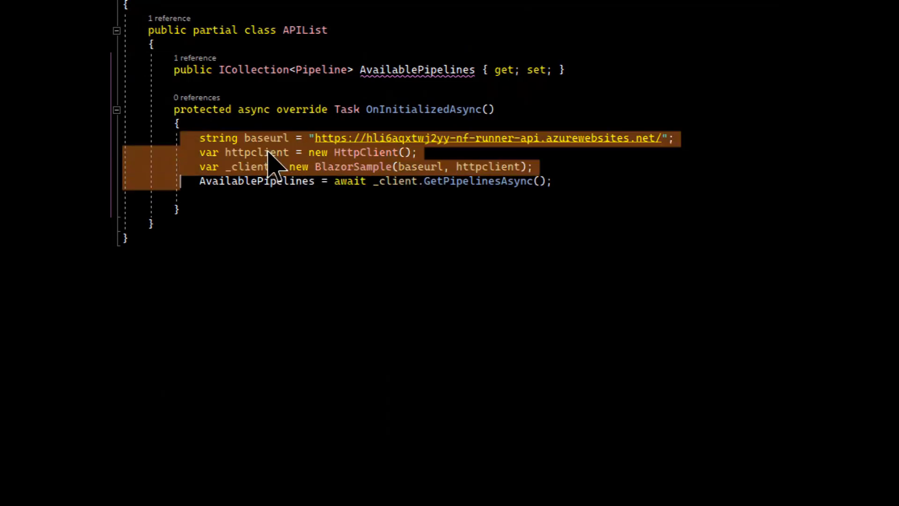
{"action": "mouse_move", "coordinate": [257, 152]}
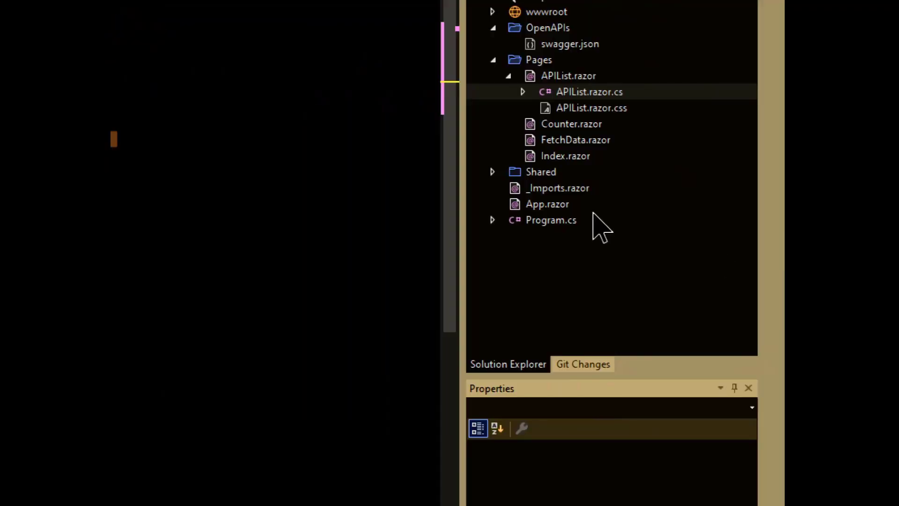
{"action": "mouse_move", "coordinate": [542, 229]}
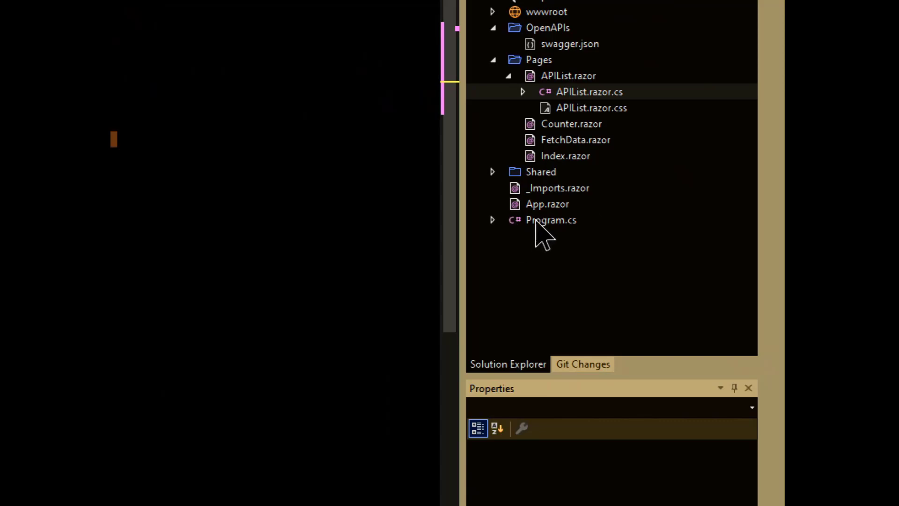
In Program.cs add builder.Services.AddScoped<BlazorSample>(...) after the HttpClient registration.
{"action": "double_click", "coordinate": [551, 220]}
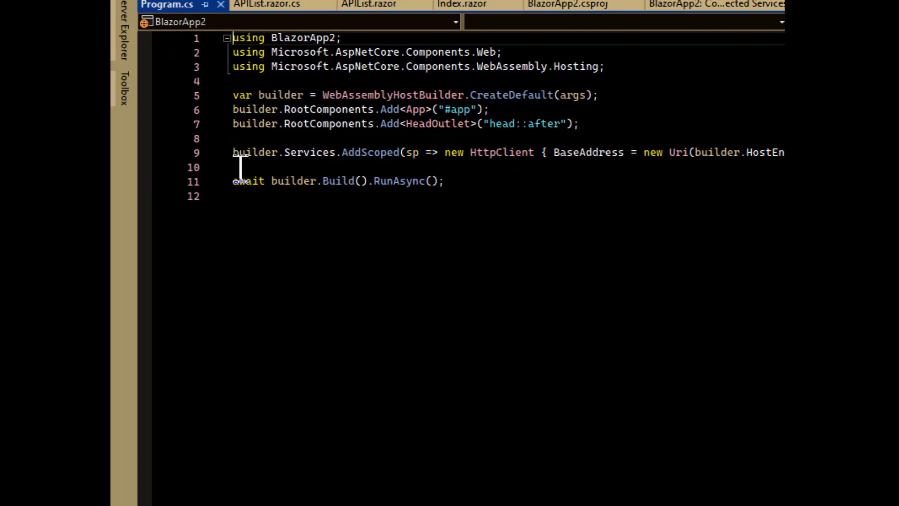
{"action": "mouse_move", "coordinate": [310, 152]}
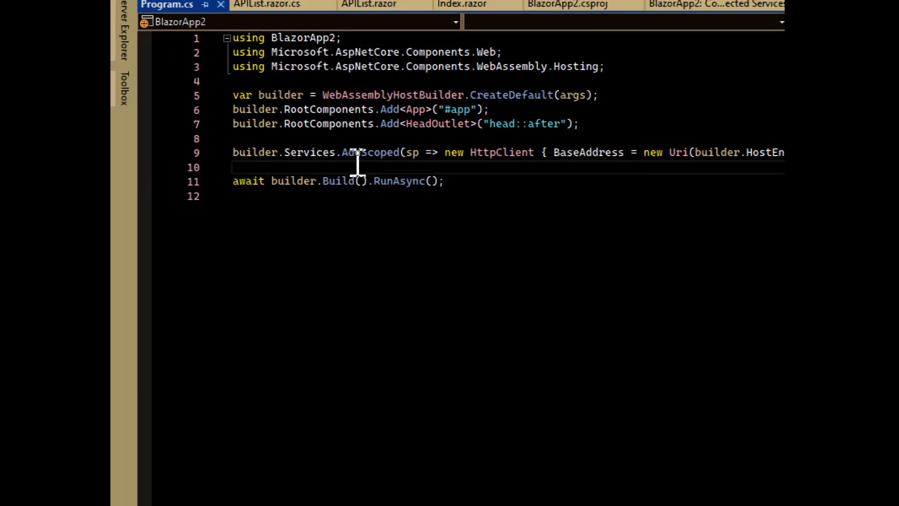
{"action": "key", "text": "enter"}
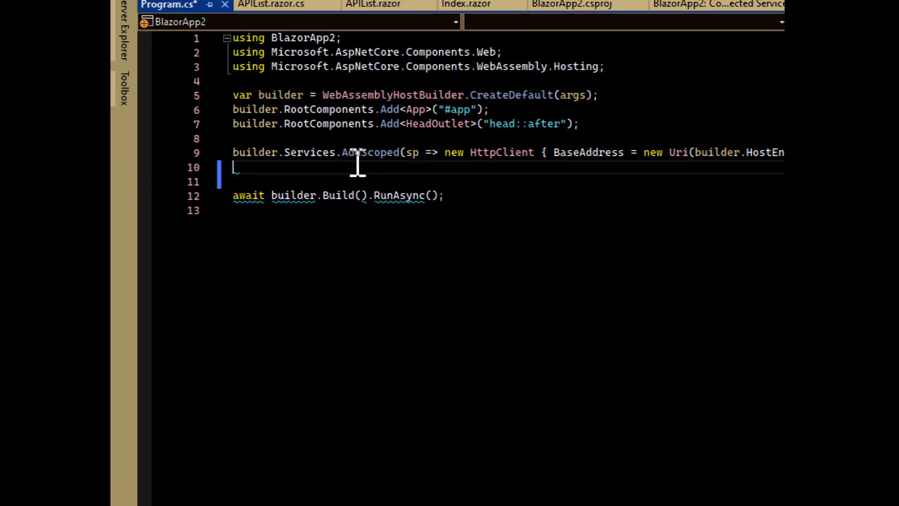
{"action": "type", "text": "b"}
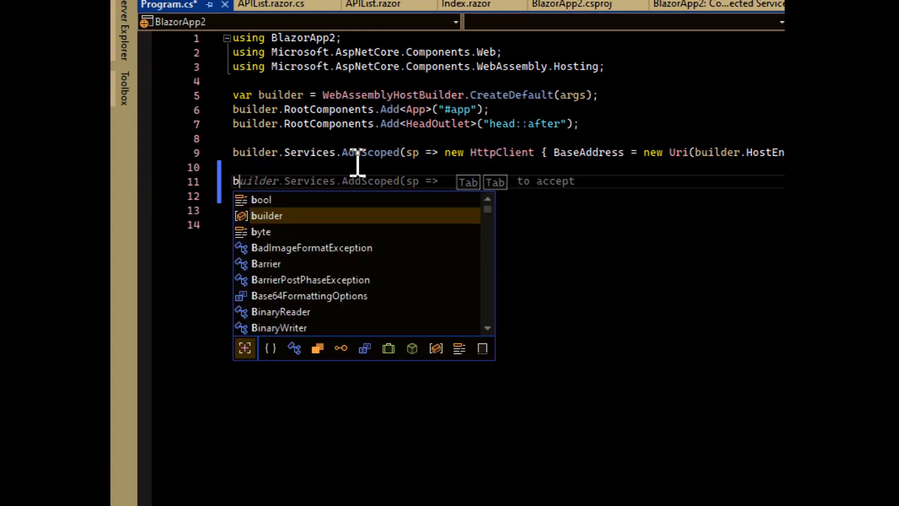
{"action": "type", "text": "uilder.Se"}
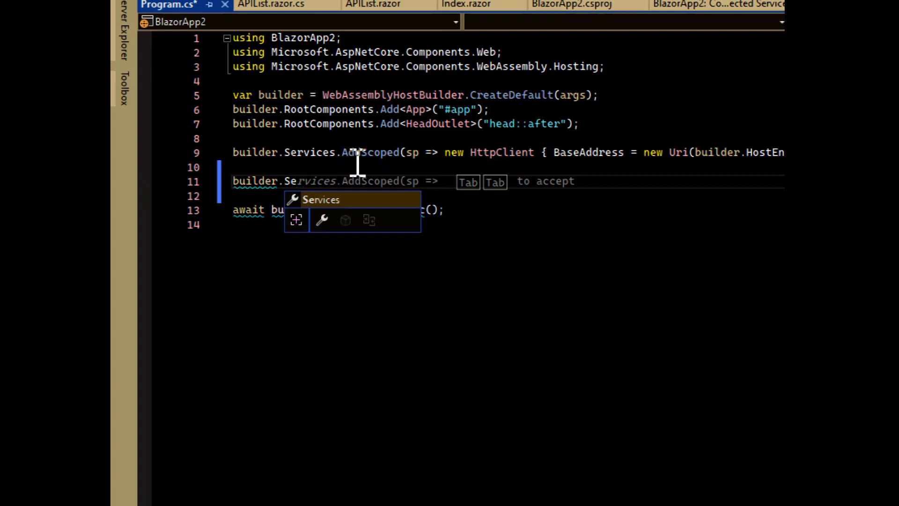
{"action": "key", "text": "Tab"}
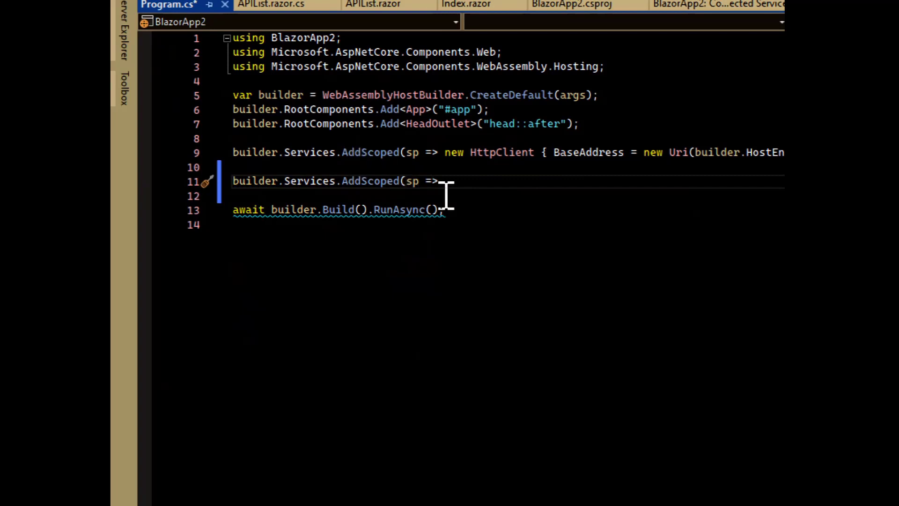
{"action": "type", "text": "<>"}
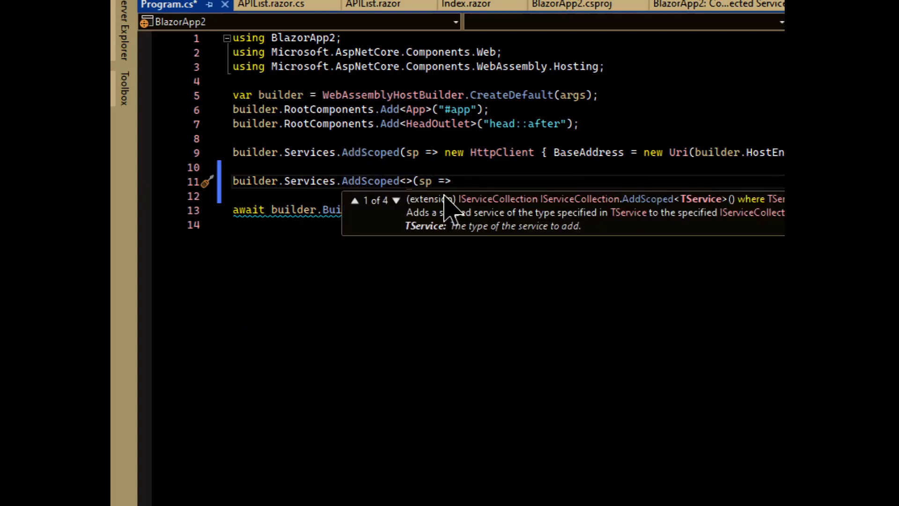
{"action": "type", "text": "BlazorSample"}
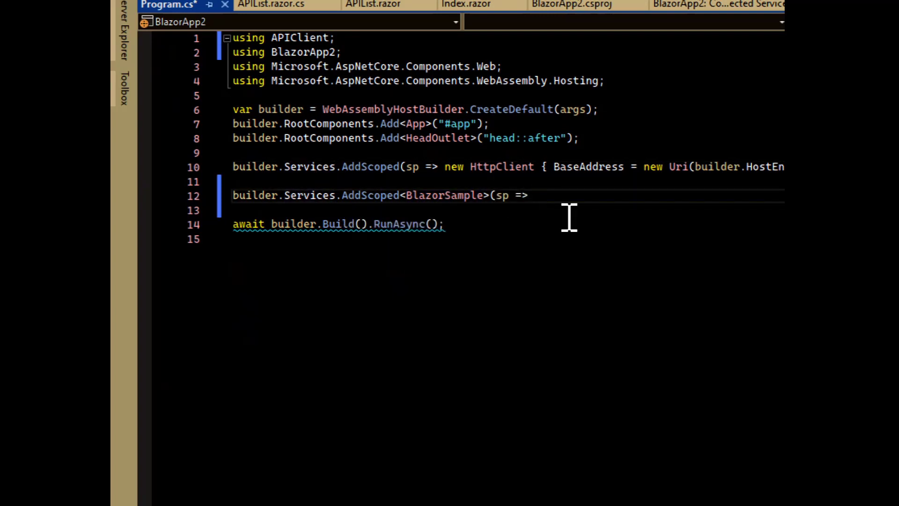
{"action": "left_click", "coordinate": [527, 196]}
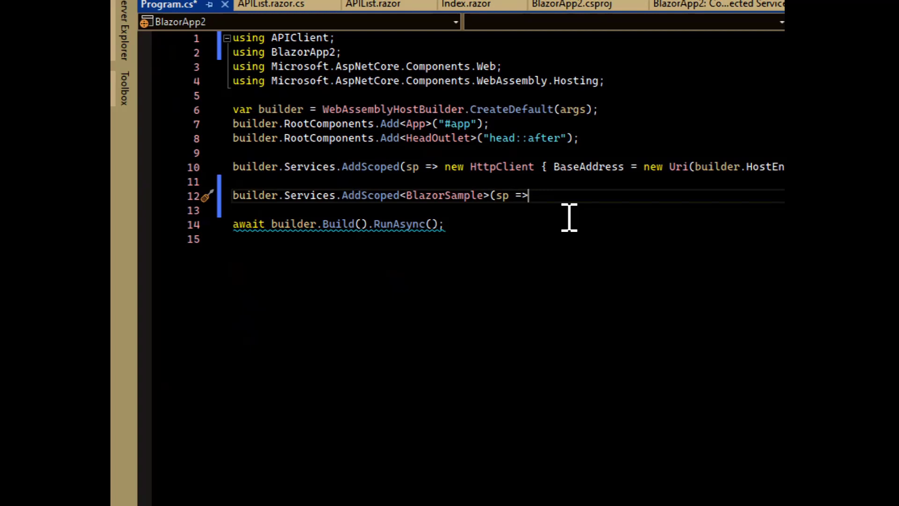
Make the factory return new BlazorSample(..., new HttpClient()) with arguments on separate lines.
{"action": "key", "text": "enter"}
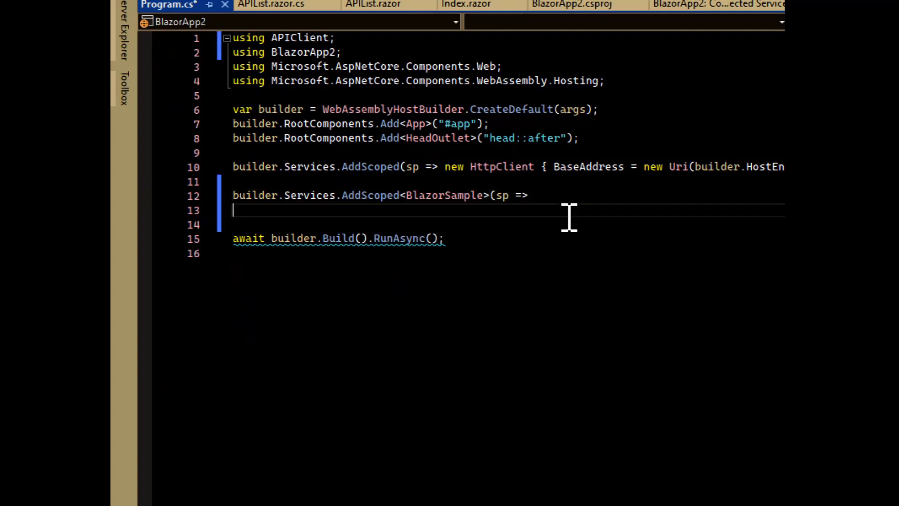
{"action": "type", "text": ");"}
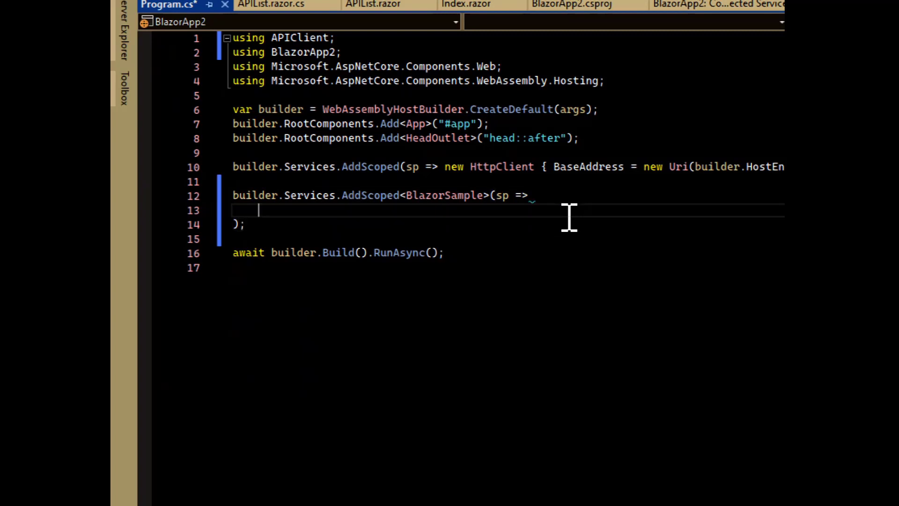
{"action": "type", "text": "new Bl"}
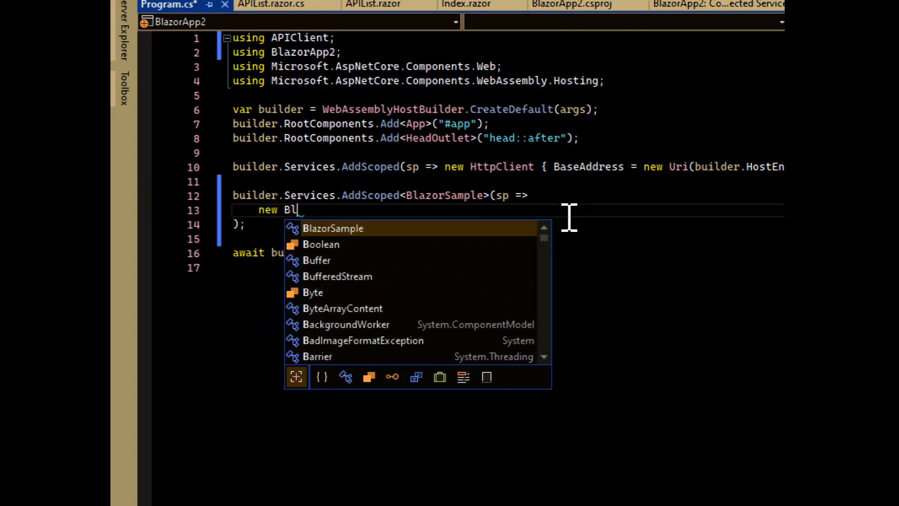
{"action": "type", "text": "azorSam"}
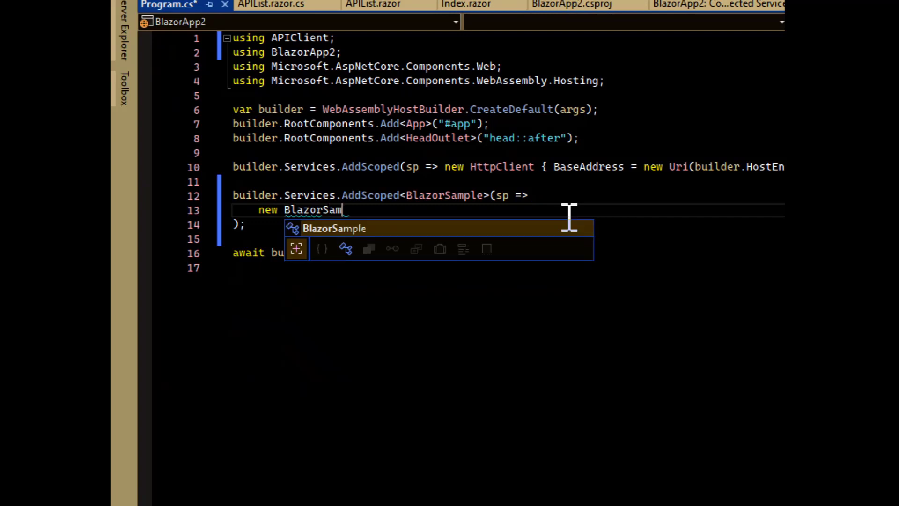
{"action": "type", "text": "ple("}
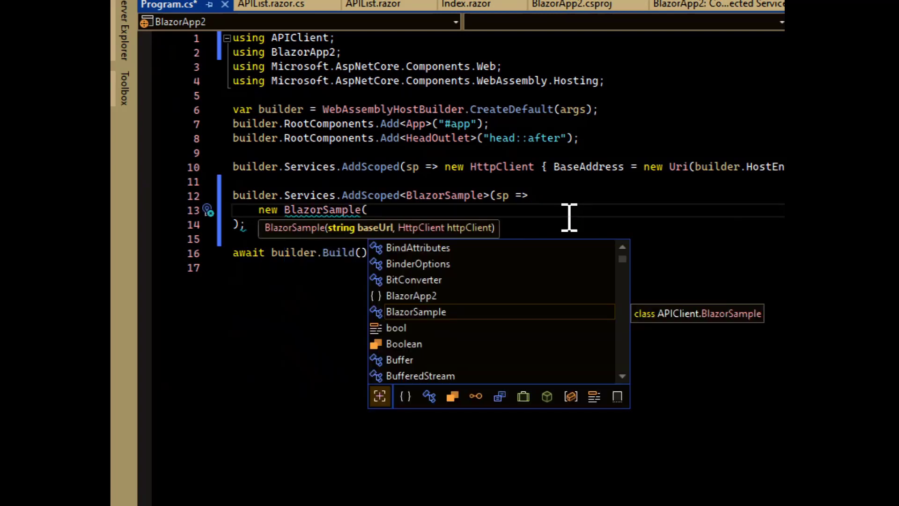
{"action": "key", "text": "enter"}
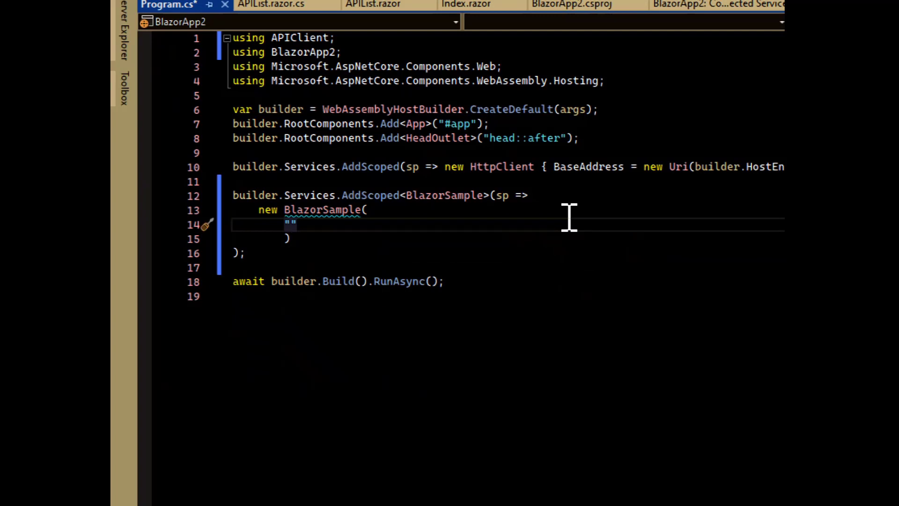
{"action": "type", "text": ","}
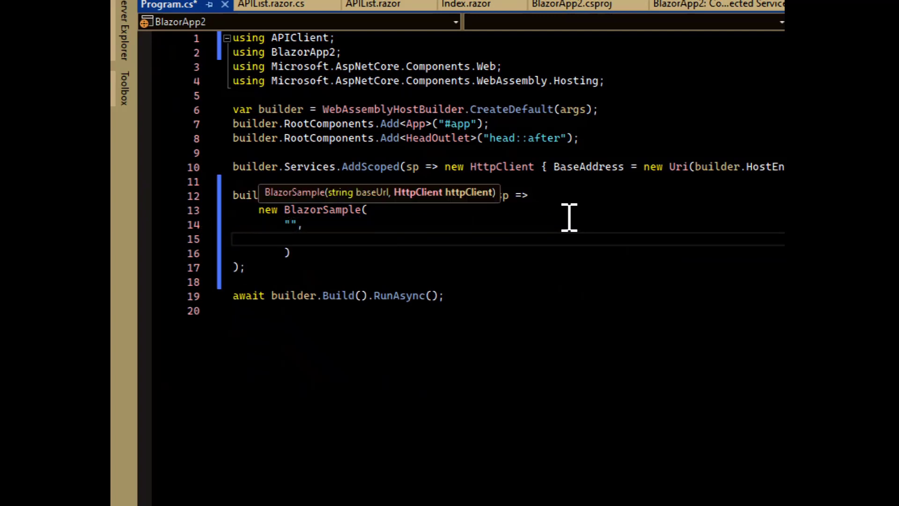
{"action": "type", "text": "new"}
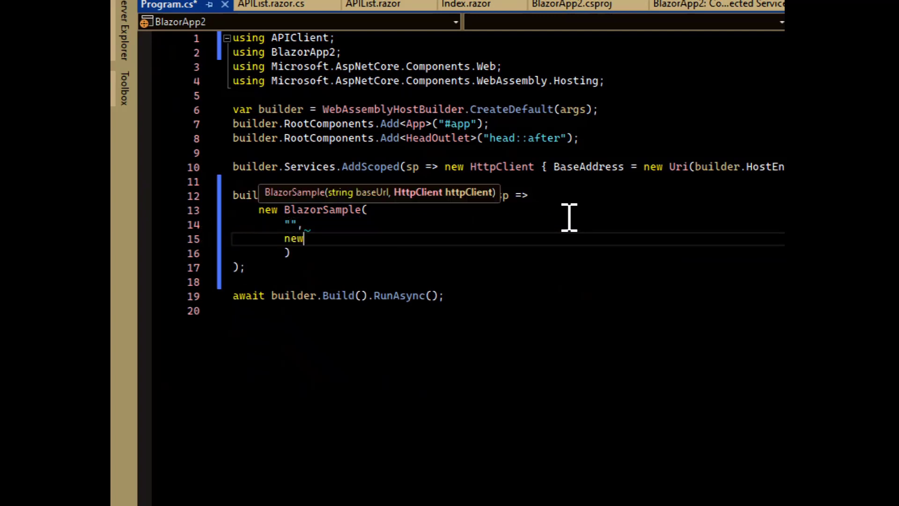
{"action": "type", "text": "HttpCli"}
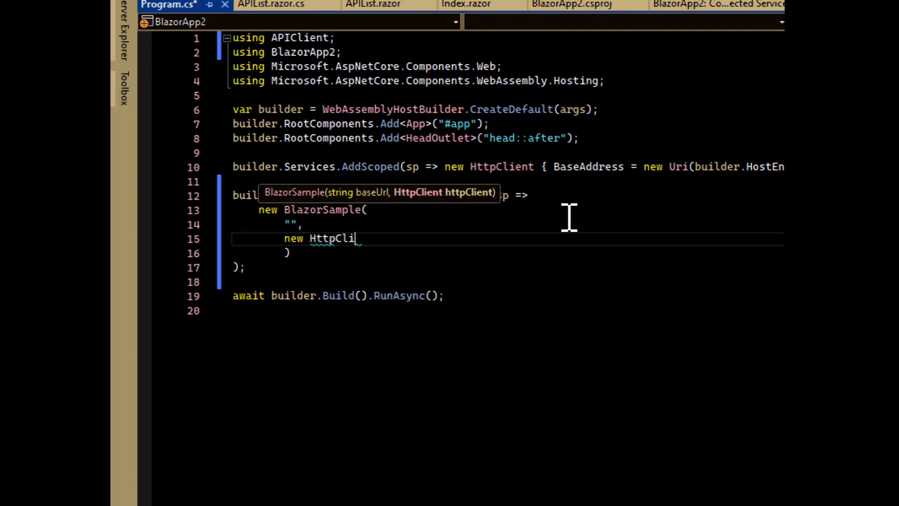
{"action": "type", "text": "ent"}
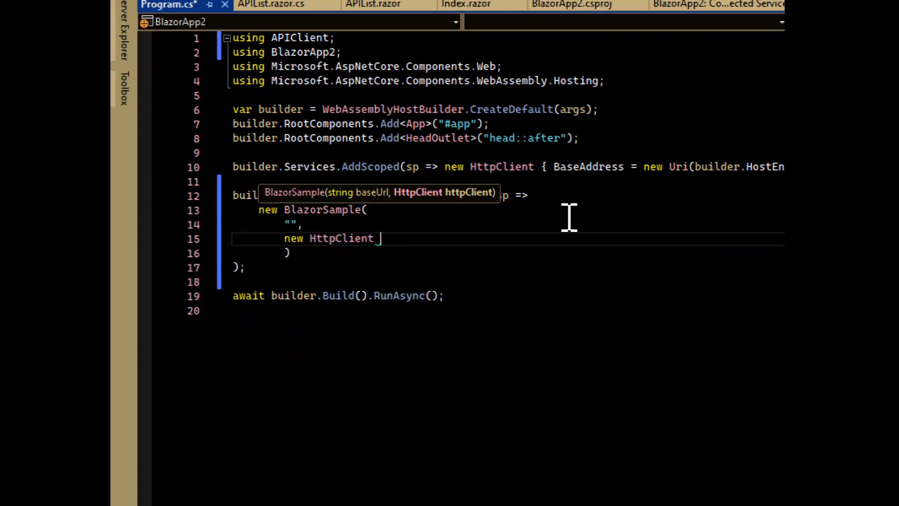
{"action": "type", "text": "()"}
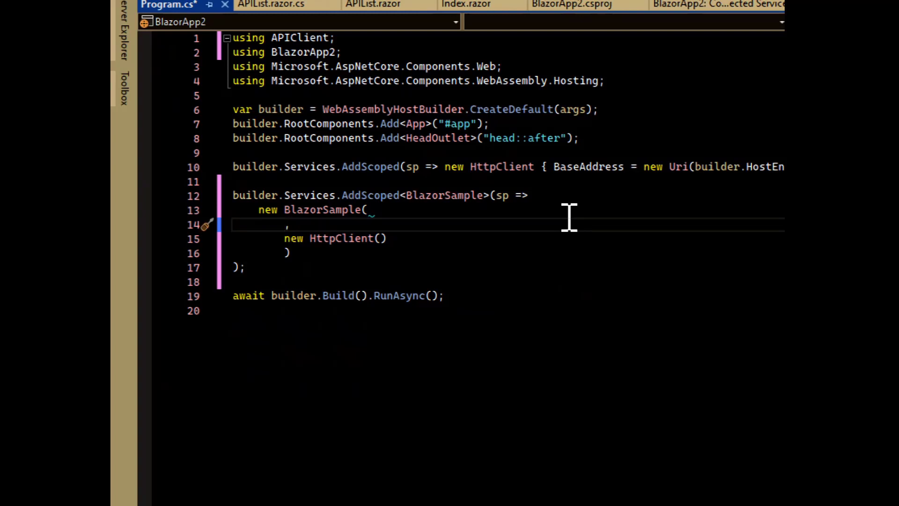
Pass builder.Configuration["APIBa..."] as the BlazorSample base URL argument.
{"action": "type", "text": "builder.Configuration["}
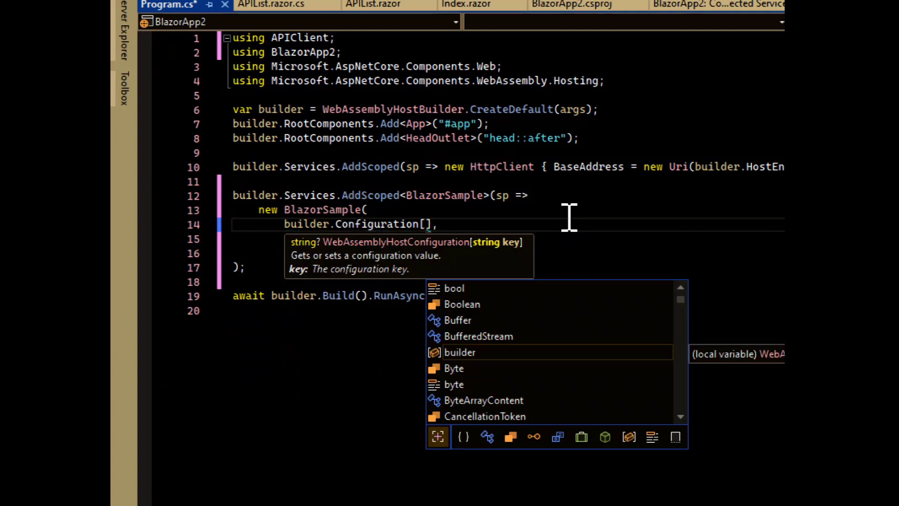
{"action": "type", "text": "\"\""}
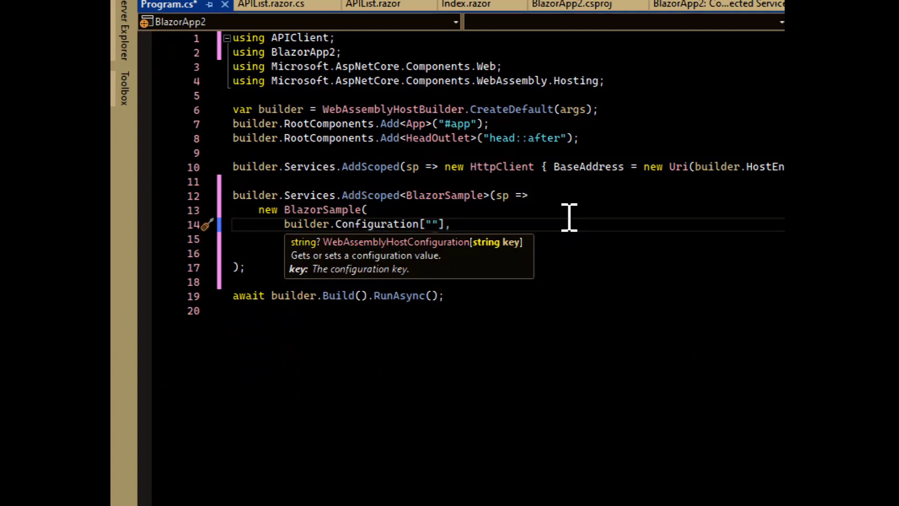
{"action": "type", "text": "APIBa"}
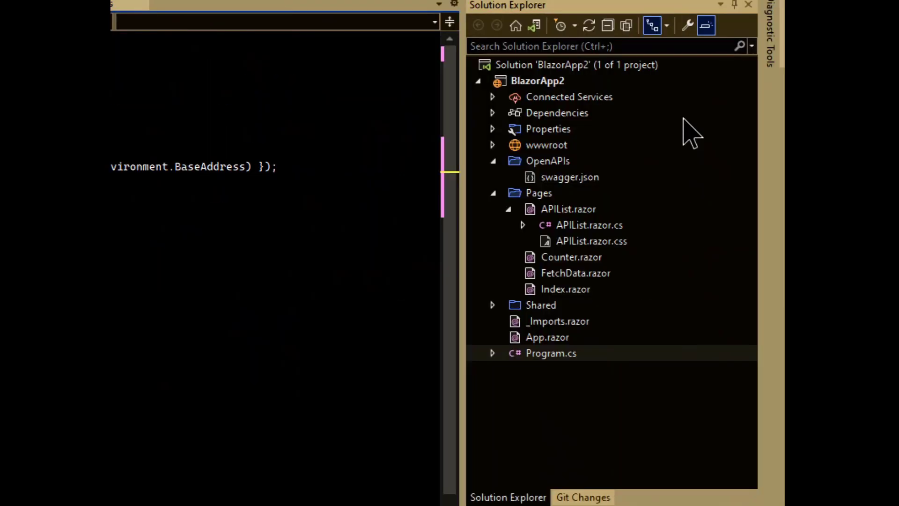
Start adding a new item to the wwwroot folder via Add > New Item.
{"action": "left_click", "coordinate": [494, 145]}
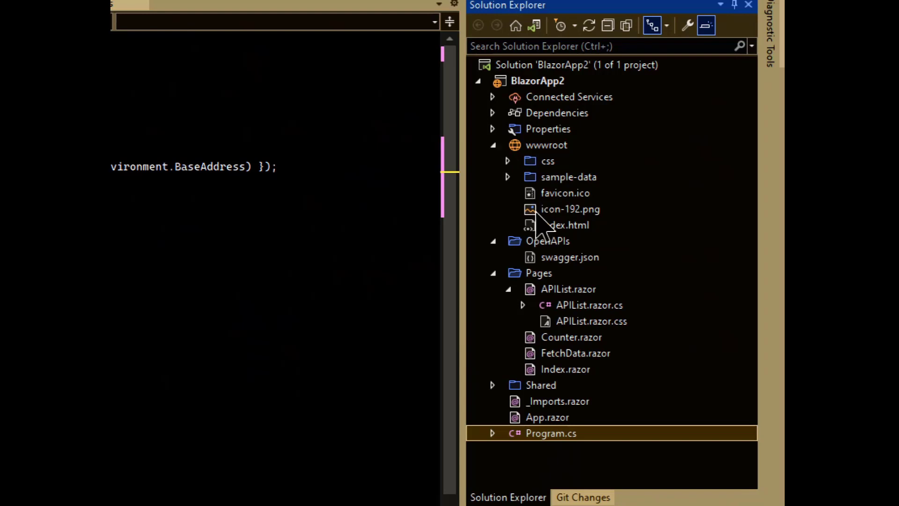
{"action": "right_click", "coordinate": [546, 145]}
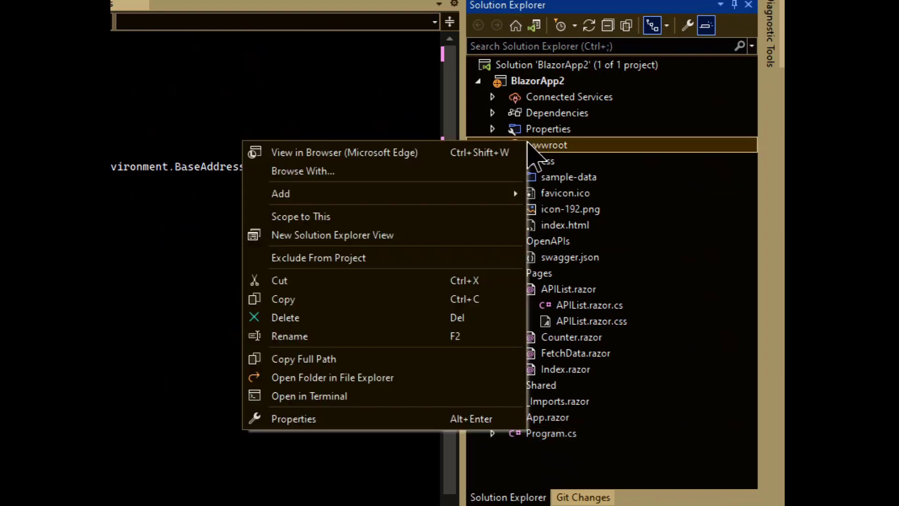
{"action": "mouse_move", "coordinate": [359, 195]}
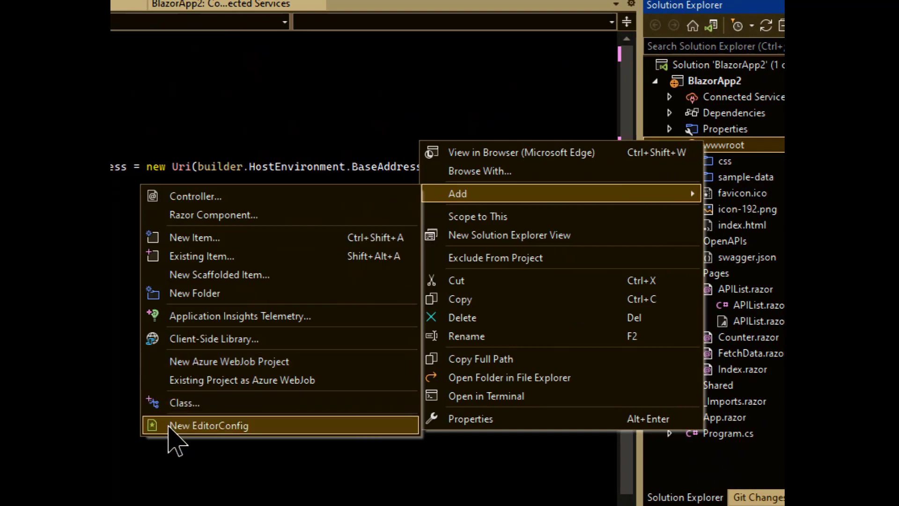
{"action": "mouse_move", "coordinate": [189, 402]}
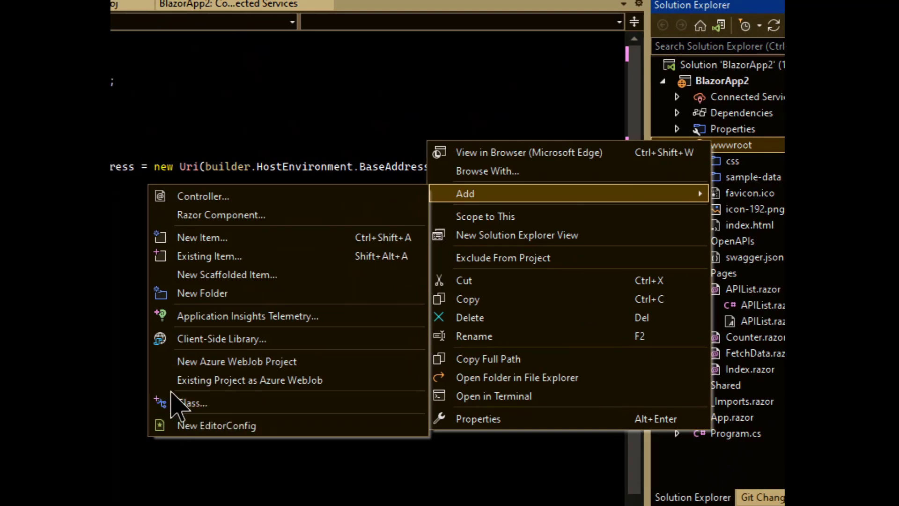
{"action": "mouse_move", "coordinate": [203, 237]}
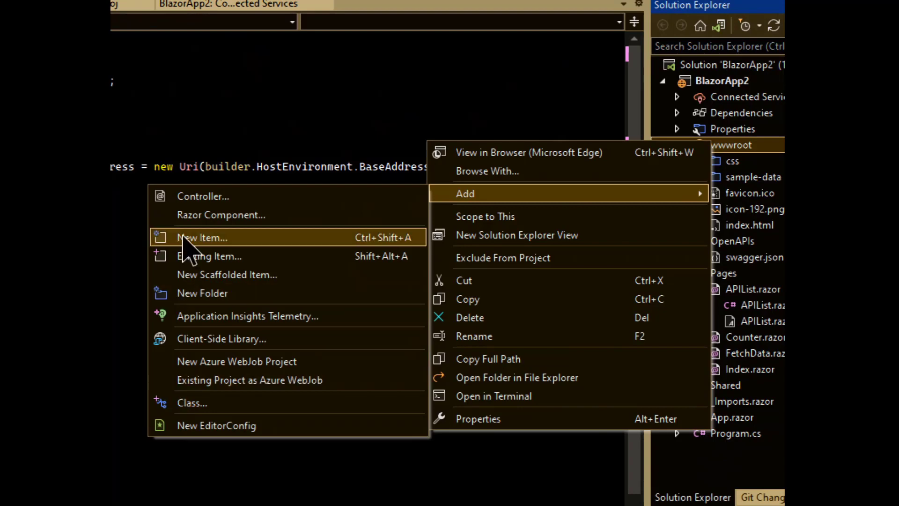
{"action": "left_click", "coordinate": [202, 237]}
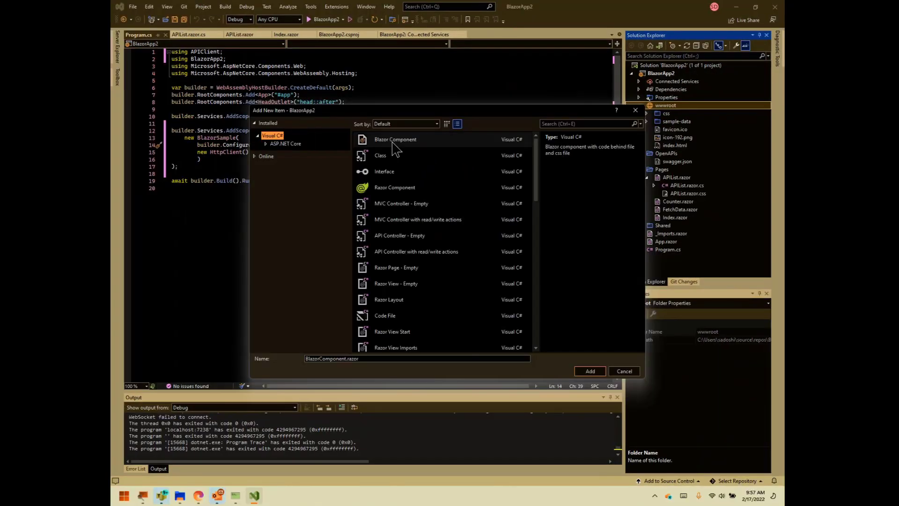
Search the templates for 'appset' to find the App Settings File for appsettings.json.
{"action": "left_click", "coordinate": [585, 123]}
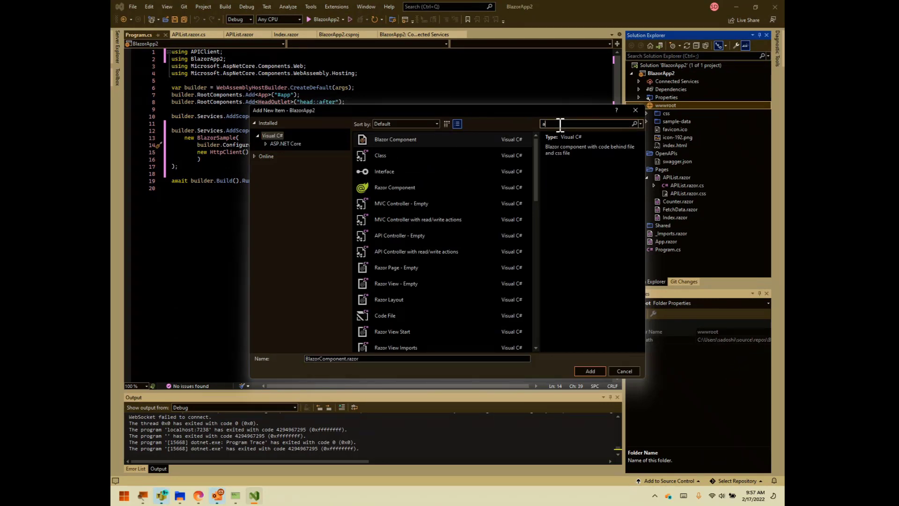
{"action": "type", "text": "ppset"}
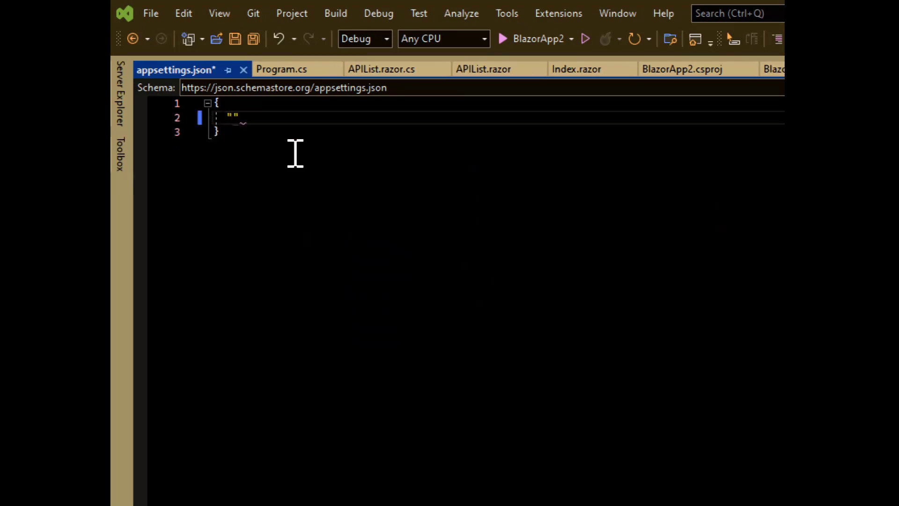
{"action": "type", "text": "\"APIBase\":"}
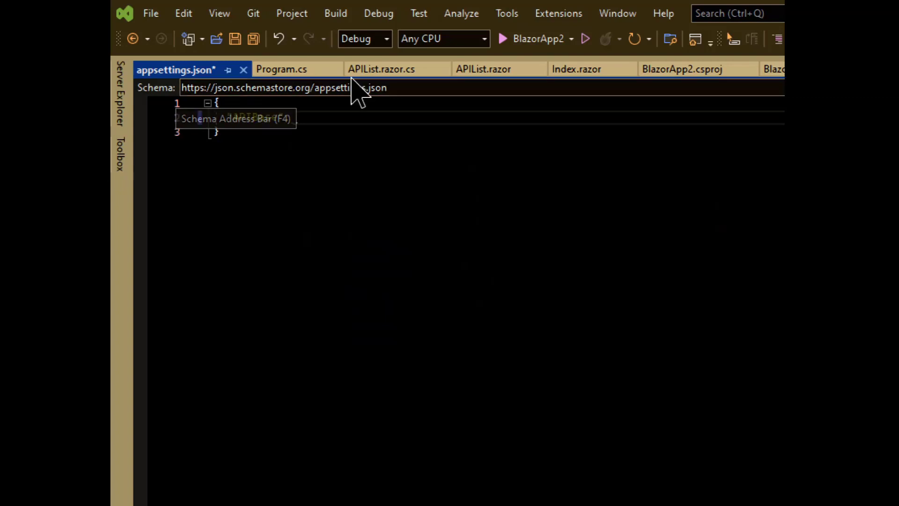
{"action": "left_click", "coordinate": [381, 68]}
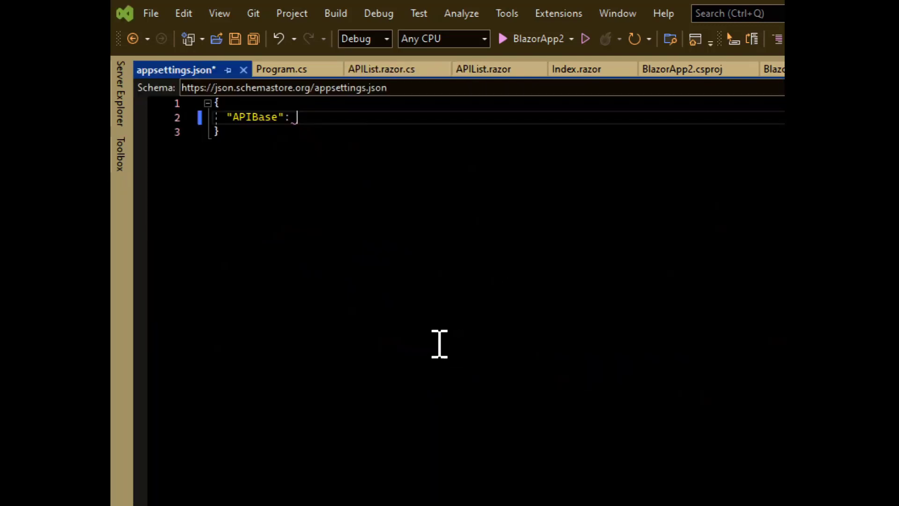
{"action": "type", "text": "\"\""}
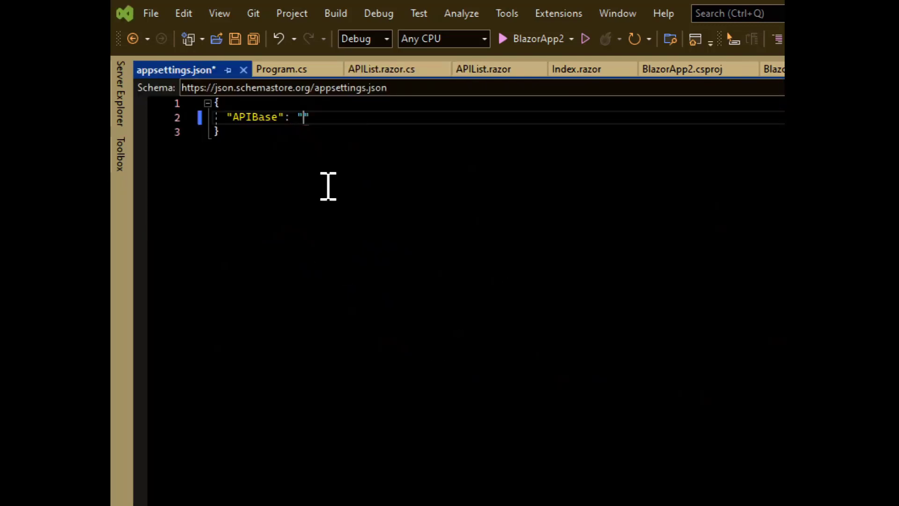
{"action": "type", "text": "https://hli6aqxtwj2yy-nf-runner-api.azurewebsites.net/"}
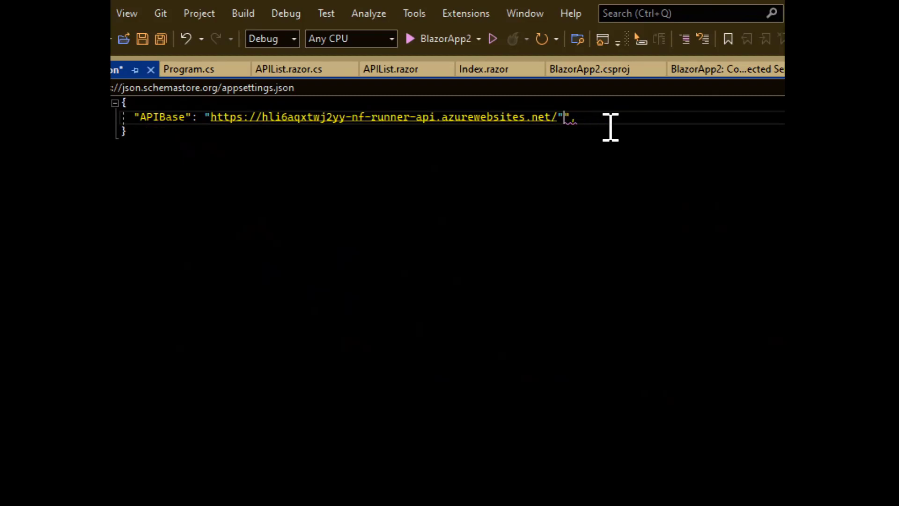
{"action": "key", "text": "Backspace"}
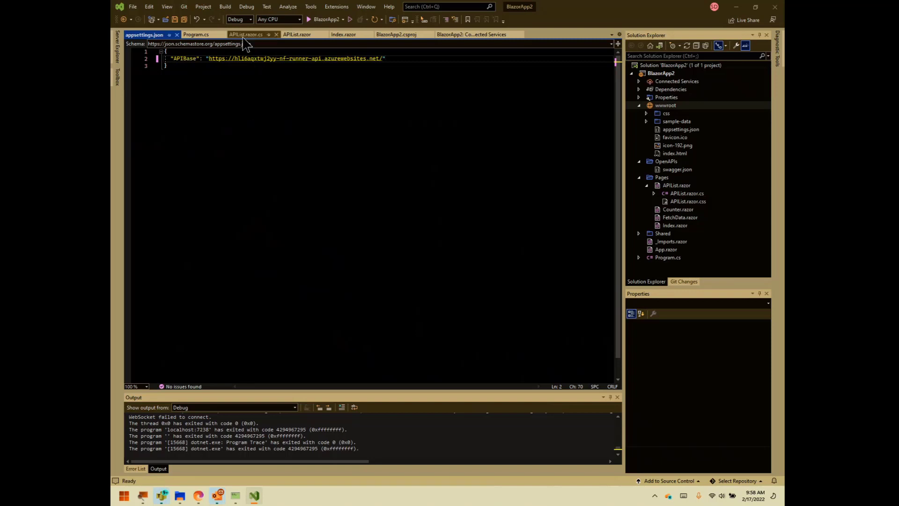
Build the whole solution from the Build menu.
{"action": "left_click", "coordinate": [224, 7]}
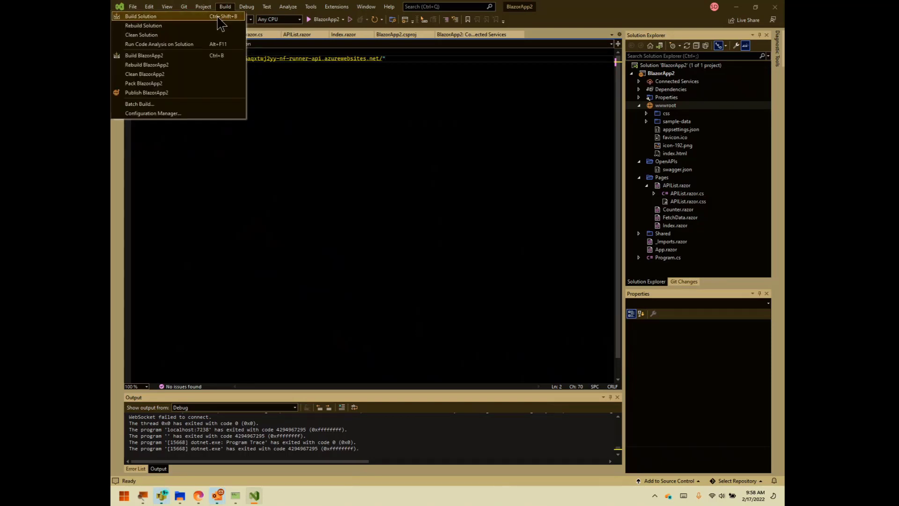
{"action": "left_click", "coordinate": [141, 16]}
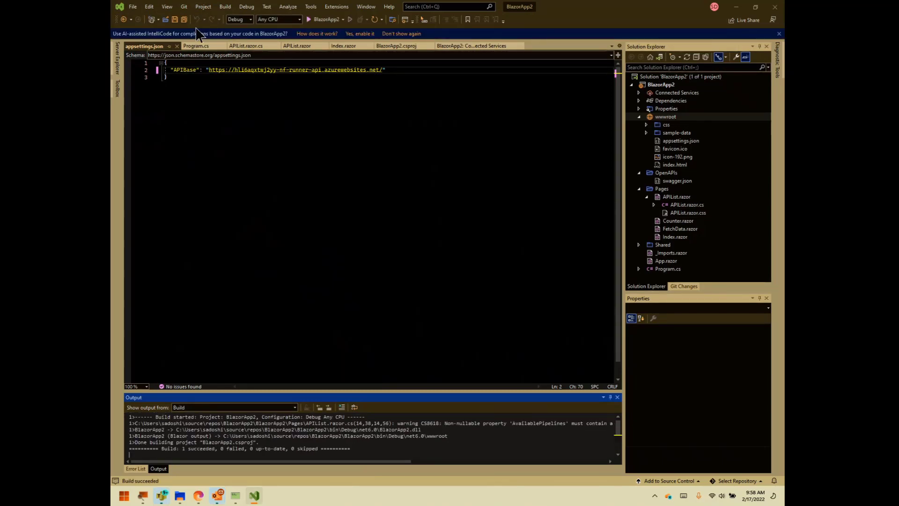
{"action": "mouse_move", "coordinate": [364, 96]}
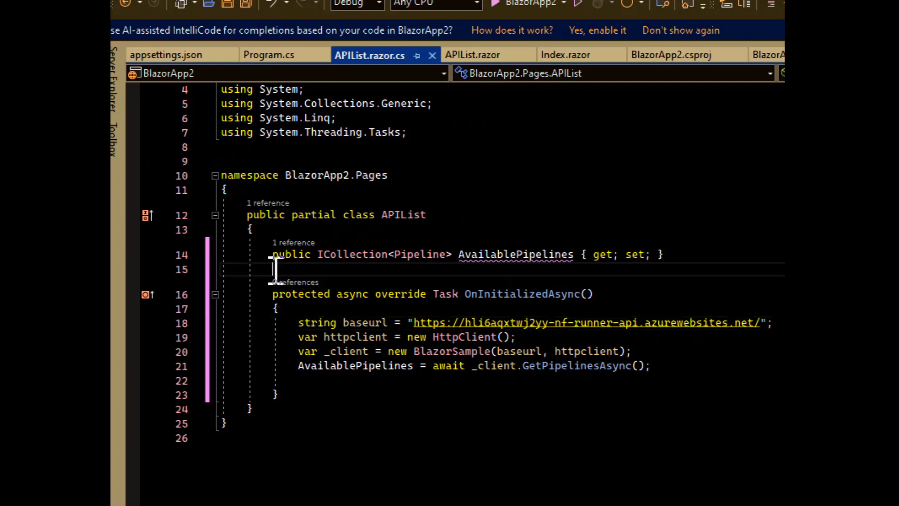
Declare an [Inject] public BlazorSample _client property above OnInitializedAsync in APIList.razor.cs.
{"action": "key", "text": "enter"}
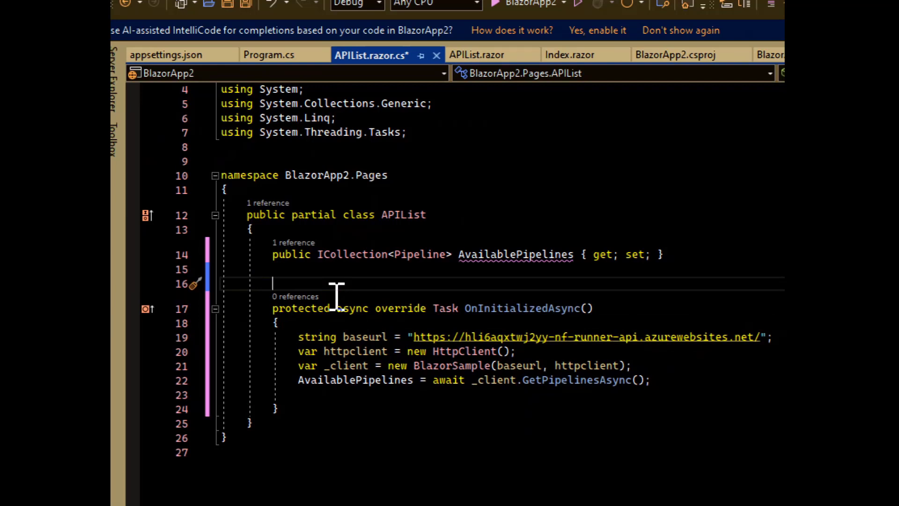
{"action": "type", "text": "[Inject"}
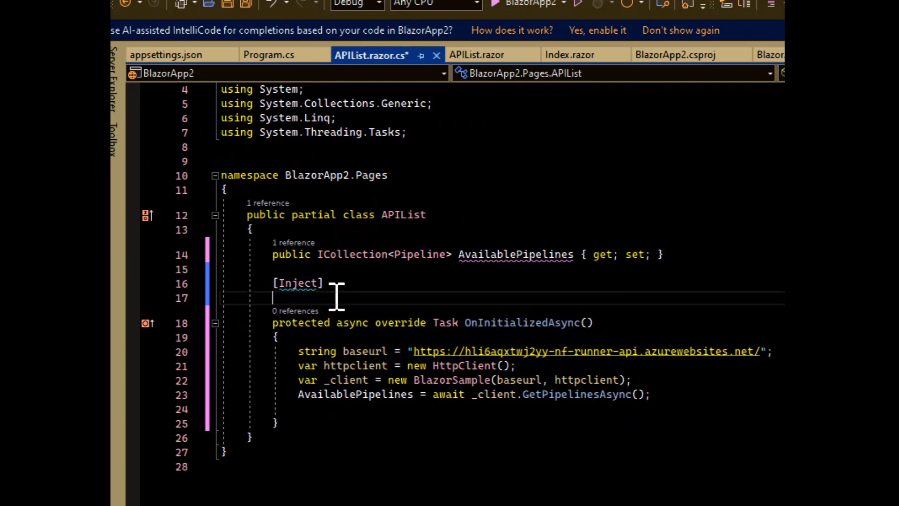
{"action": "type", "text": "p"}
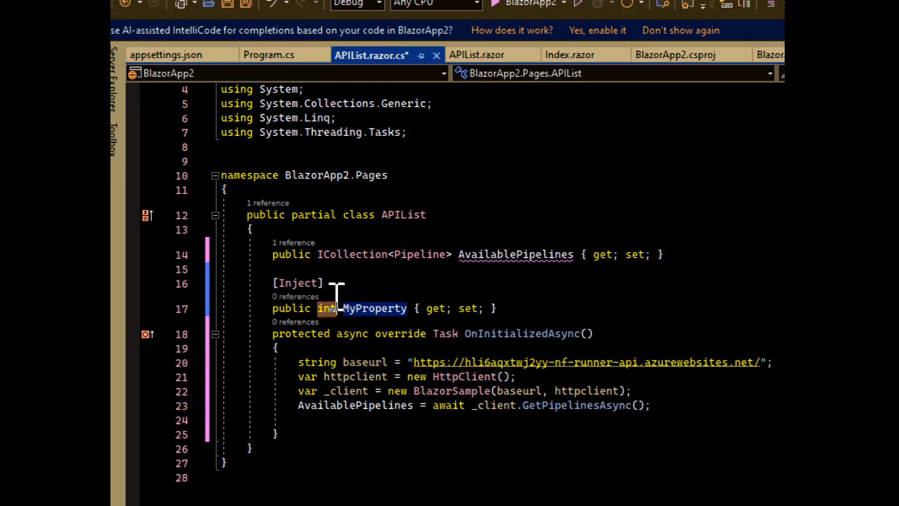
{"action": "type", "text": "BlazorSample"}
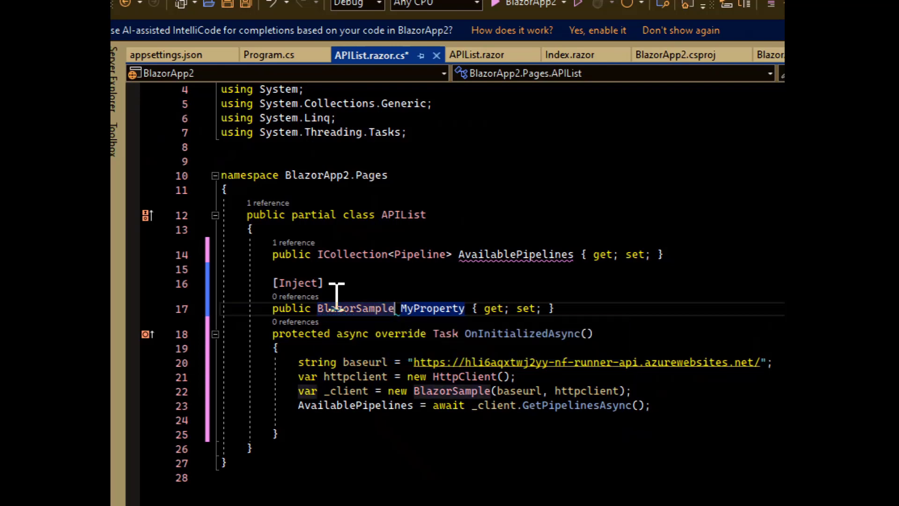
{"action": "type", "text": "_"}
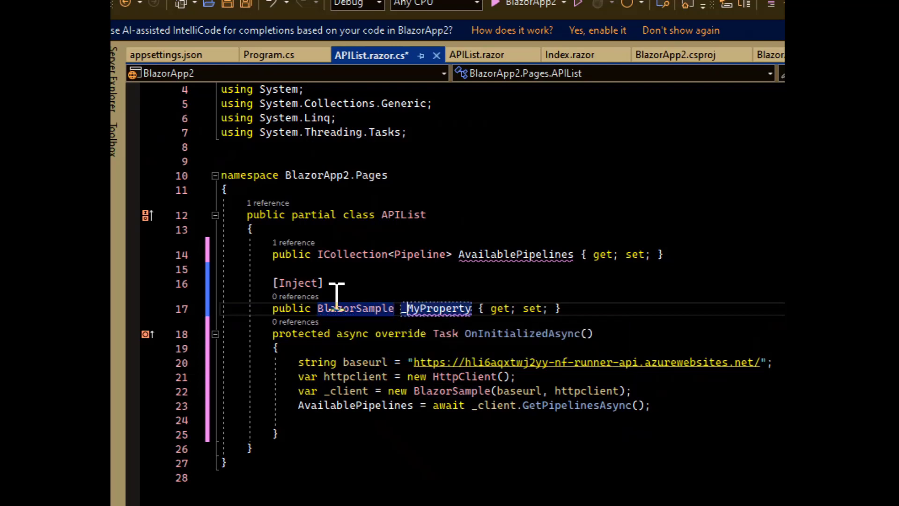
{"action": "type", "text": "_client"}
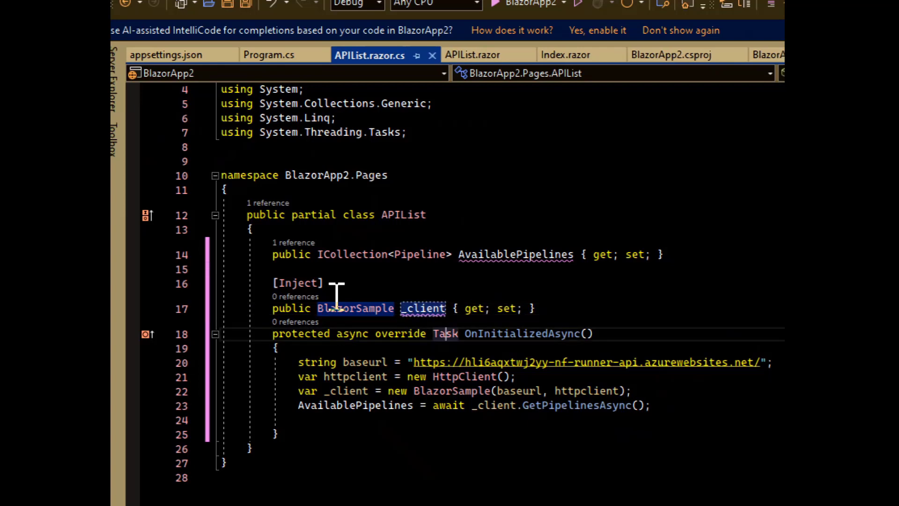
{"action": "mouse_move", "coordinate": [341, 377]}
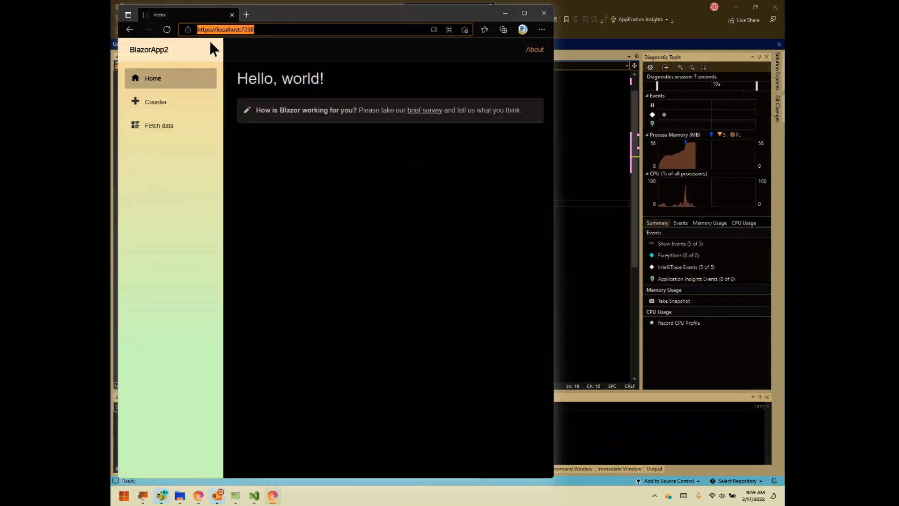
Append /api to the localhost:7238 address in Edge.
{"action": "left_click", "coordinate": [264, 29]}
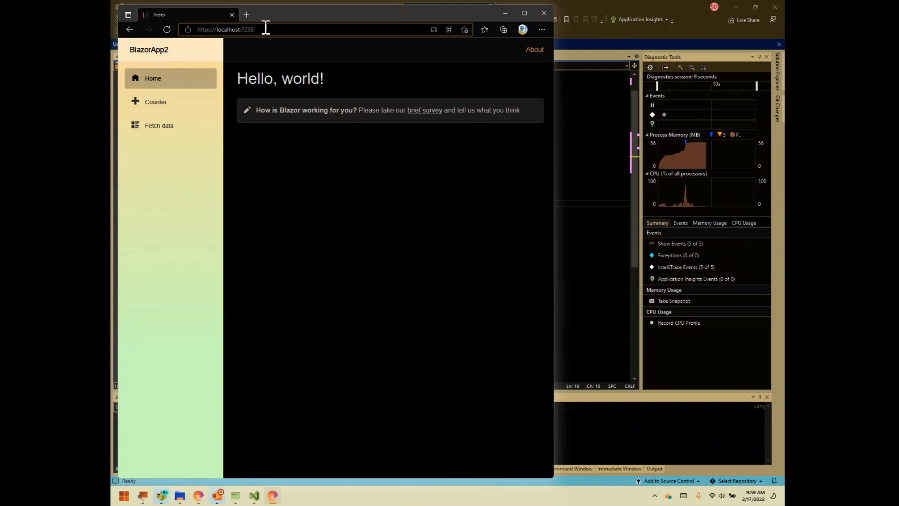
{"action": "type", "text": "/api"}
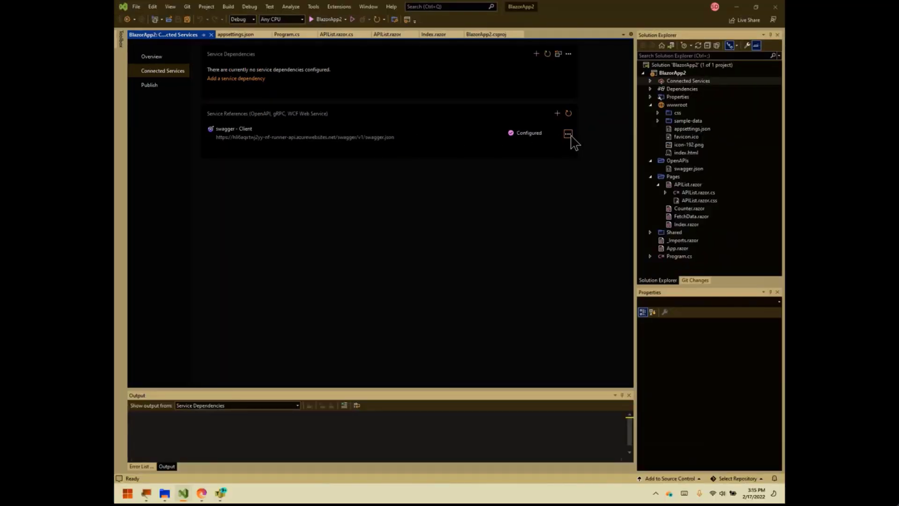
Refresh the swagger client service reference from the latest API definition and confirm.
{"action": "left_click", "coordinate": [568, 134]}
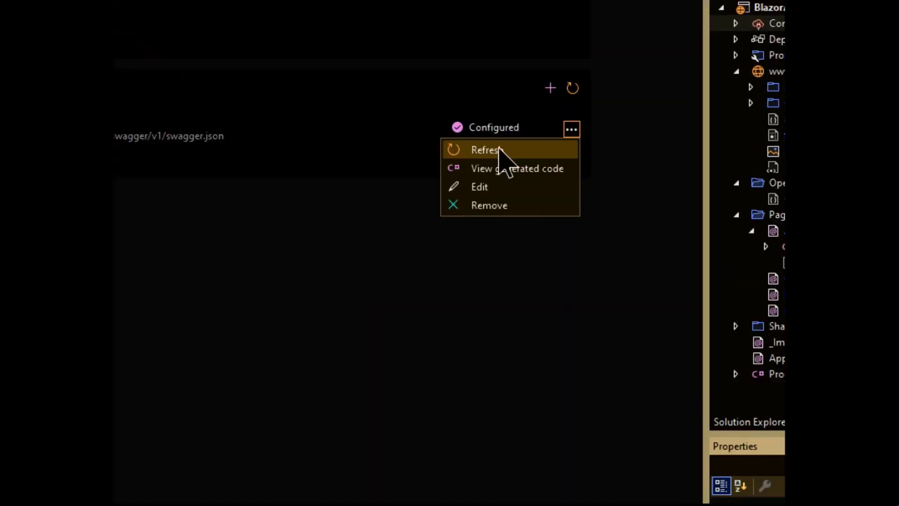
{"action": "left_click", "coordinate": [487, 150]}
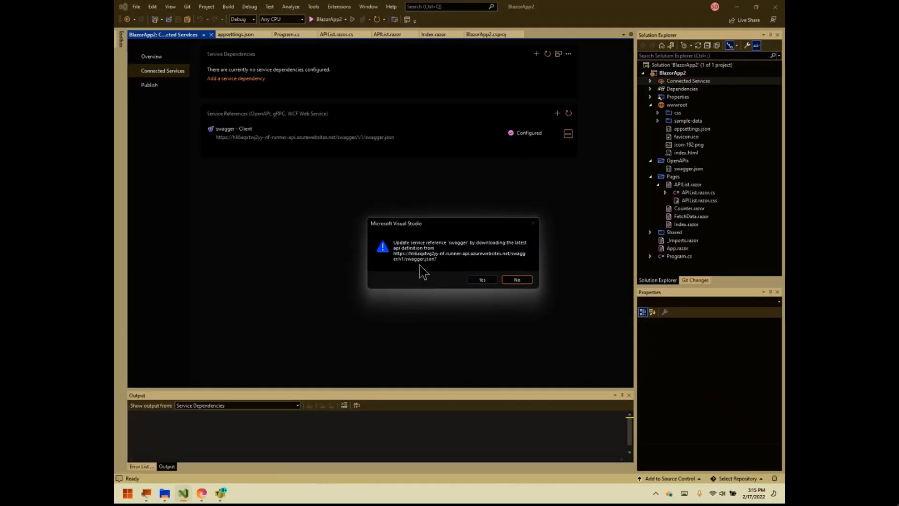
{"action": "left_click", "coordinate": [515, 280]}
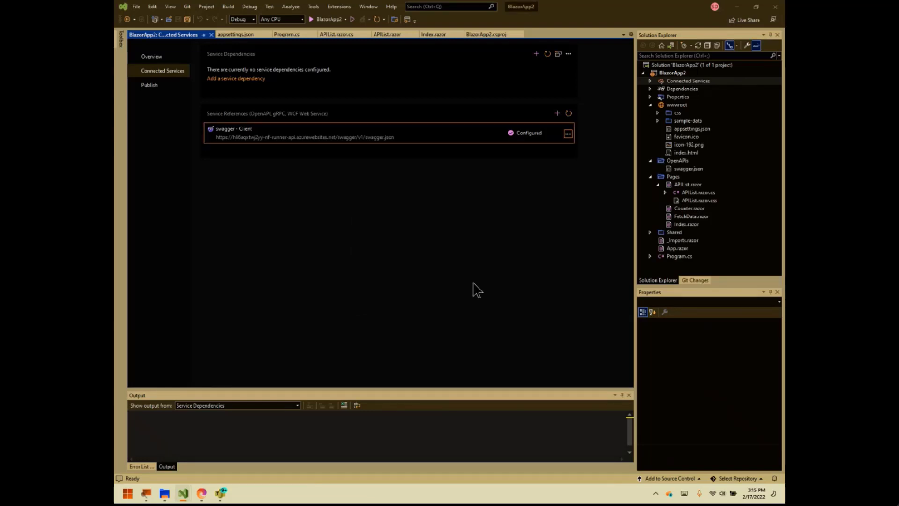
{"action": "mouse_move", "coordinate": [464, 285]}
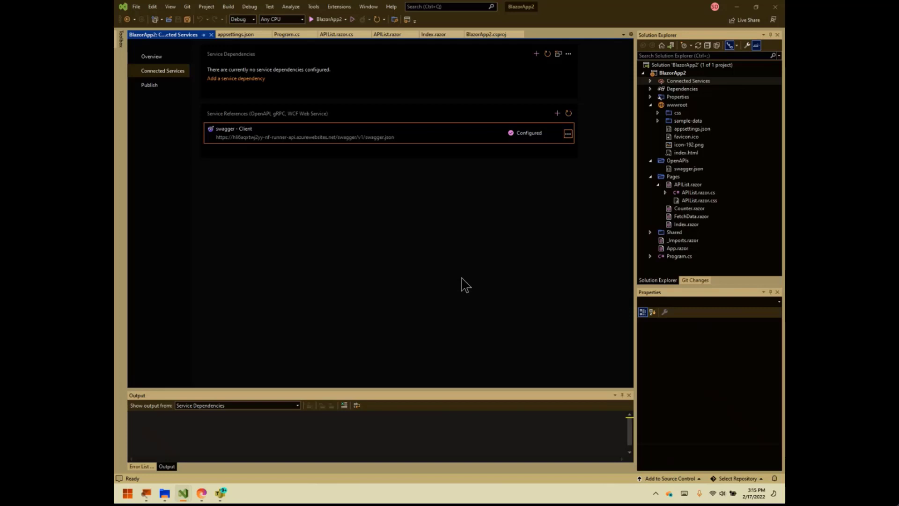